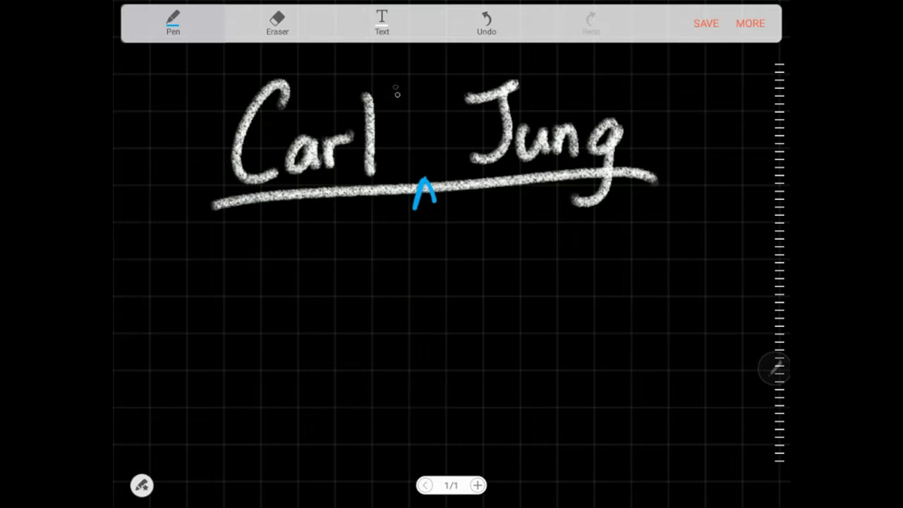
Handwrite Gustav above the title, then Vienna - Austria and underlined Sigmund Freud (Teacher) below
left_click_drag(371, 92, 434, 78)
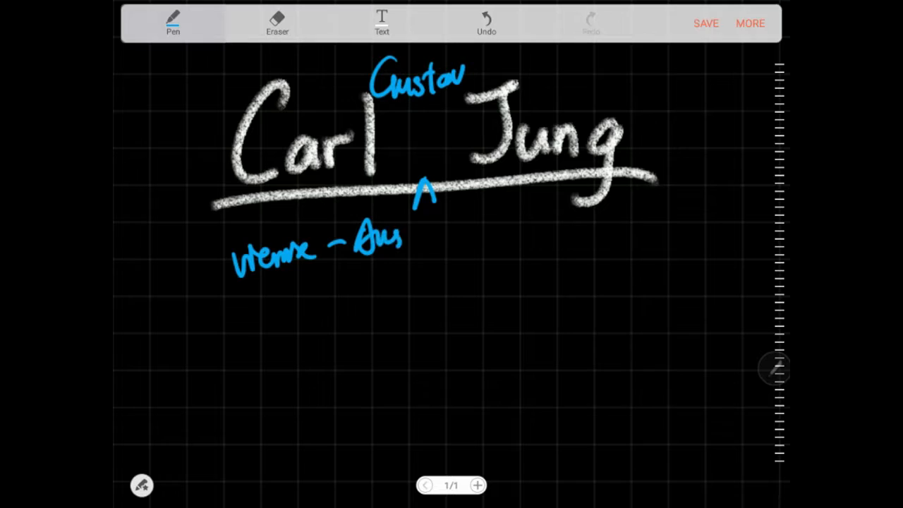
left_click_drag(405, 243, 445, 244)
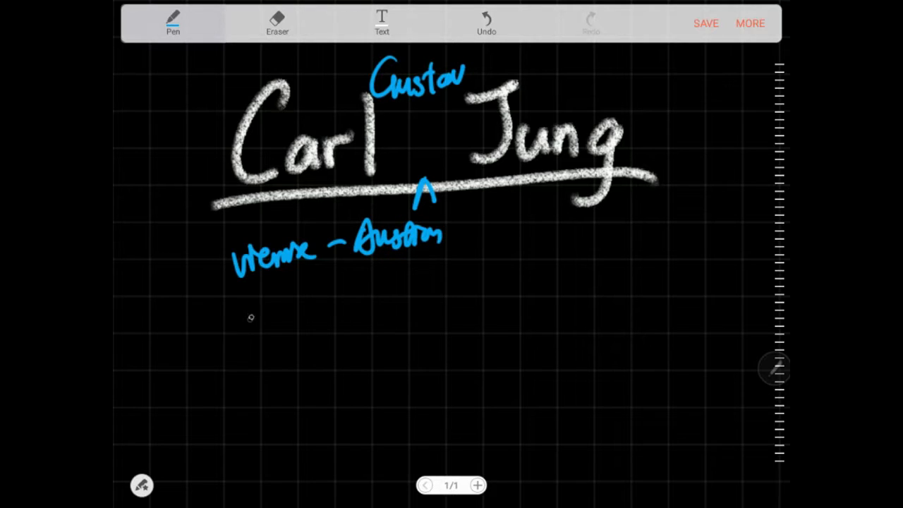
left_click_drag(236, 325, 229, 346)
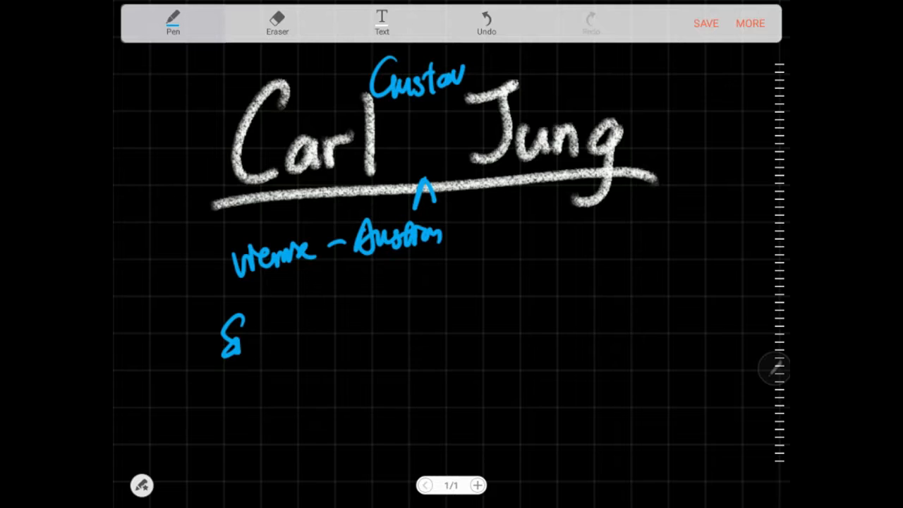
left_click_drag(226, 339, 314, 335)
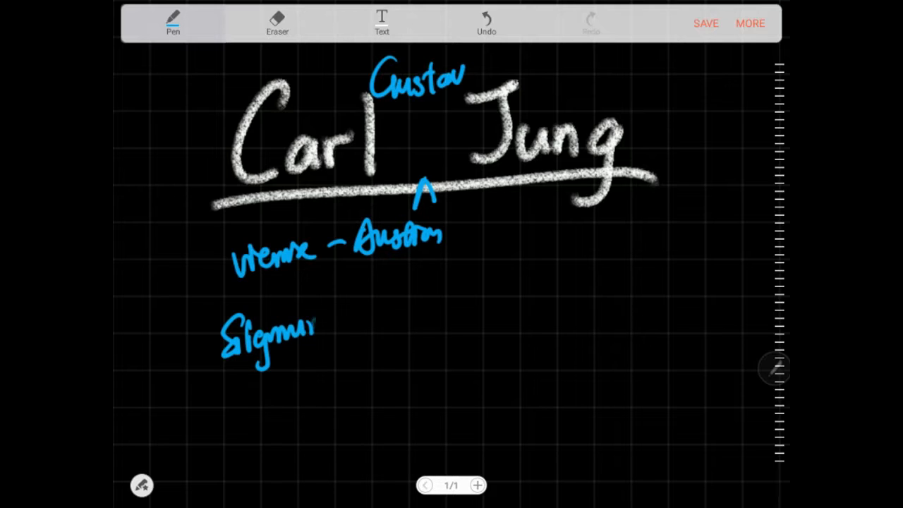
left_click_drag(314, 332, 406, 303)
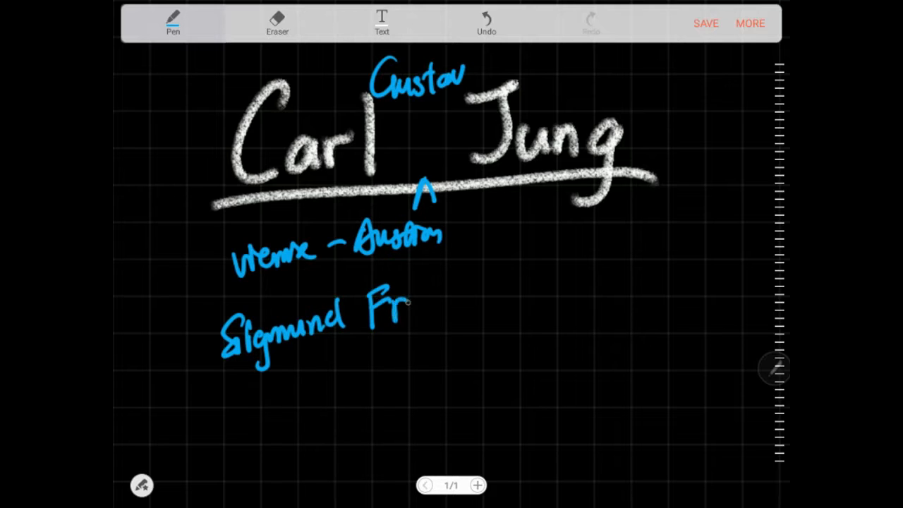
left_click_drag(406, 303, 462, 307)
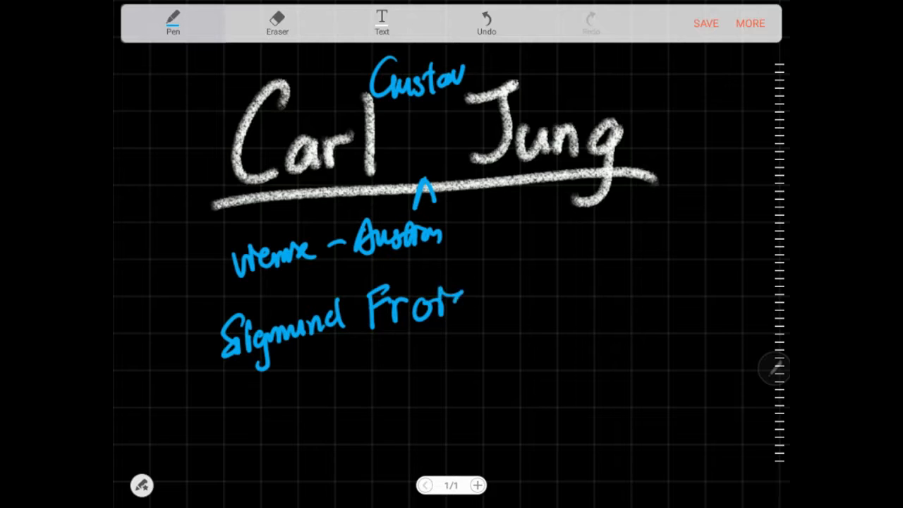
left_click_drag(452, 303, 472, 310)
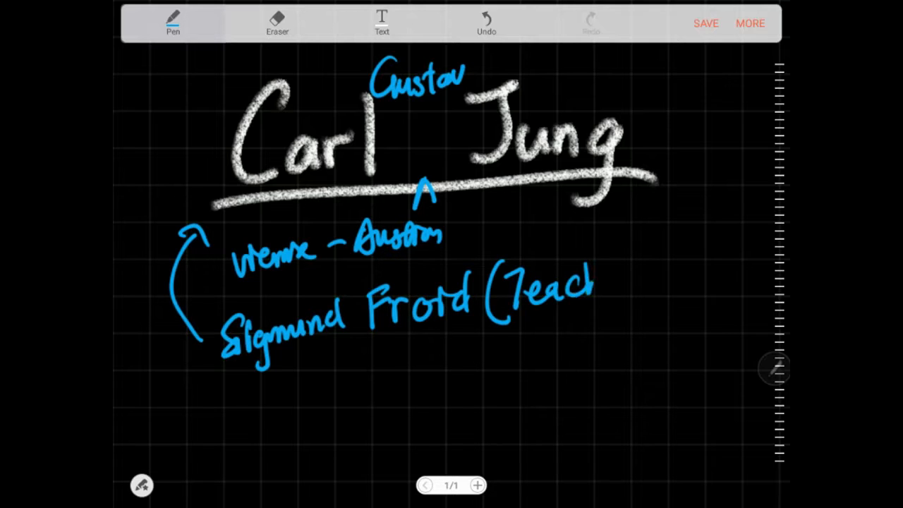
left_click_drag(572, 296, 645, 282)
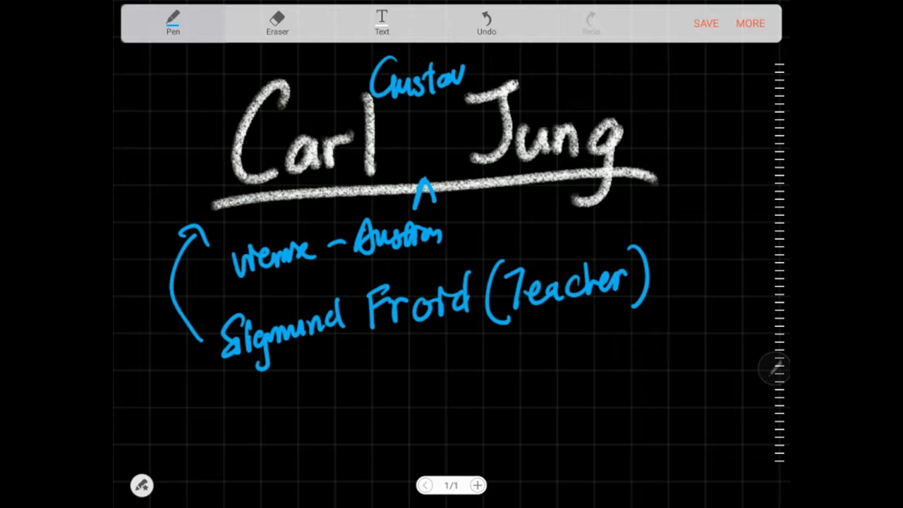
left_click_drag(367, 335, 487, 335)
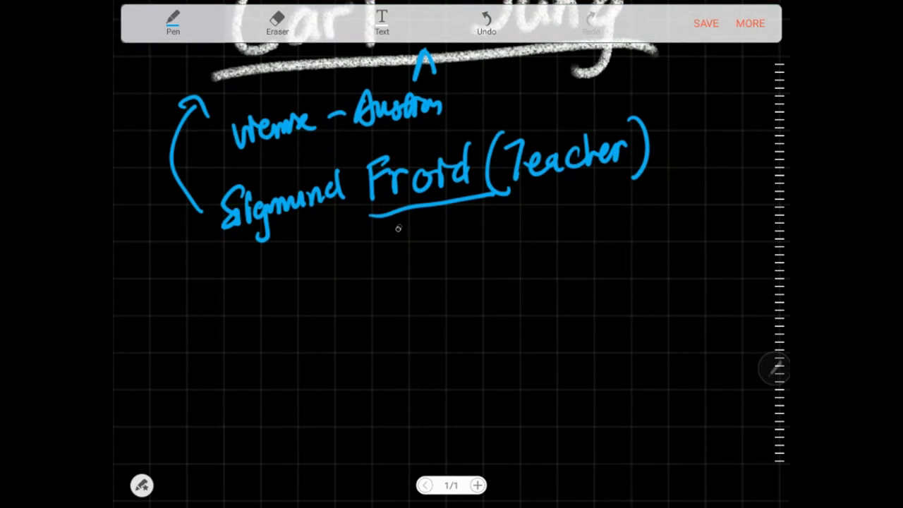
Draw an arrow down from Freud and write 'Strange psy concepts.'
left_click_drag(402, 226, 322, 278)
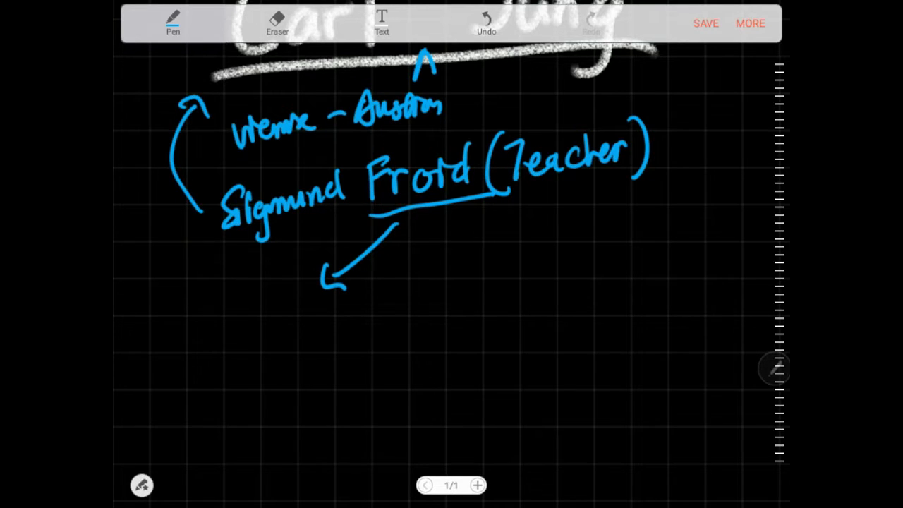
left_click_drag(169, 297, 191, 324)
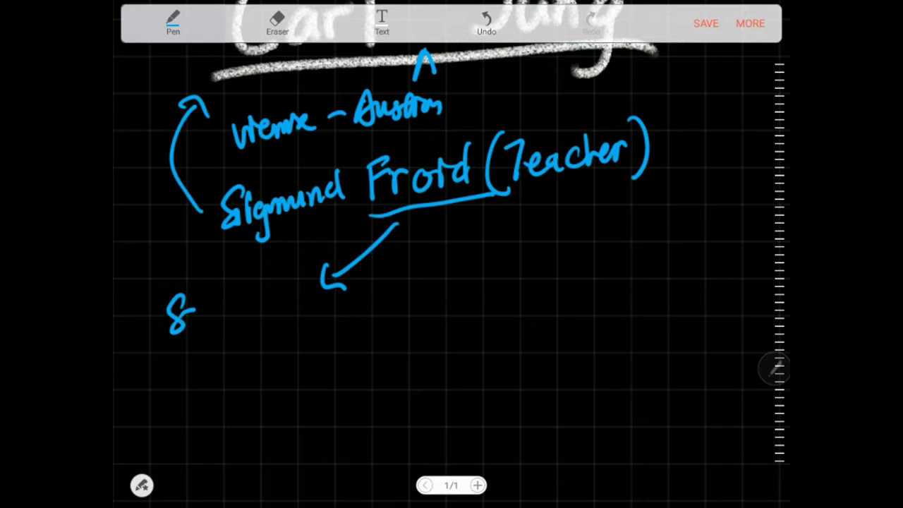
left_click_drag(183, 311, 261, 318)
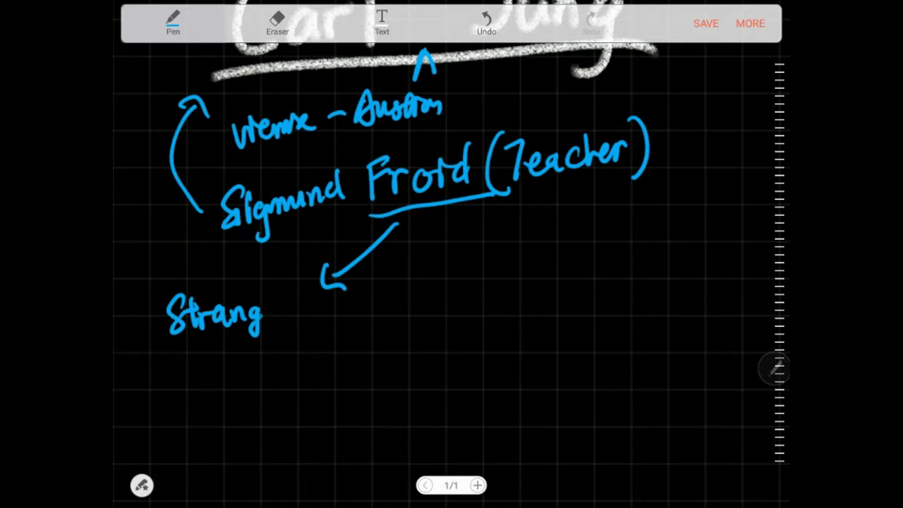
left_click_drag(268, 310, 353, 311)
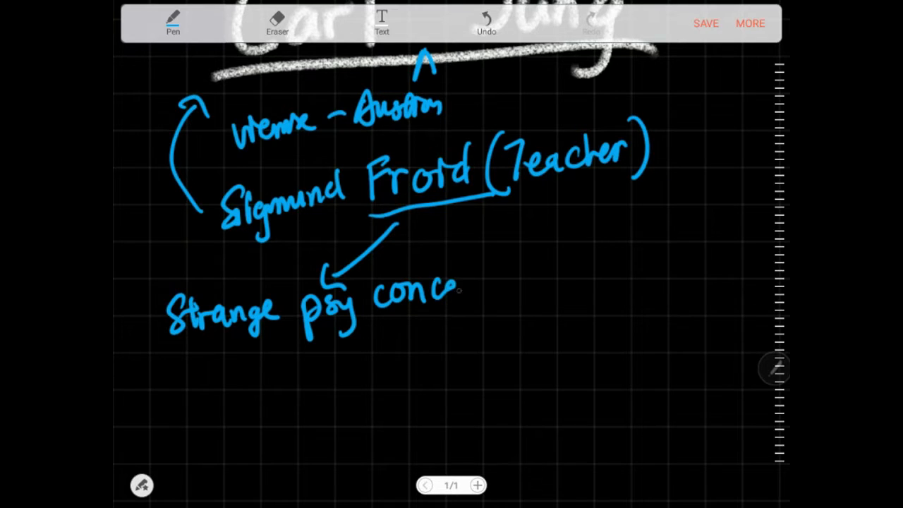
left_click_drag(452, 289, 508, 289)
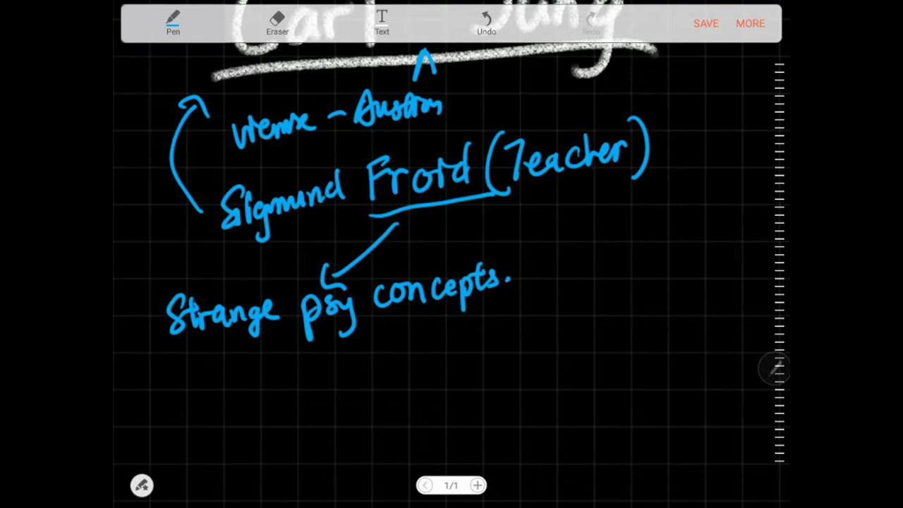
Write 'Carl didn't like that.' with an arrow down, then begin '3 pa' below
left_click_drag(558, 251, 593, 268)
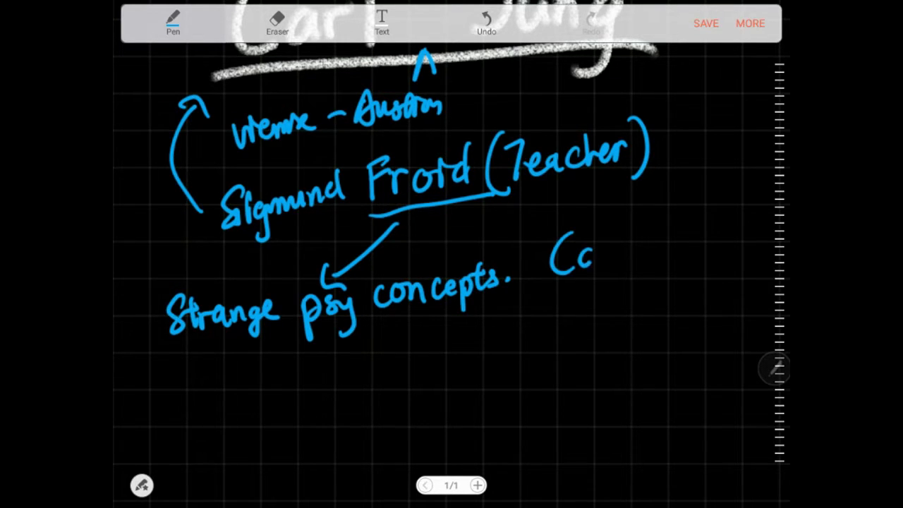
left_click_drag(578, 254, 673, 254)
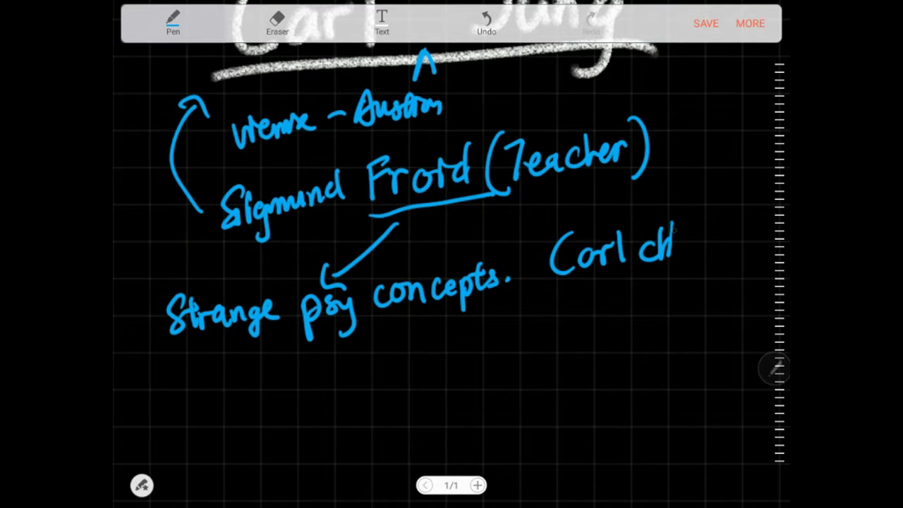
left_click_drag(670, 250, 730, 254)
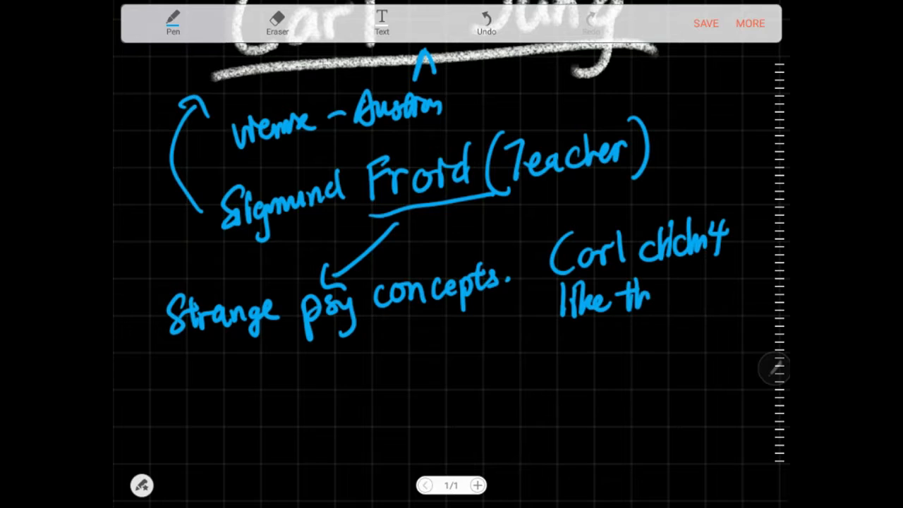
left_click_drag(635, 300, 695, 300)
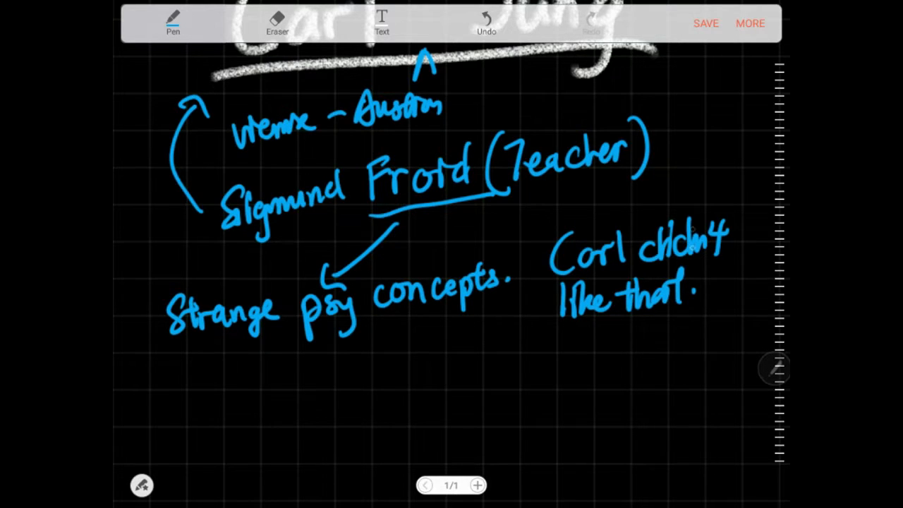
left_click_drag(621, 332, 579, 381)
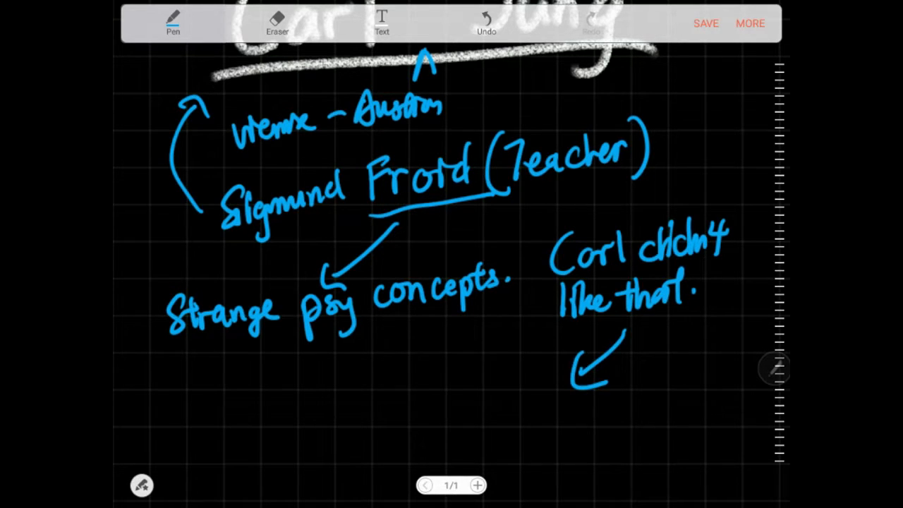
left_click_drag(321, 395, 395, 423)
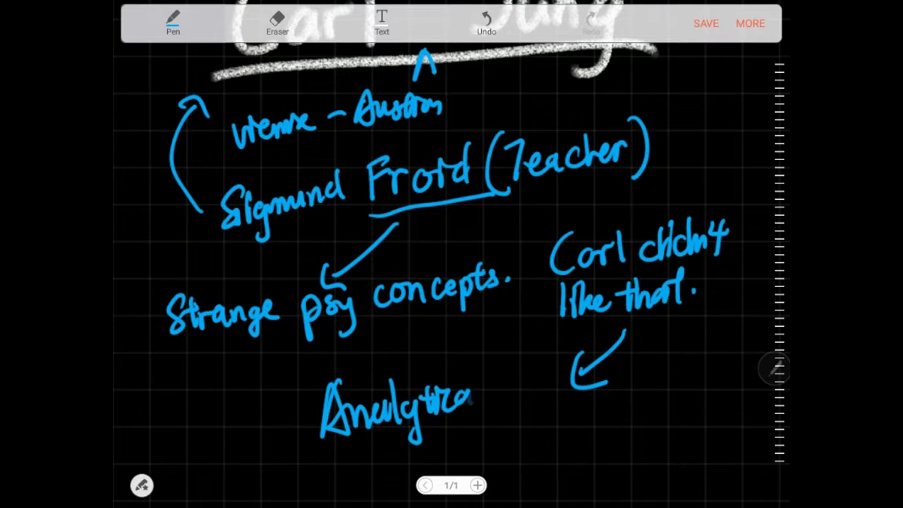
left_click_drag(480, 395, 544, 395)
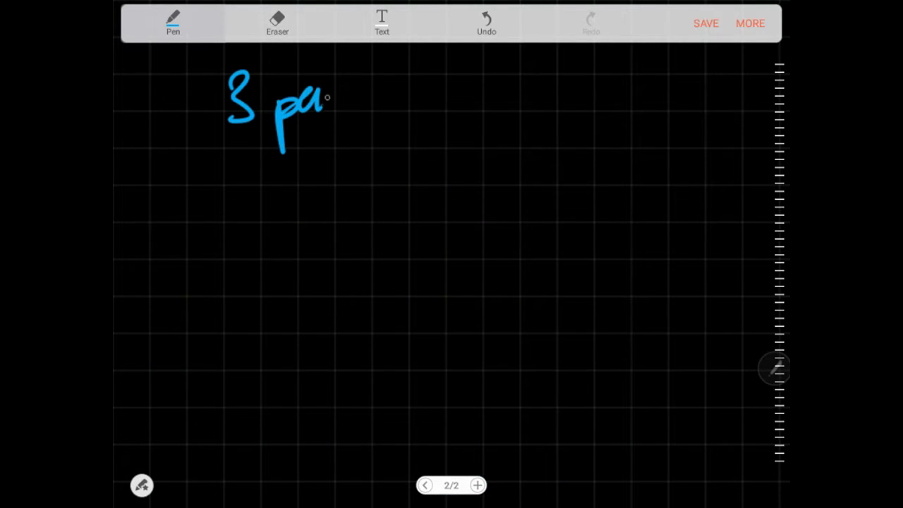
Write '3 parts' with the branch Ego (Aware & Active)
left_click_drag(324, 99, 296, 205)
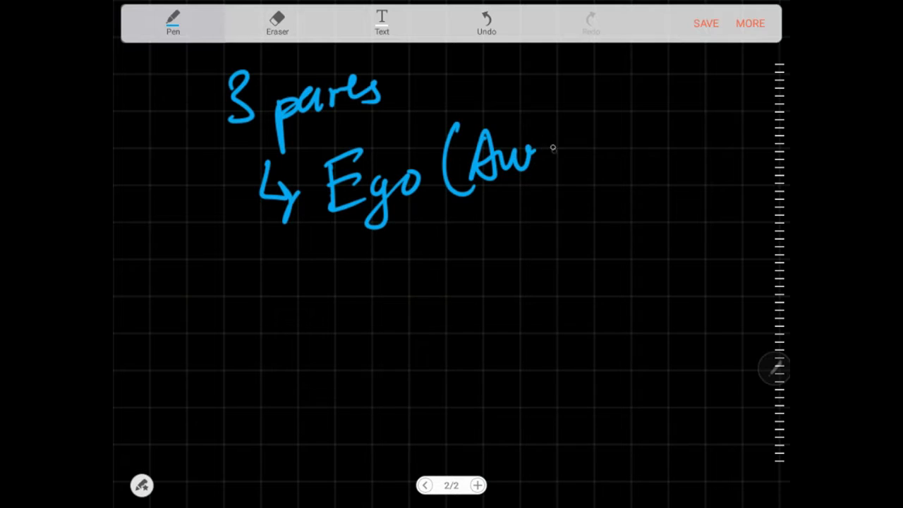
left_click_drag(537, 148, 635, 162)
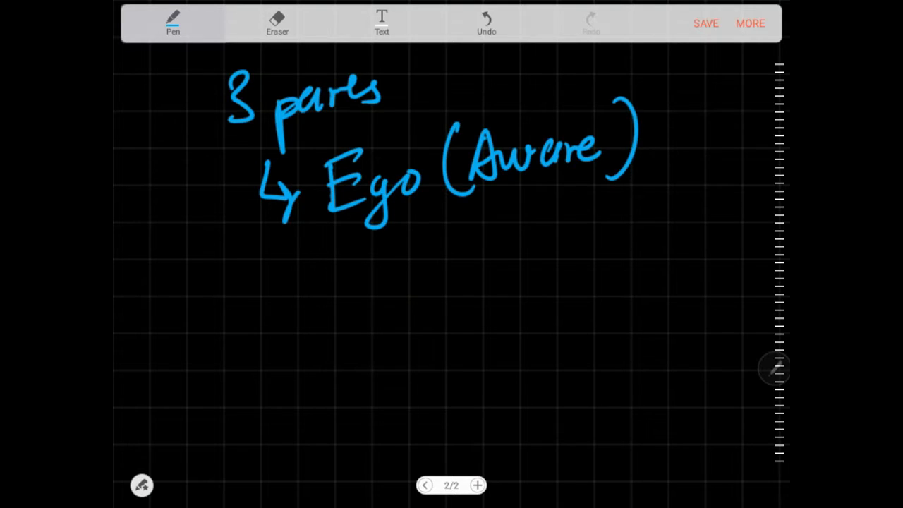
left_click_drag(501, 208, 512, 201)
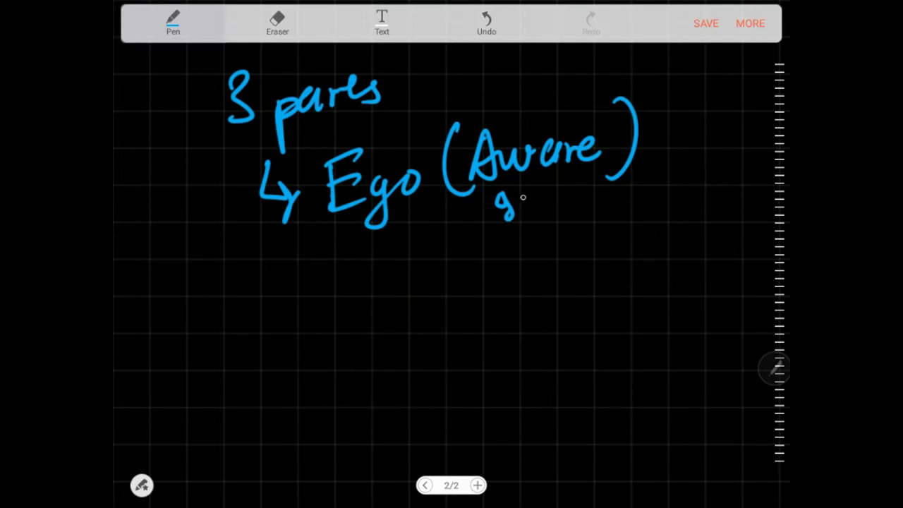
left_click_drag(508, 205, 604, 205)
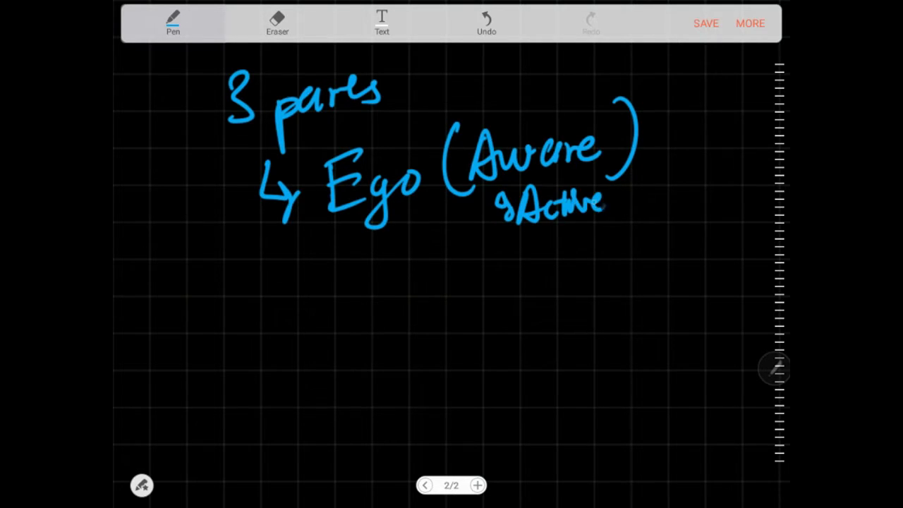
Draw a second branch arrow and write 'Personal unconscious'
left_click_drag(250, 254, 282, 290)
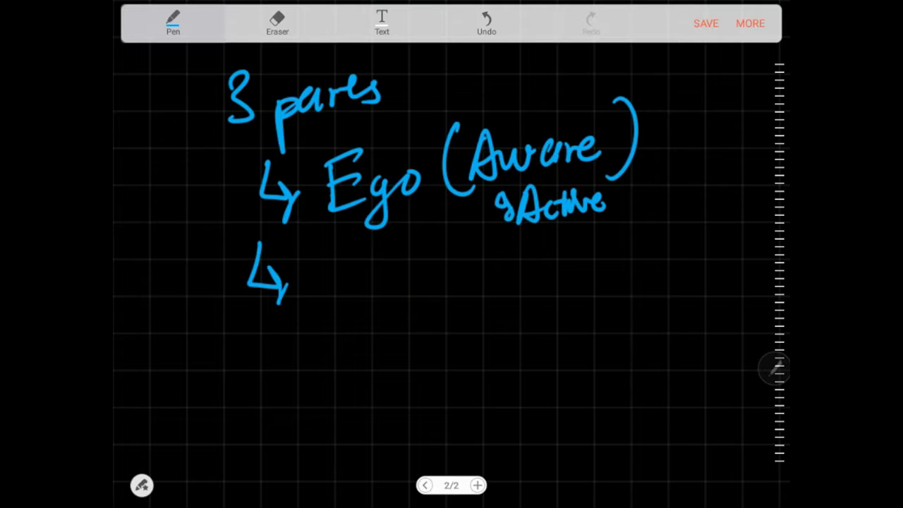
mouse_move(315, 270)
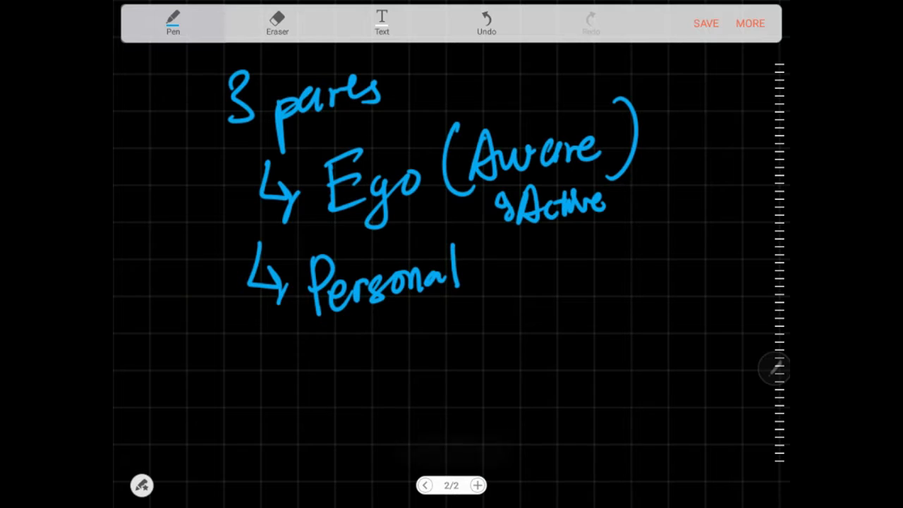
left_click_drag(311, 332, 371, 360)
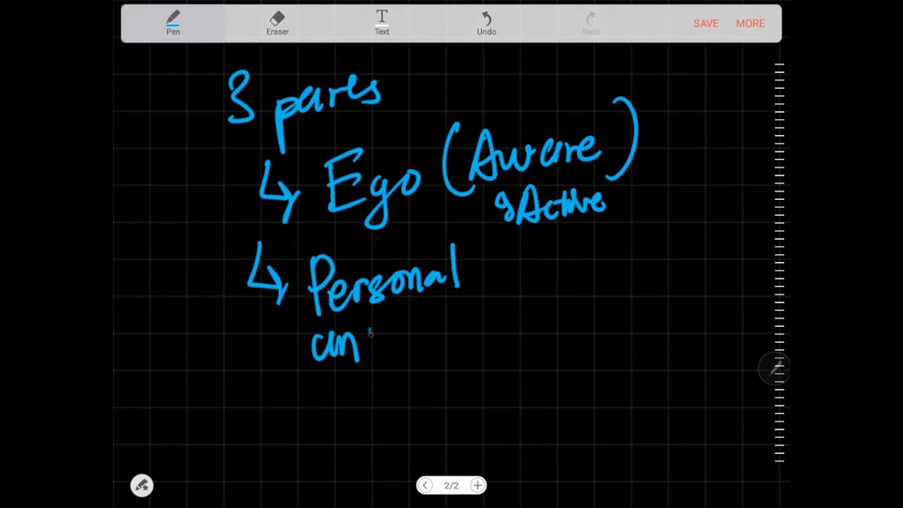
left_click_drag(366, 339, 423, 335)
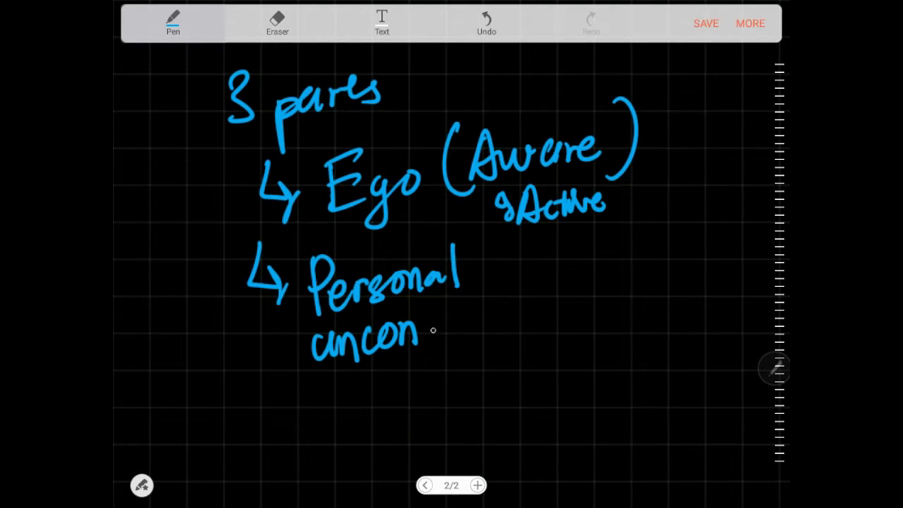
left_click_drag(416, 335, 494, 314)
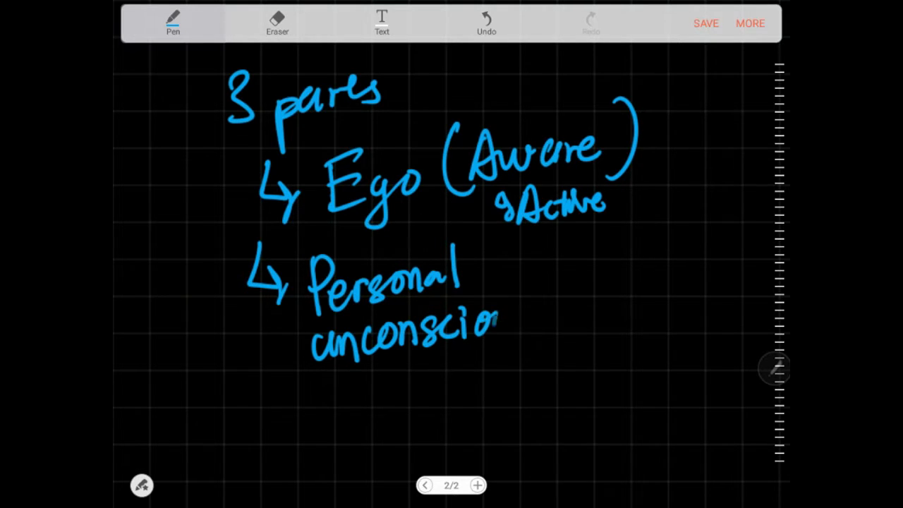
left_click_drag(494, 331, 526, 324)
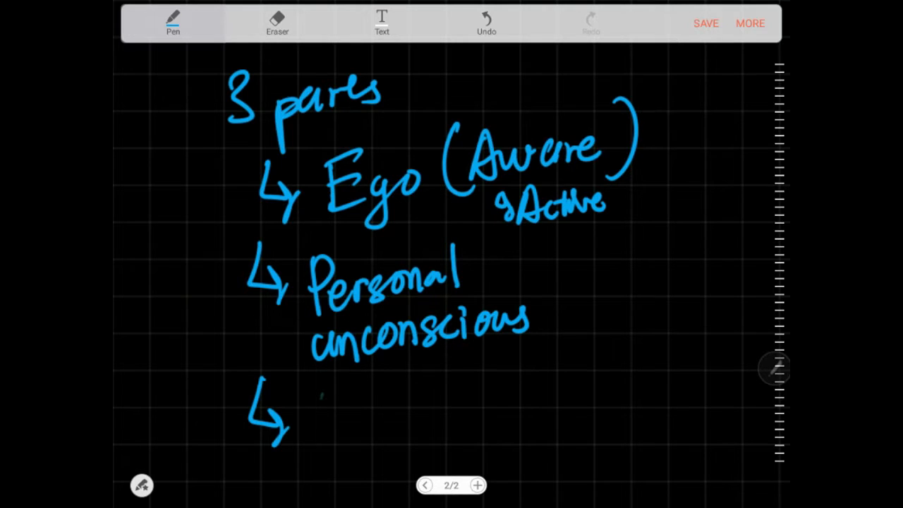
Write 'Collective unconscious' as the third branch with a side note beginning 'Compr'
left_click_drag(310, 409, 437, 399)
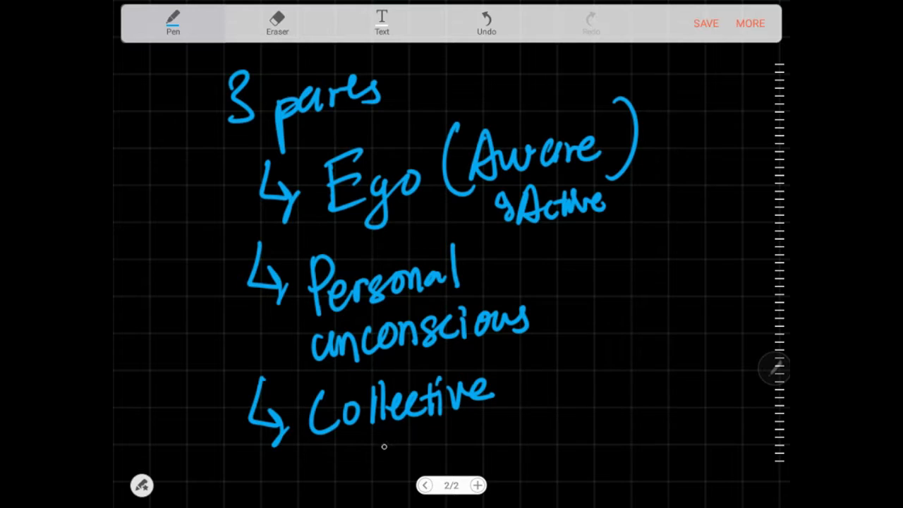
mouse_move(360, 437)
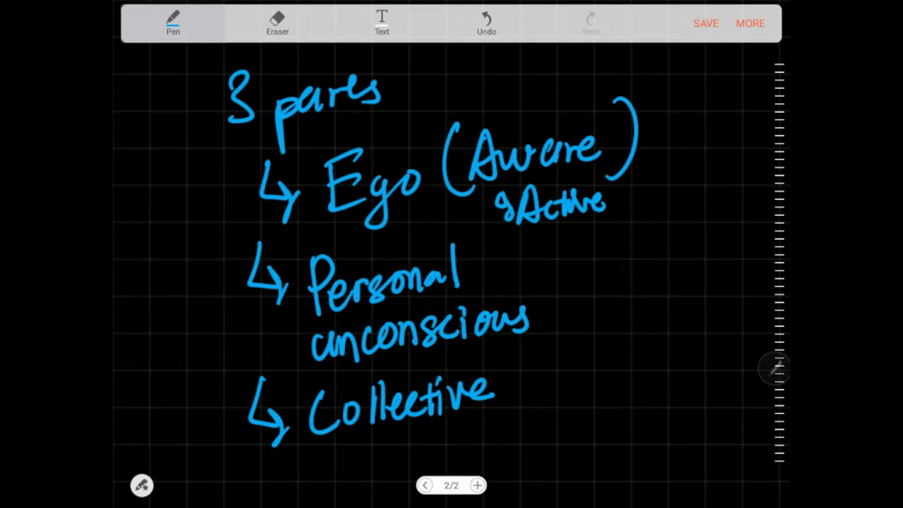
left_click_drag(317, 451, 423, 451)
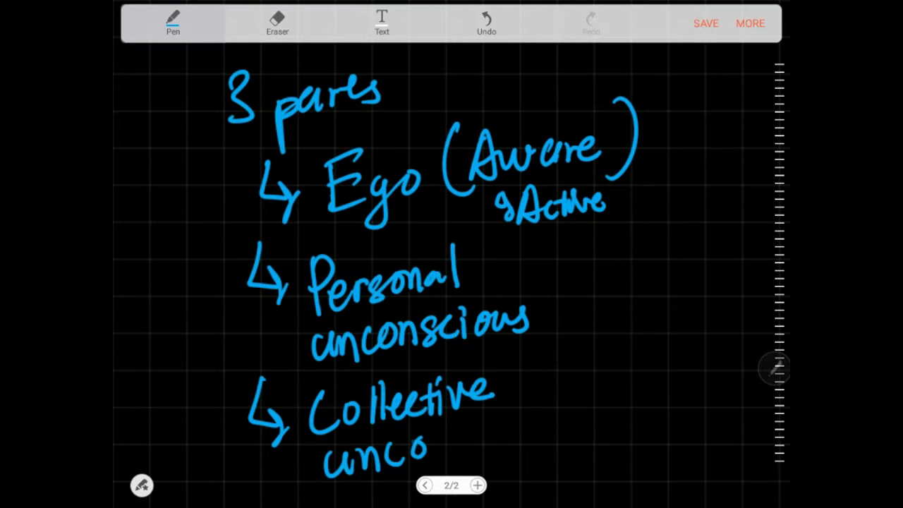
left_click_drag(423, 452, 508, 437)
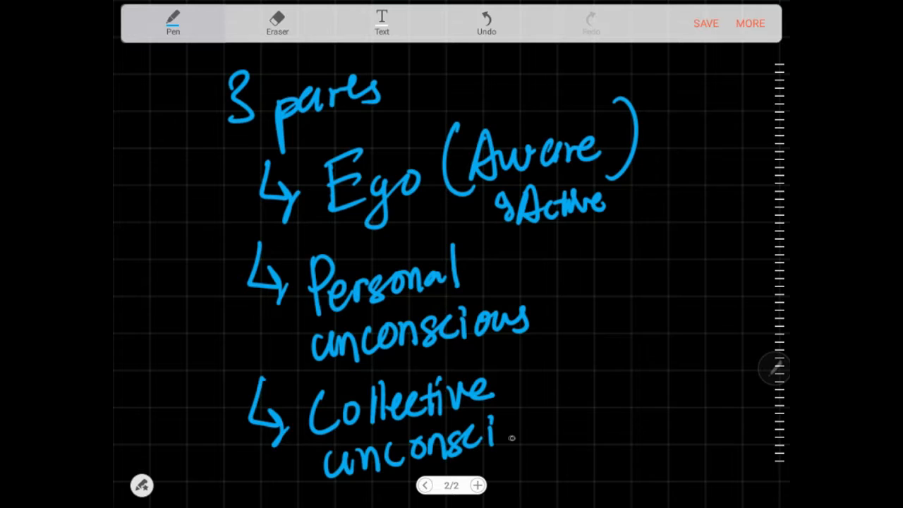
left_click_drag(508, 437, 578, 437)
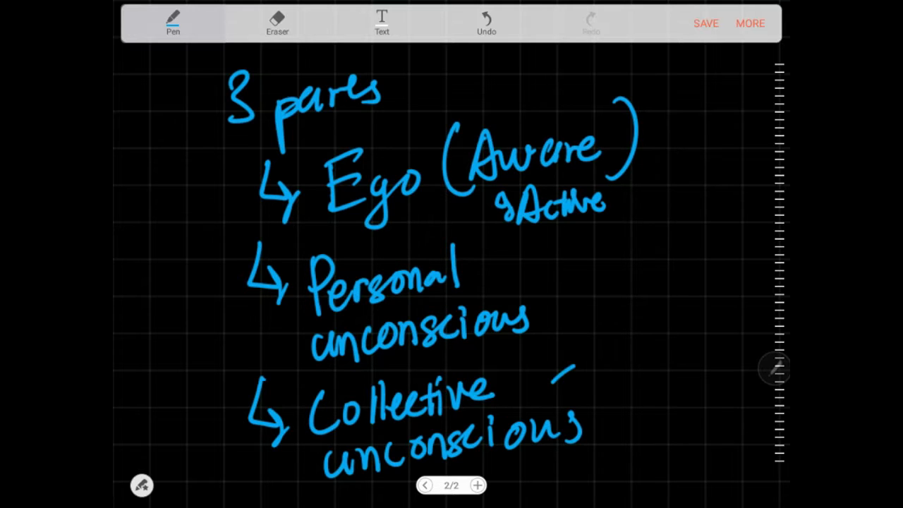
left_click_drag(578, 367, 695, 353)
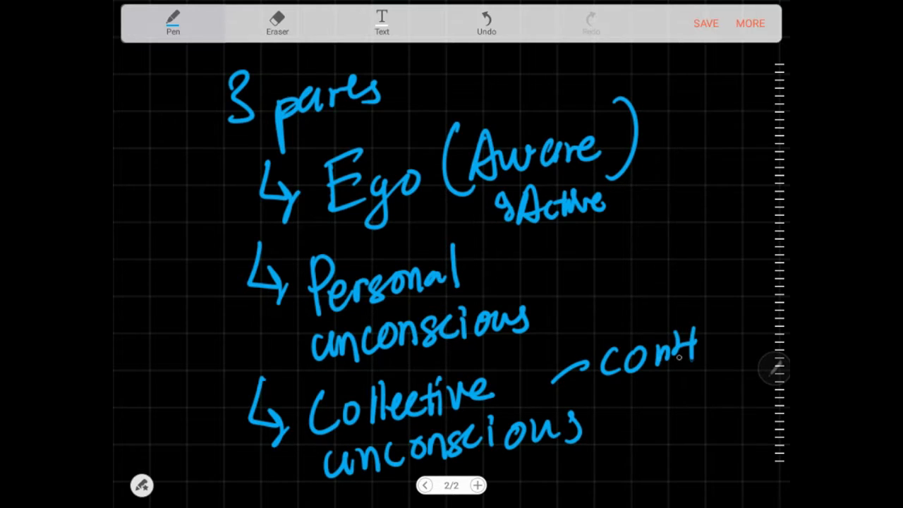
left_click_drag(600, 405, 670, 406)
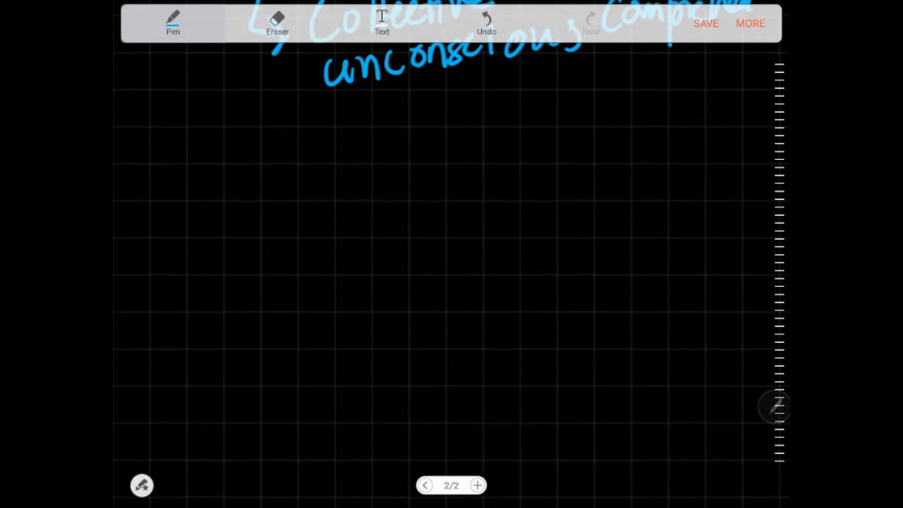
Write the heading 'Archetypes' and draw a box around it
left_click_drag(208, 184, 224, 137)
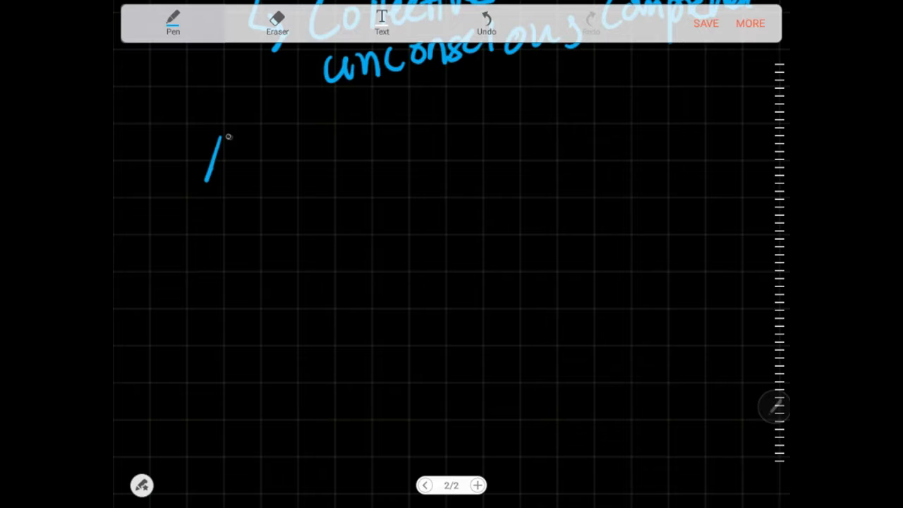
left_click_drag(205, 141, 303, 176)
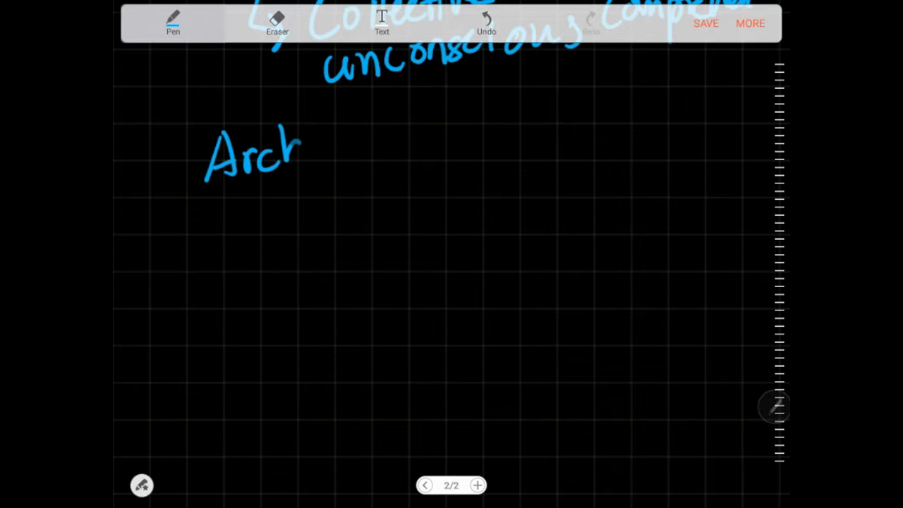
left_click_drag(296, 152, 332, 162)
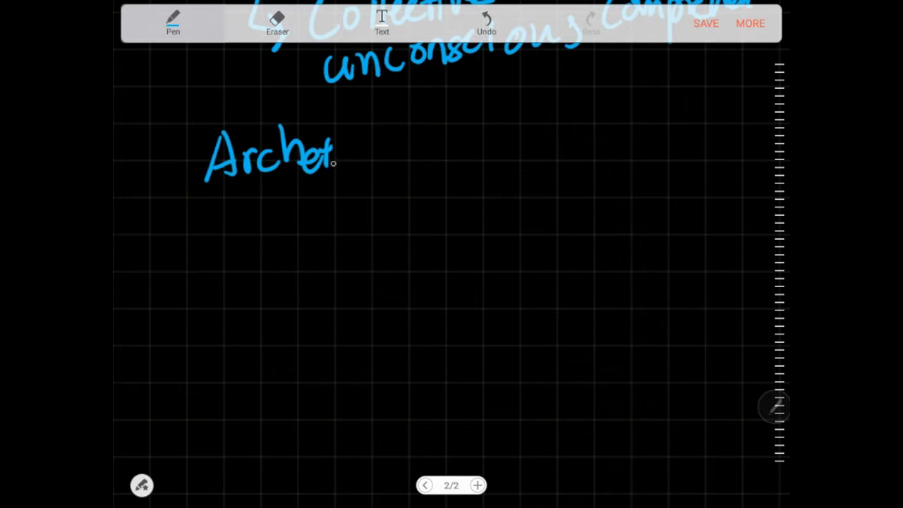
left_click_drag(332, 151, 423, 148)
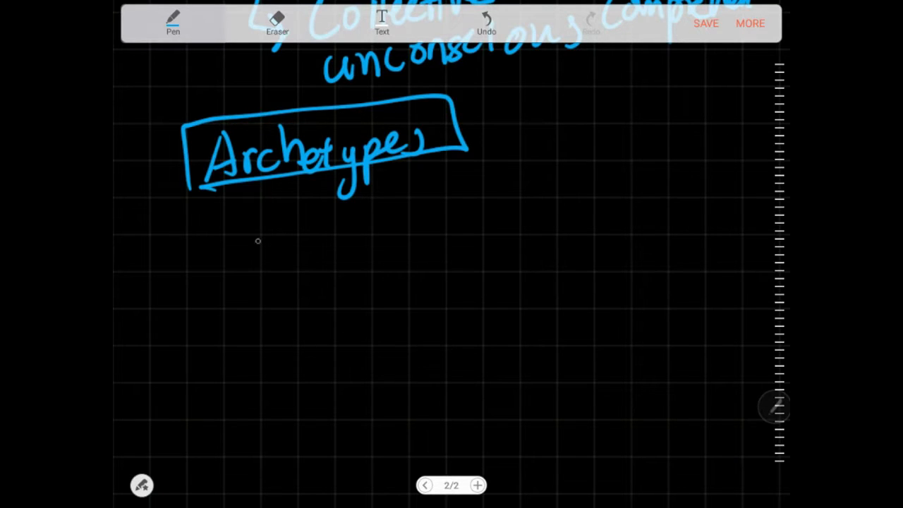
Write the definition 'a particular theme that lots of people share' under the heading
left_click_drag(225, 212, 275, 254)
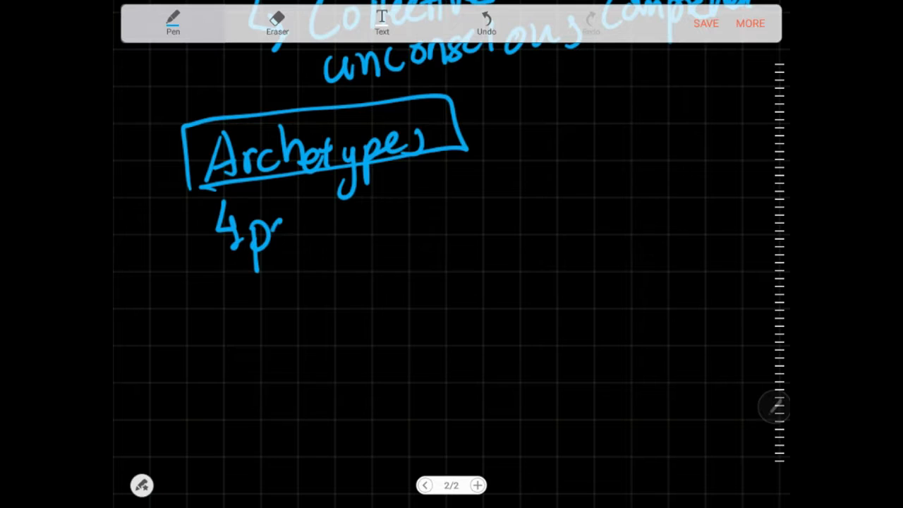
left_click_drag(265, 225, 345, 226)
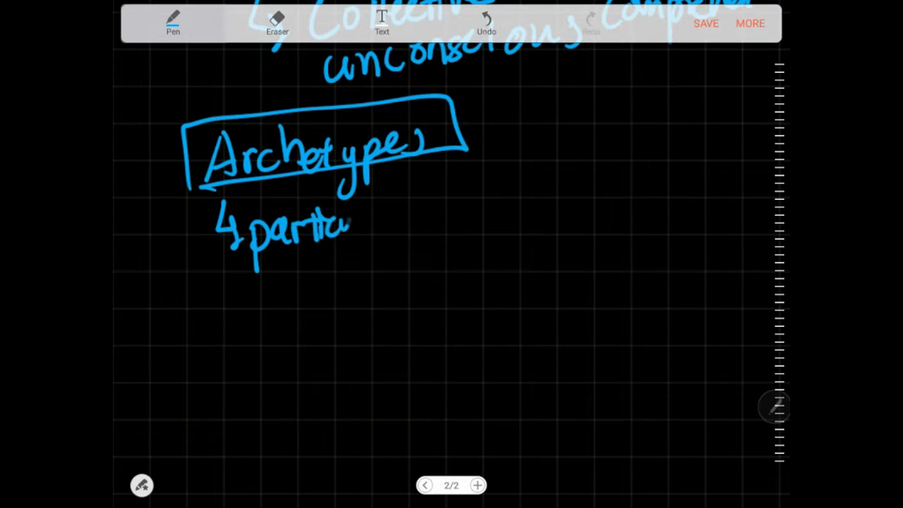
left_click_drag(346, 226, 434, 219)
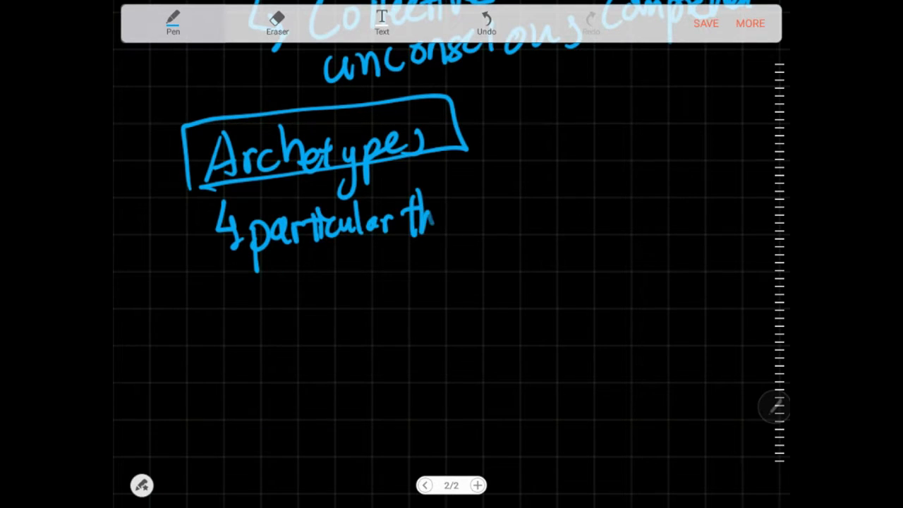
left_click_drag(434, 218, 536, 212)
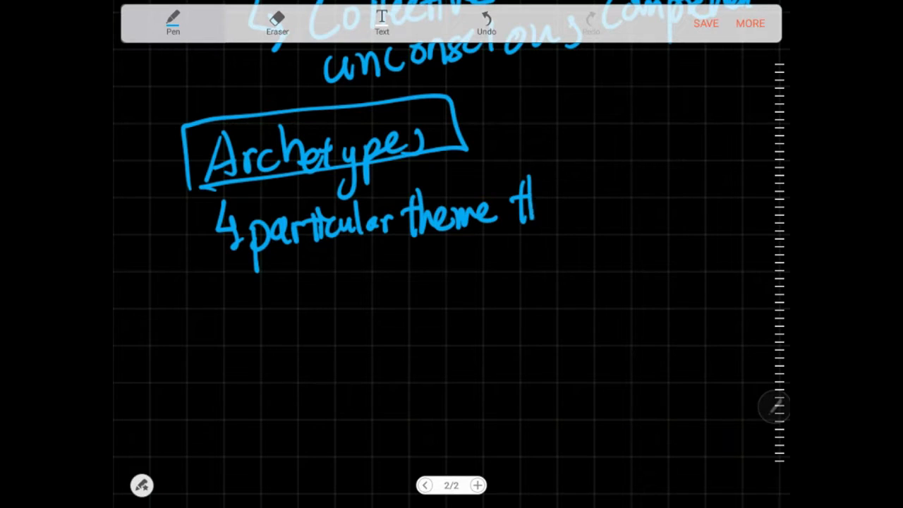
left_click_drag(536, 205, 650, 198)
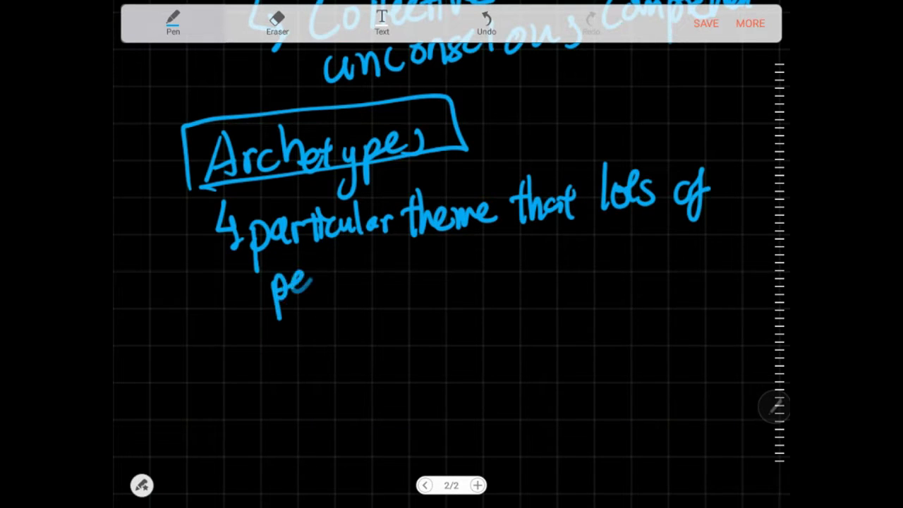
left_click_drag(311, 289, 409, 275)
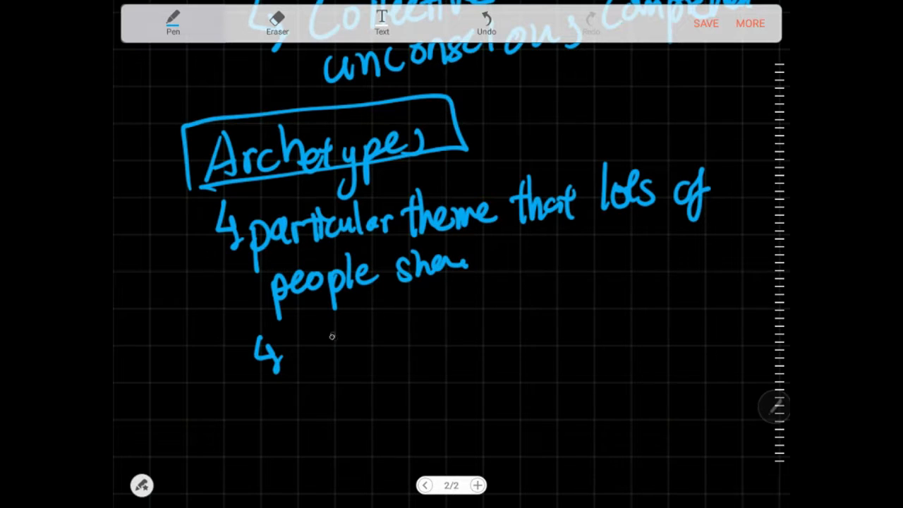
Add the first example bullet 'The great mother' in quotes
left_click_drag(303, 345, 395, 346)
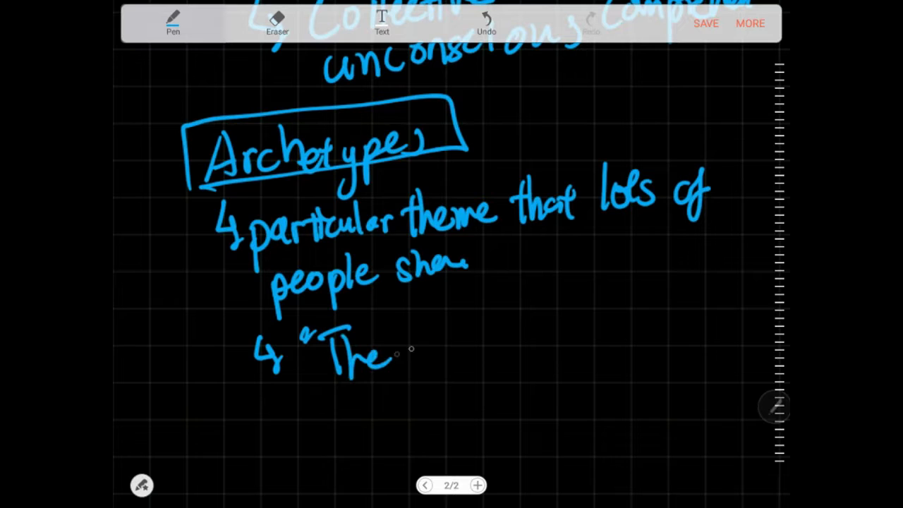
left_click_drag(402, 352, 480, 346)
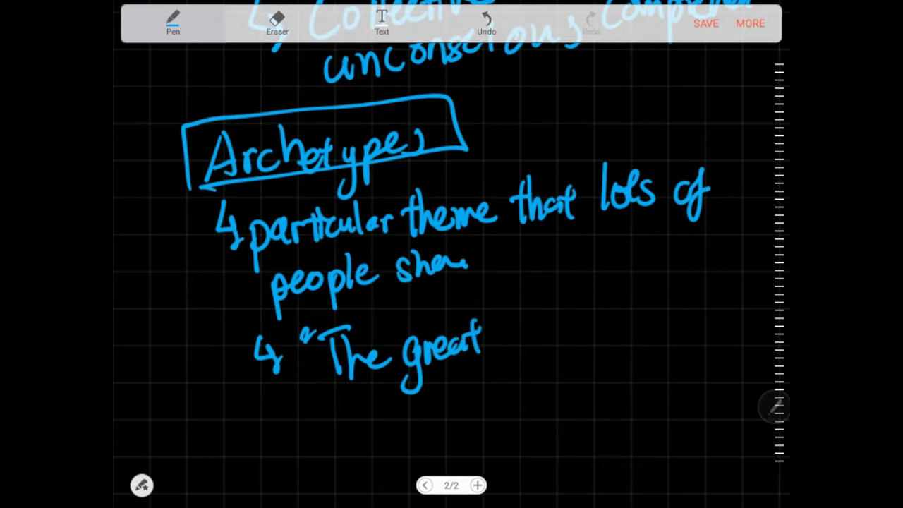
left_click_drag(494, 339, 565, 339)
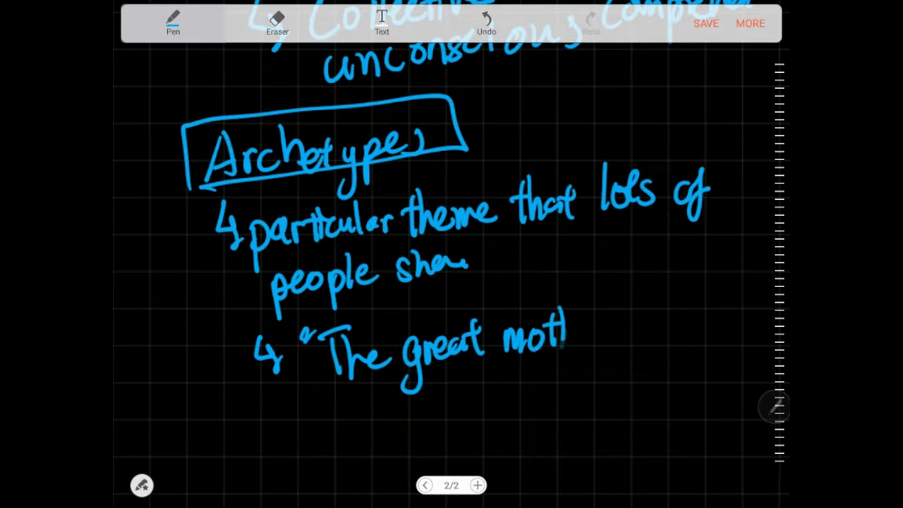
left_click_drag(557, 332, 645, 324)
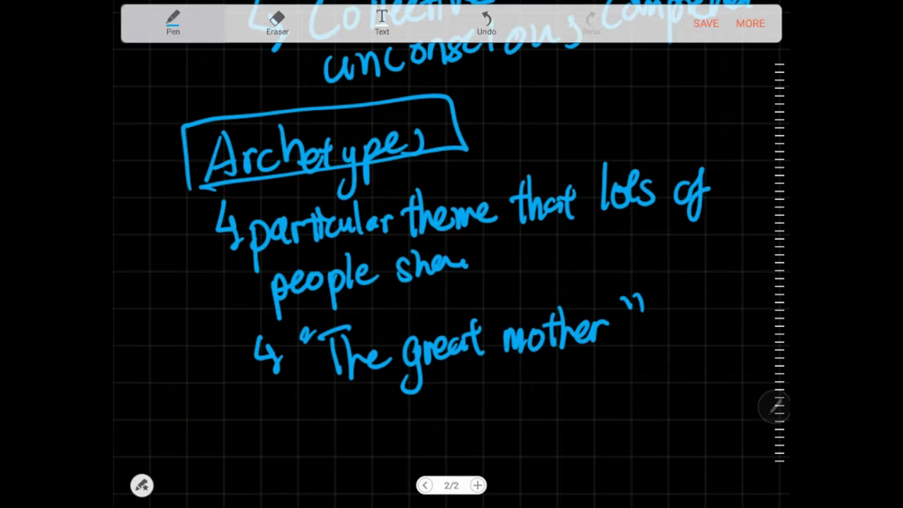
Add 'Wise old man', 'The Hero', 'anima and animus', and circled child, maiden, warriors
left_click_drag(261, 395, 282, 424)
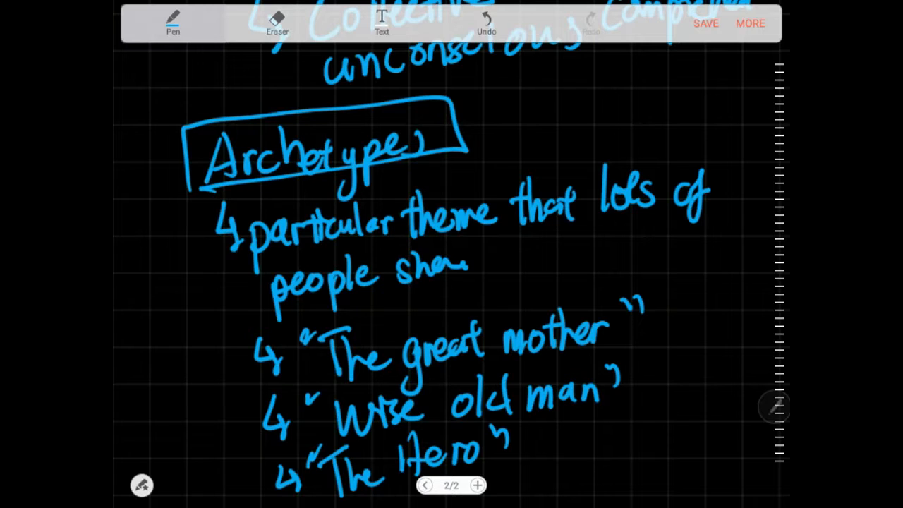
left_click_drag(452, 275, 501, 265)
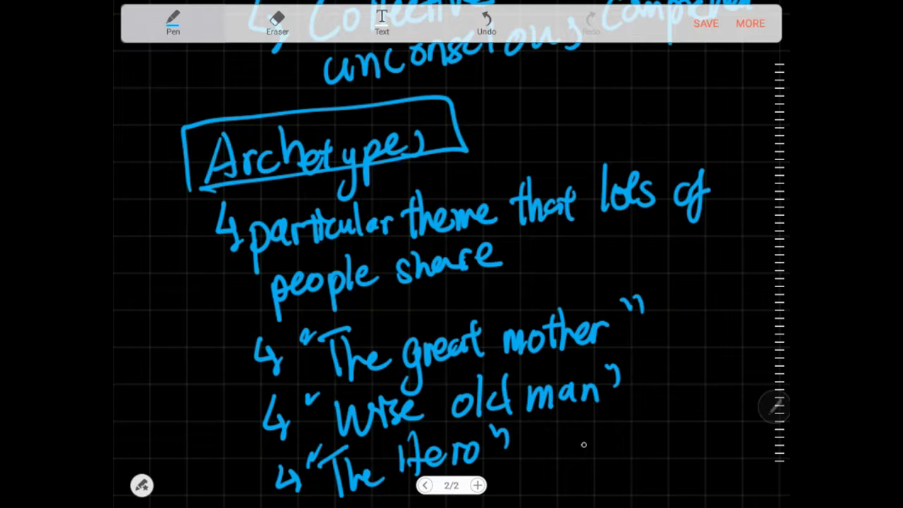
left_click_drag(564, 437, 635, 437)
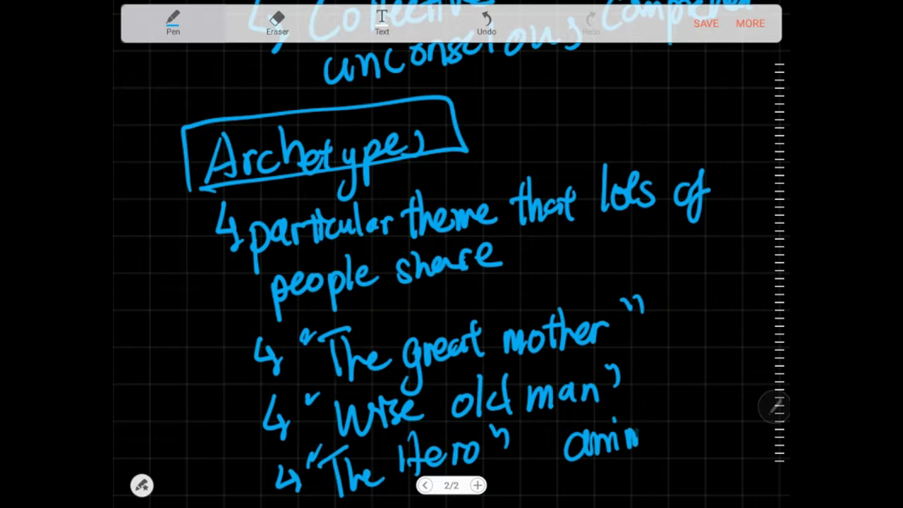
left_click_drag(635, 437, 741, 423)
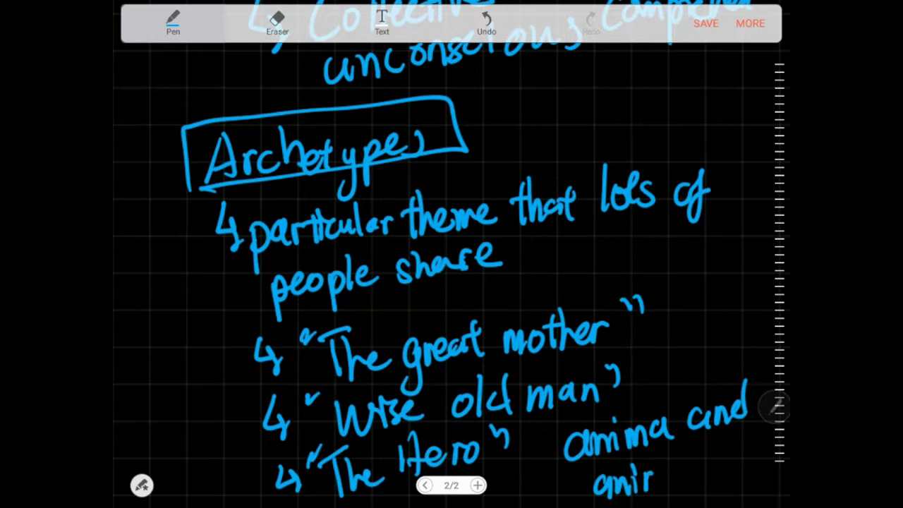
left_click_drag(628, 480, 703, 479)
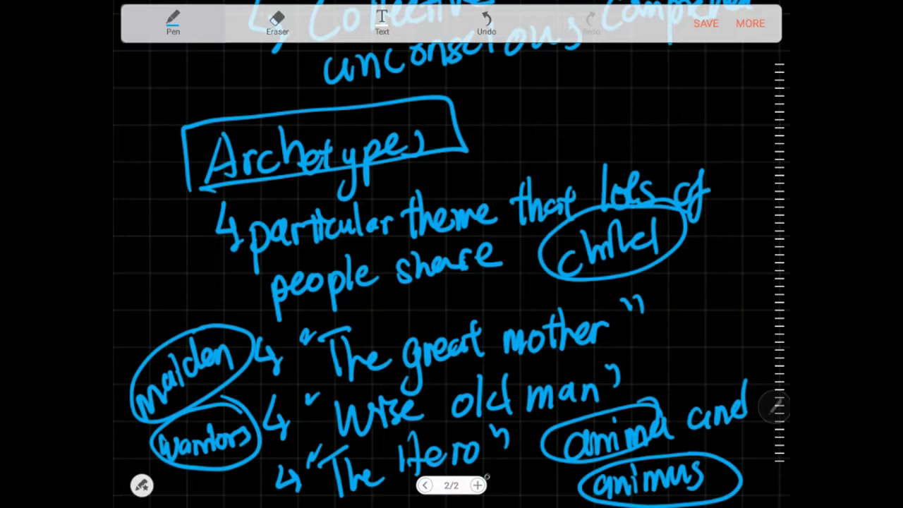
Add a new page and write 'Human are unable to comprehend' on the top line
left_click(477, 486)
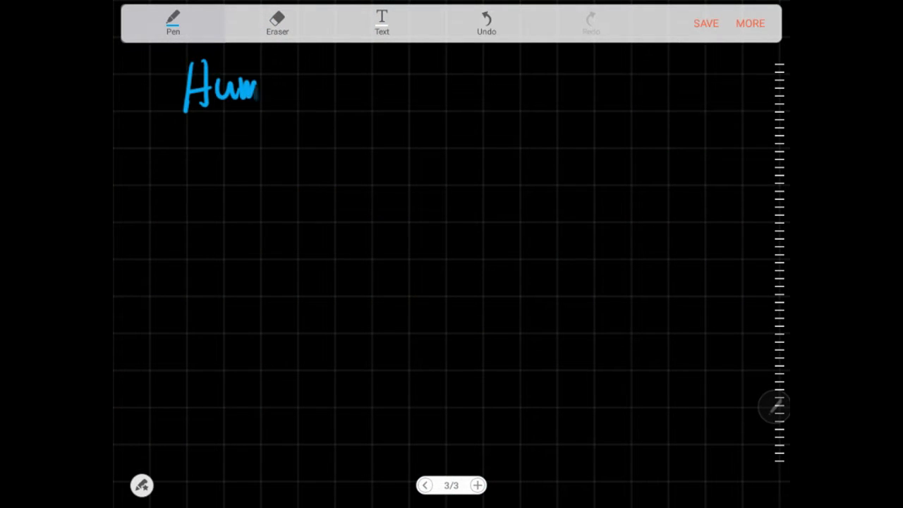
left_click_drag(261, 88, 374, 89)
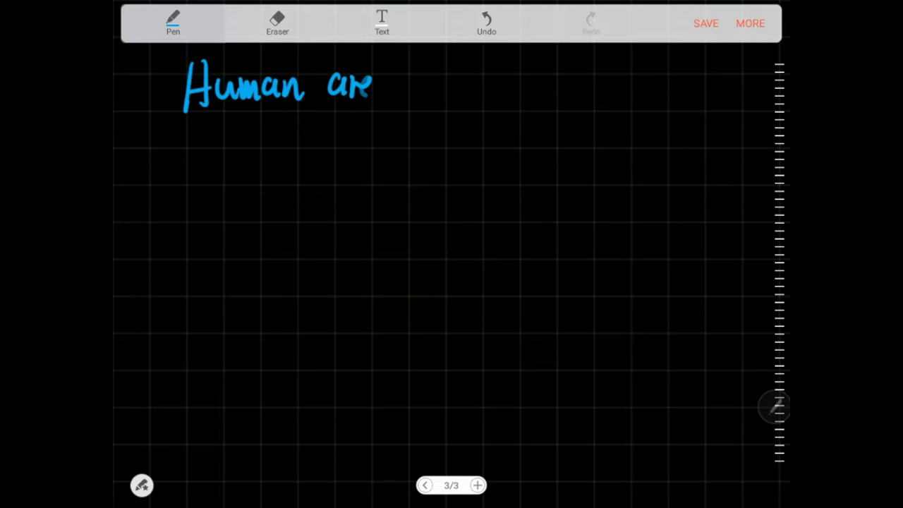
left_click_drag(398, 88, 445, 84)
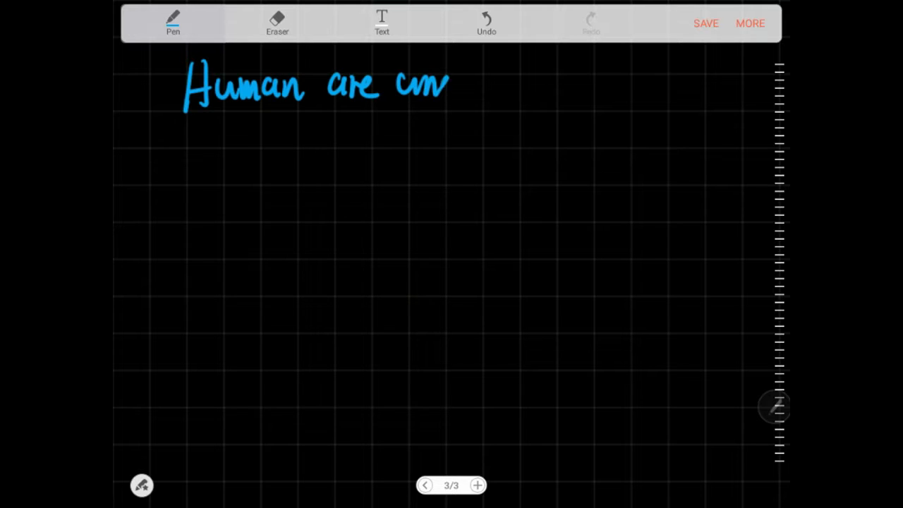
left_click_drag(445, 81, 550, 74)
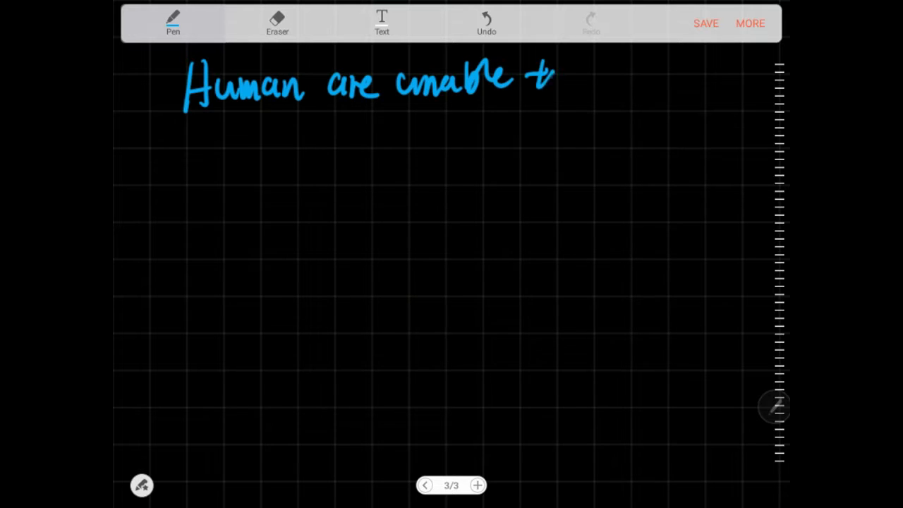
left_click_drag(537, 77, 649, 85)
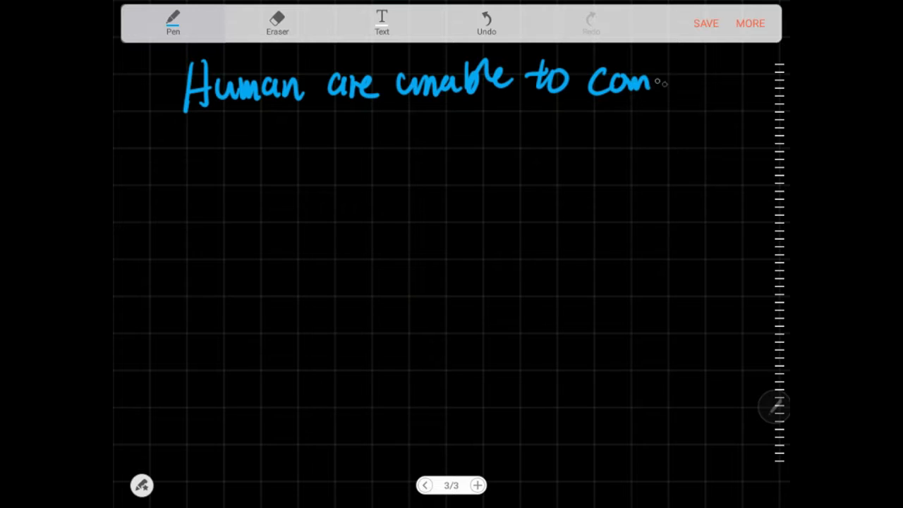
left_click_drag(649, 81, 733, 85)
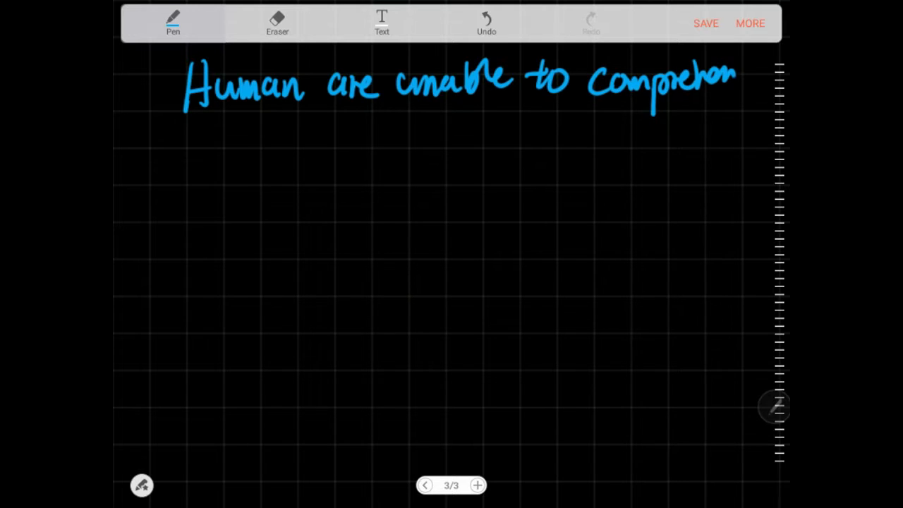
Write 'god in its entirety.' on the second line
left_click_drag(190, 148, 212, 169)
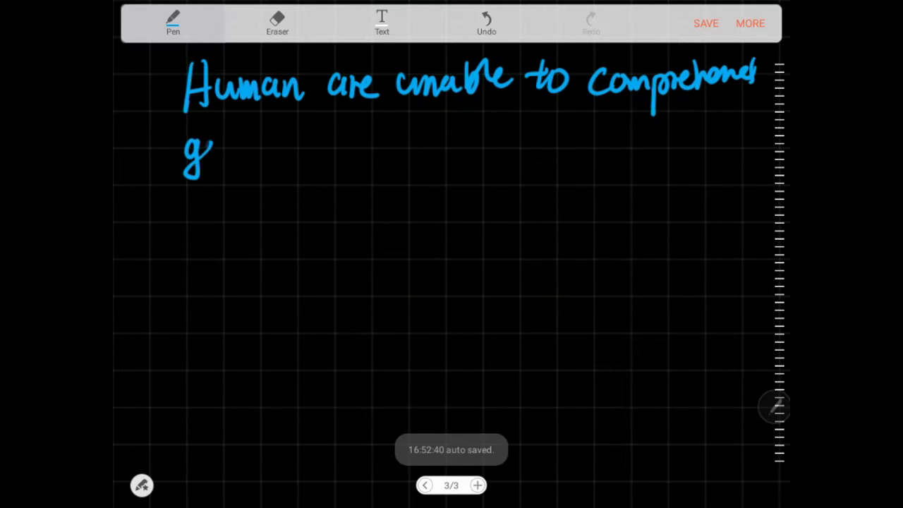
left_click_drag(204, 148, 296, 148)
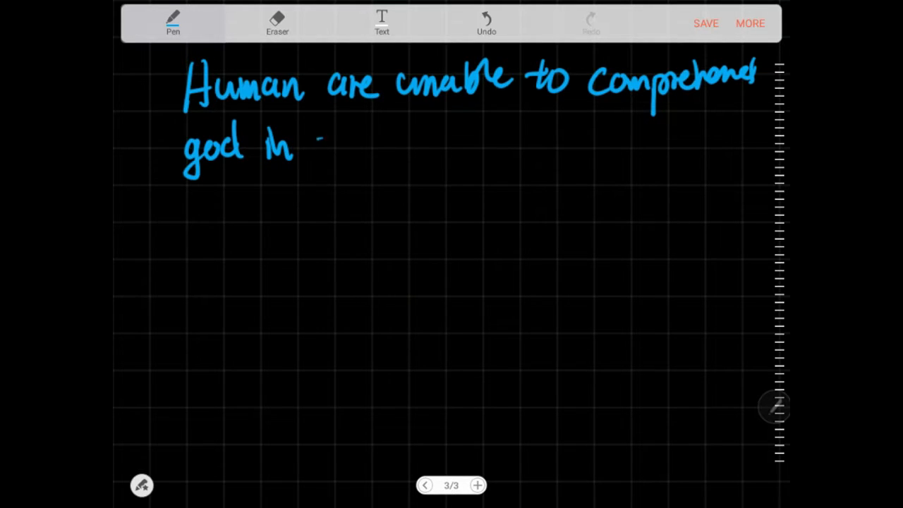
left_click_drag(318, 141, 335, 148)
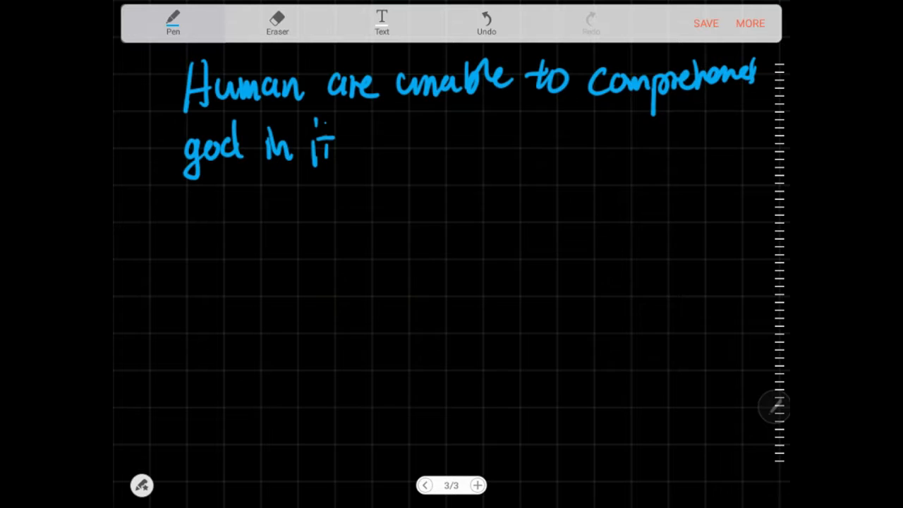
left_click_drag(324, 141, 409, 148)
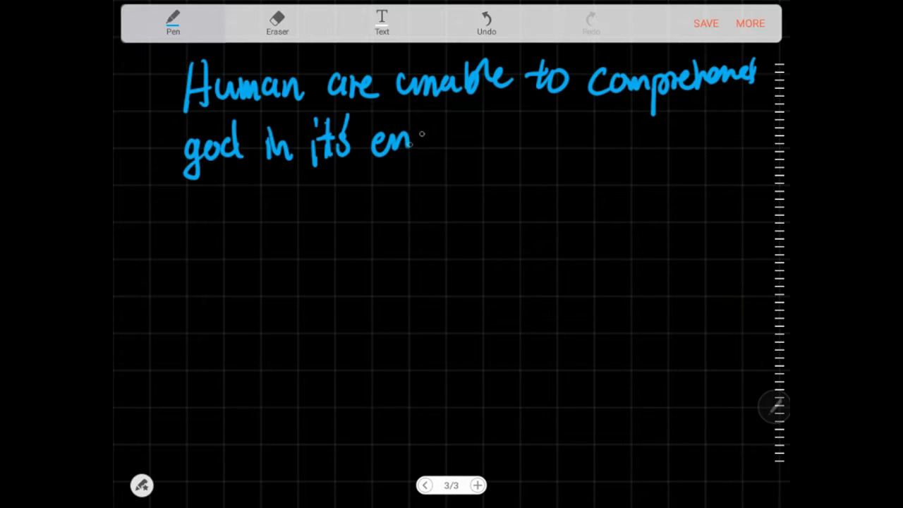
left_click_drag(412, 141, 466, 134)
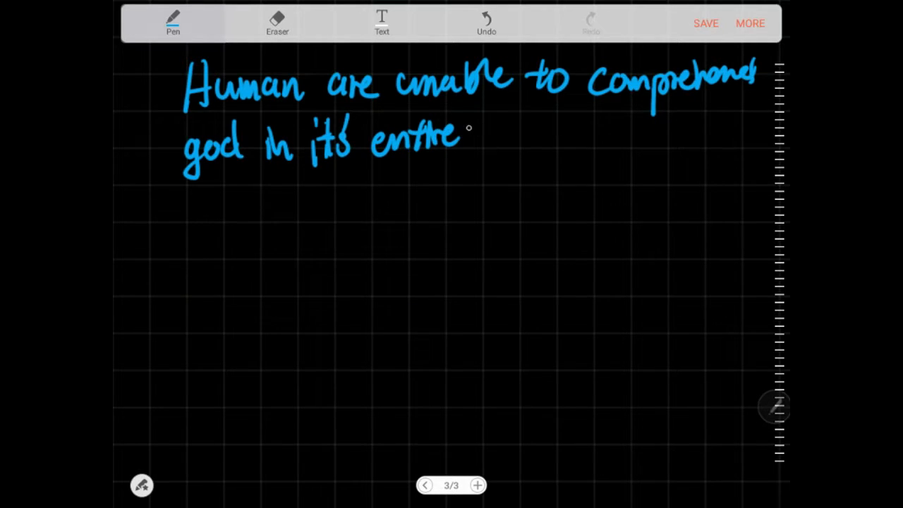
left_click_drag(459, 127, 515, 148)
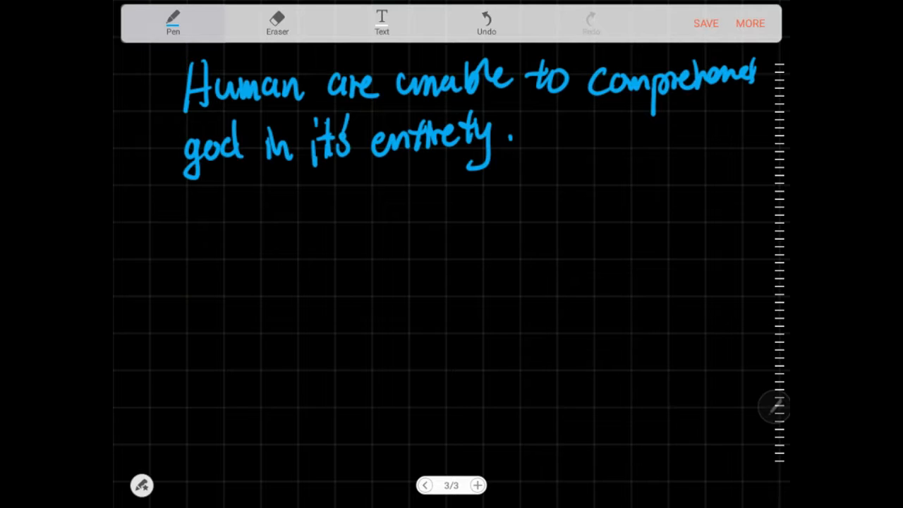
Write and underline 'Hero archetype - Main Character defeats beast.', adding an arrowed '(cleanses)' note
left_click_drag(205, 211, 261, 240)
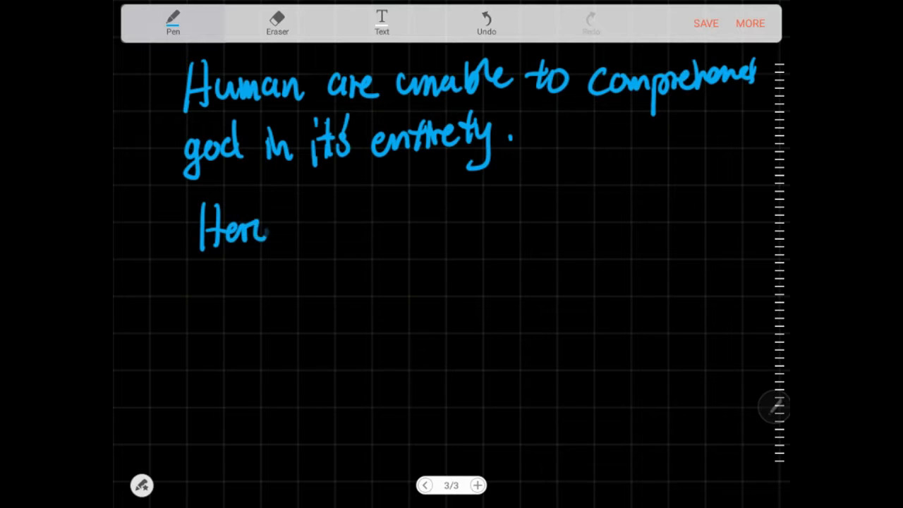
left_click_drag(268, 226, 367, 226)
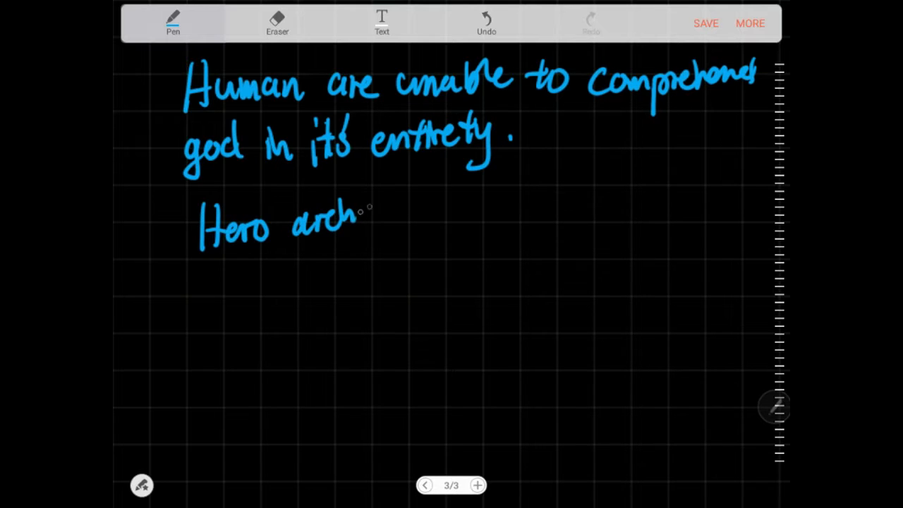
left_click_drag(353, 219, 416, 226)
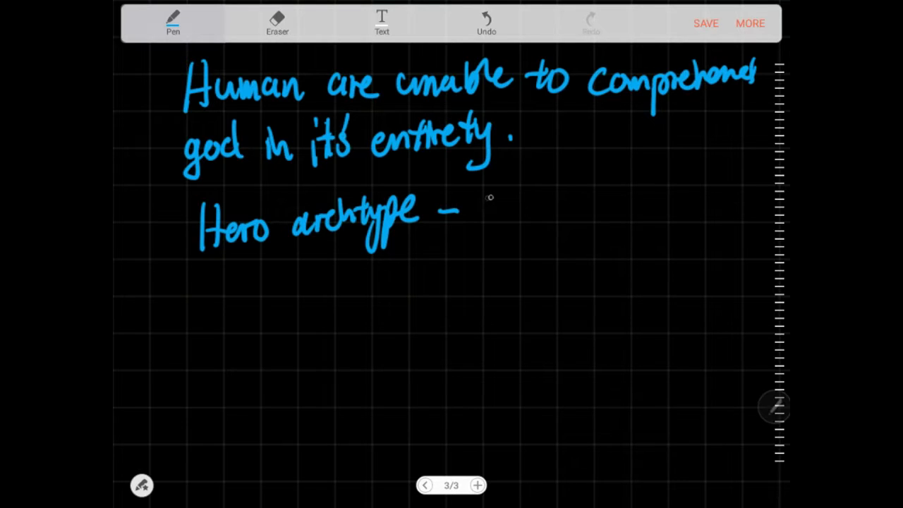
left_click_drag(473, 205, 558, 218)
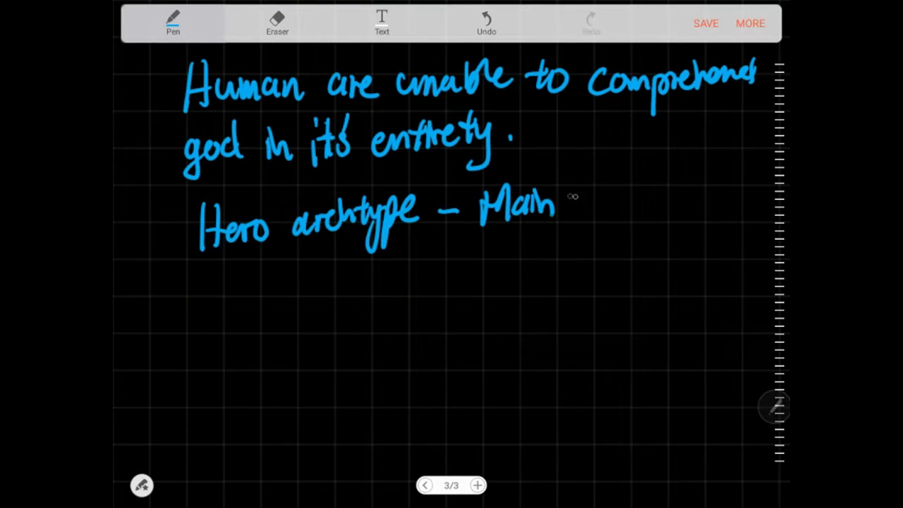
left_click_drag(564, 204, 663, 204)
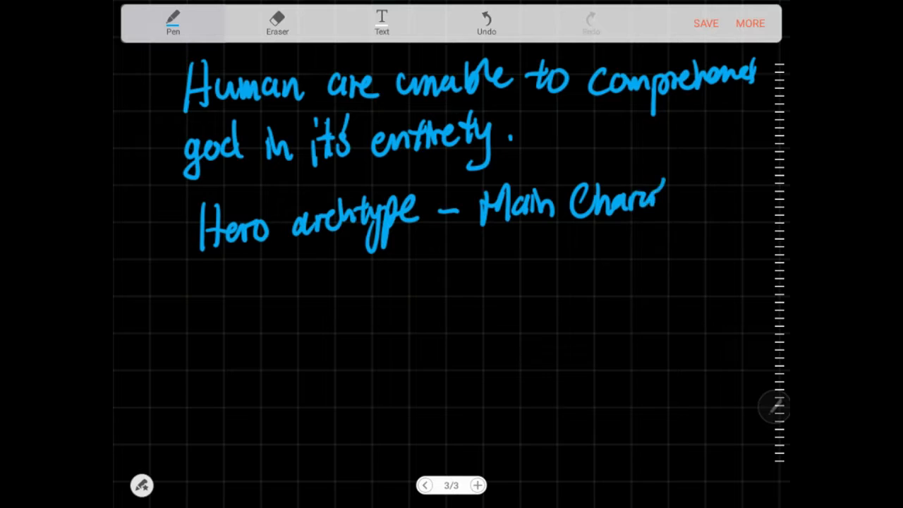
left_click_drag(657, 205, 698, 204)
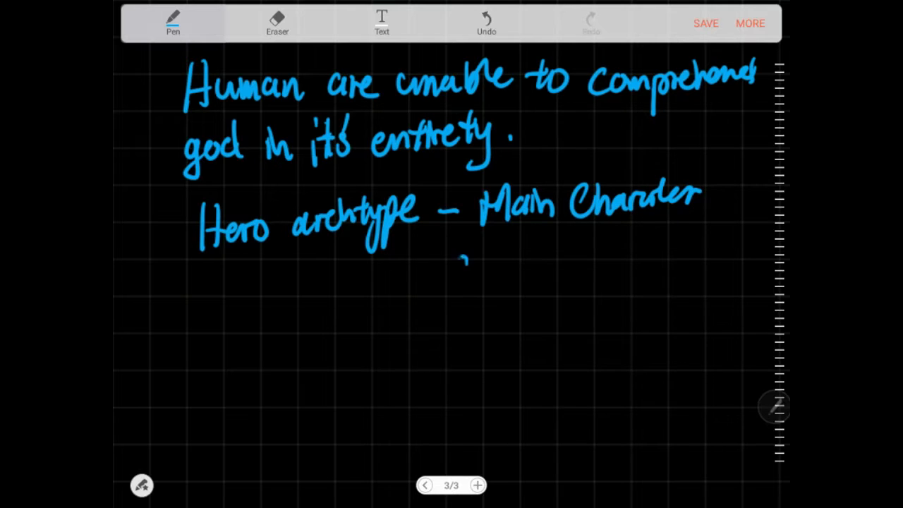
left_click_drag(448, 275, 533, 265)
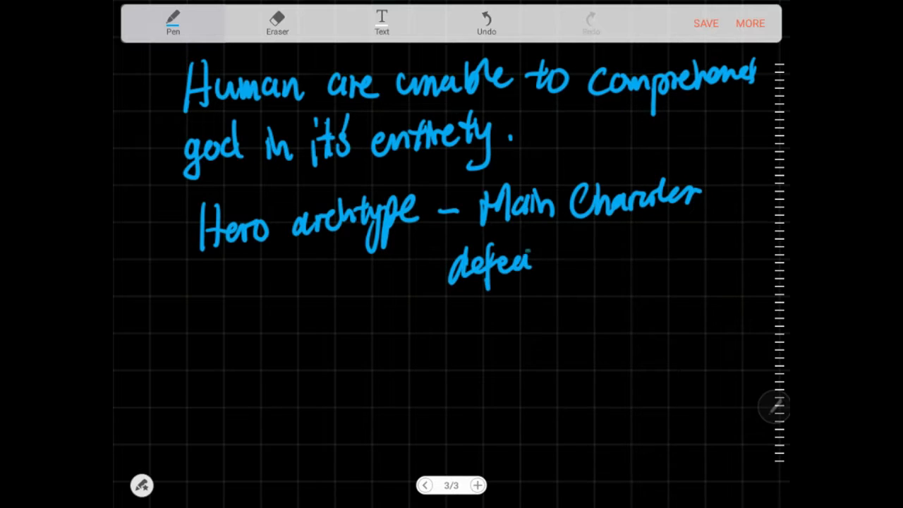
left_click_drag(529, 265, 628, 265)
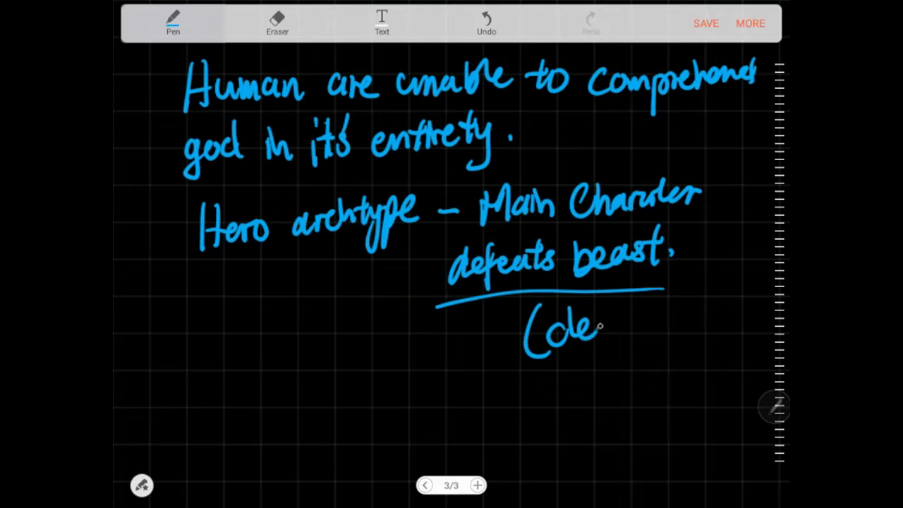
left_click_drag(600, 328, 688, 310)
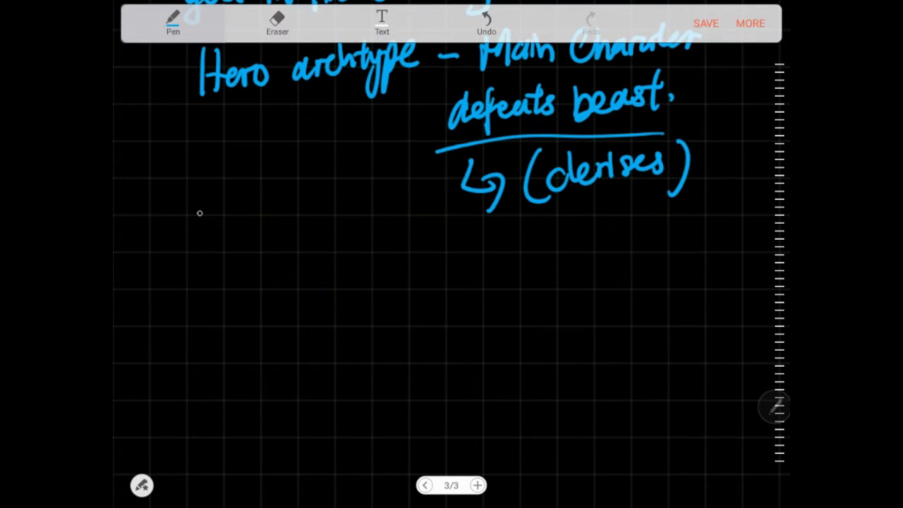
Write the 'Personas' heading with an arrow branching to 'Masks'
left_click_drag(183, 170, 251, 211)
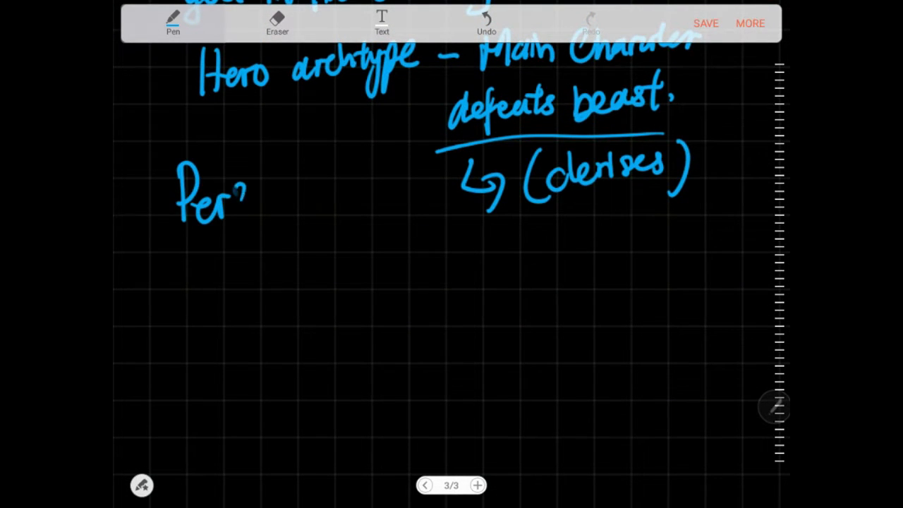
left_click_drag(247, 197, 339, 191)
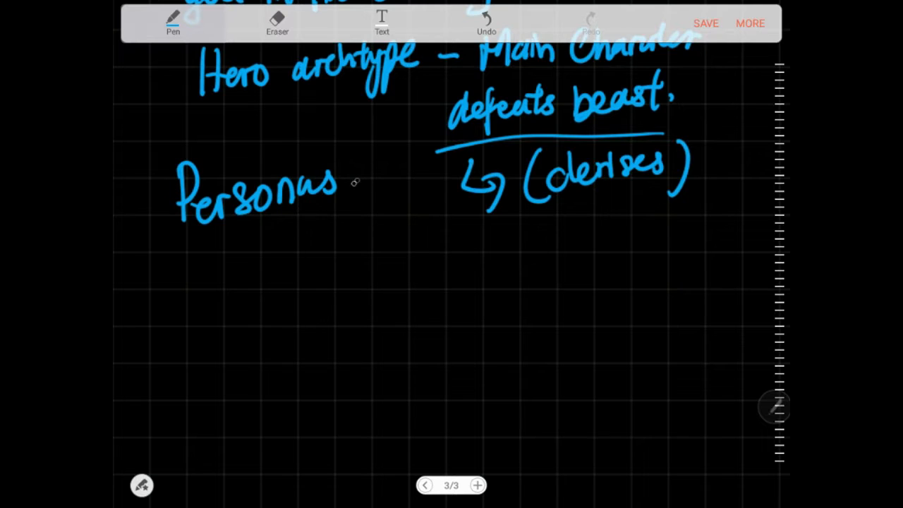
left_click_drag(191, 254, 212, 282)
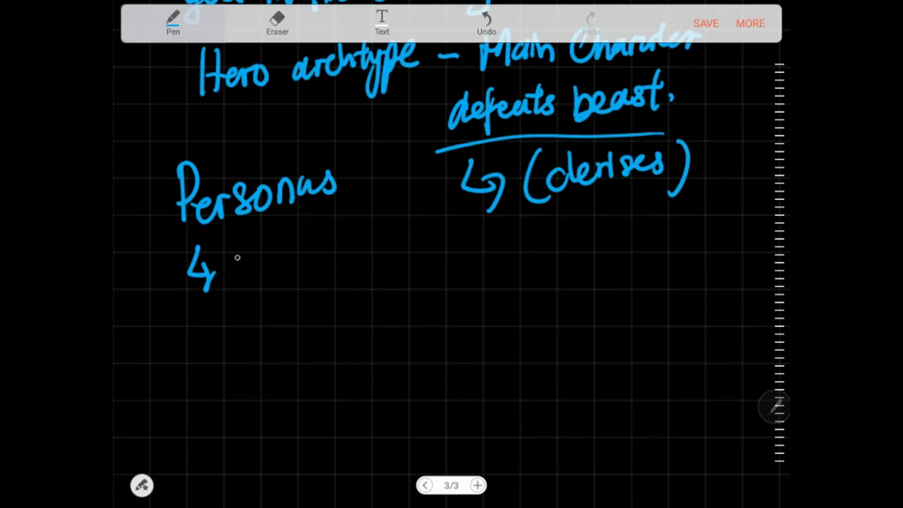
left_click_drag(226, 261, 279, 261)
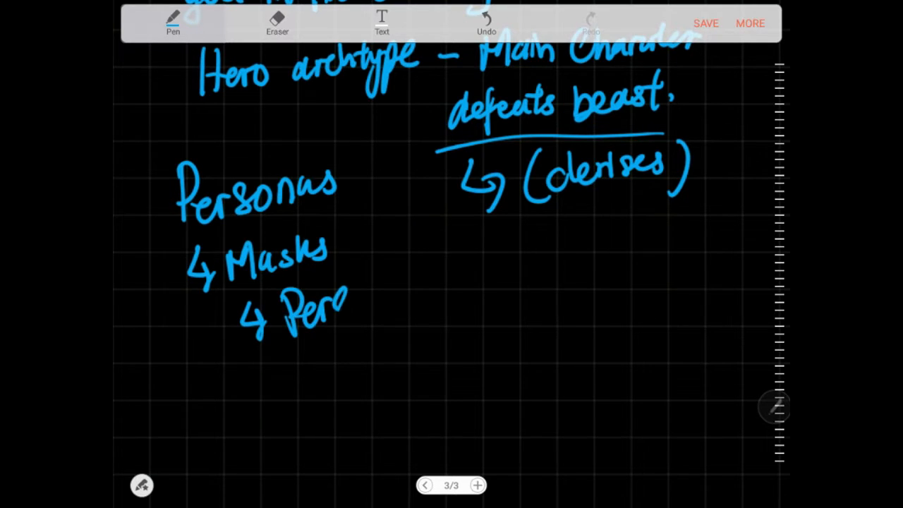
Write the second branch 'Personality that you show to the outside world'
left_click_drag(346, 311, 420, 296)
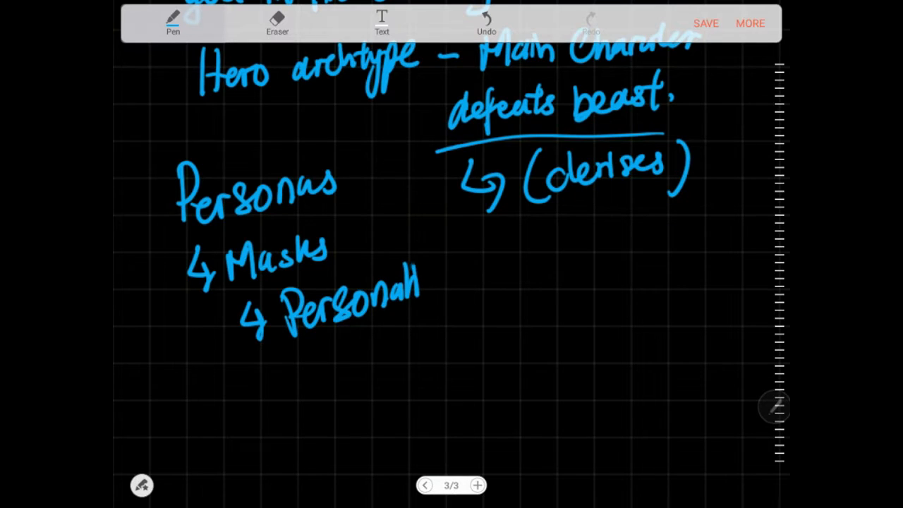
left_click_drag(423, 297, 515, 275)
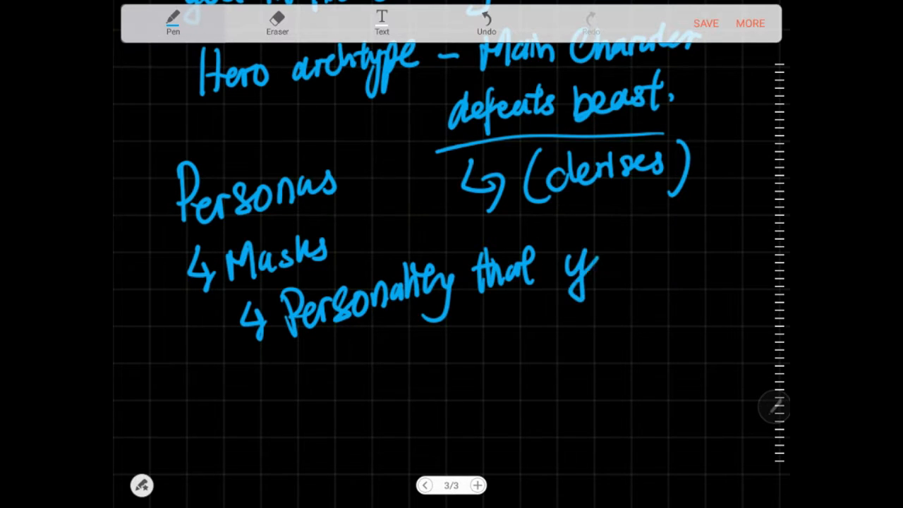
left_click_drag(571, 268, 705, 254)
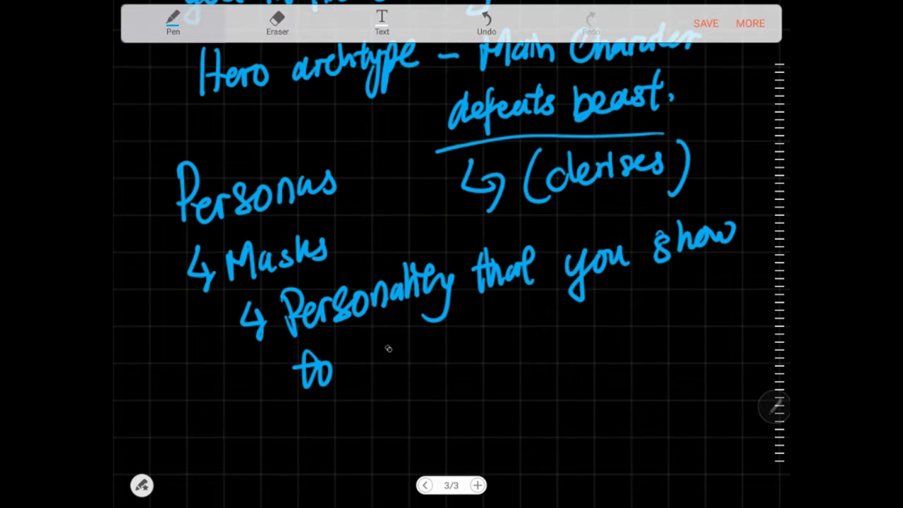
left_click_drag(353, 360, 438, 360)
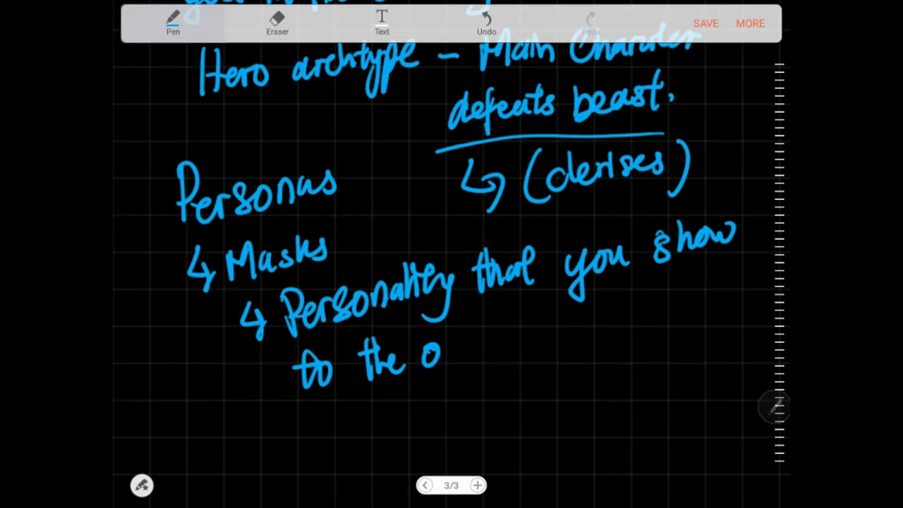
left_click_drag(437, 360, 494, 349)
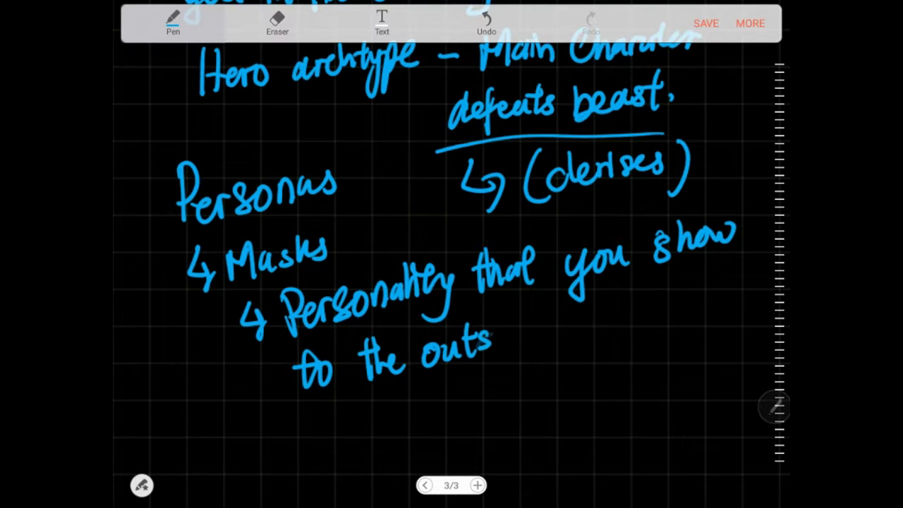
left_click_drag(494, 345, 607, 332)
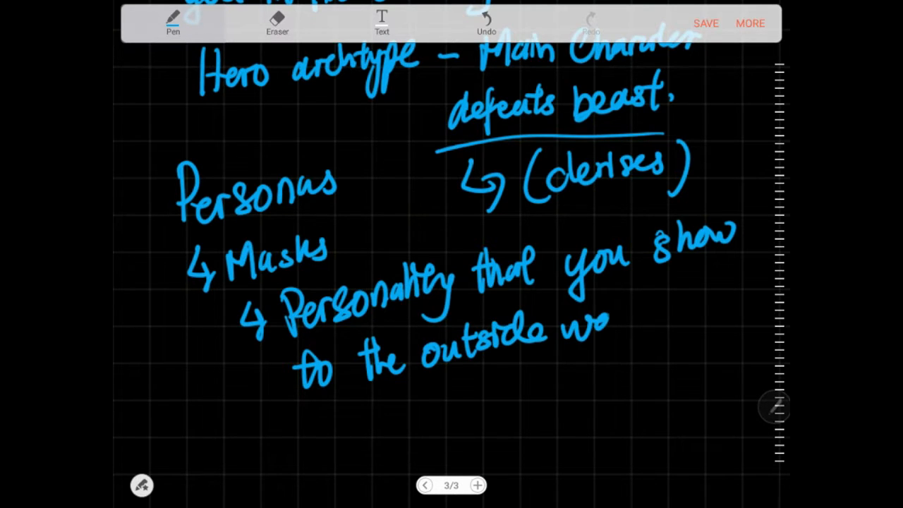
left_click_drag(614, 332, 642, 318)
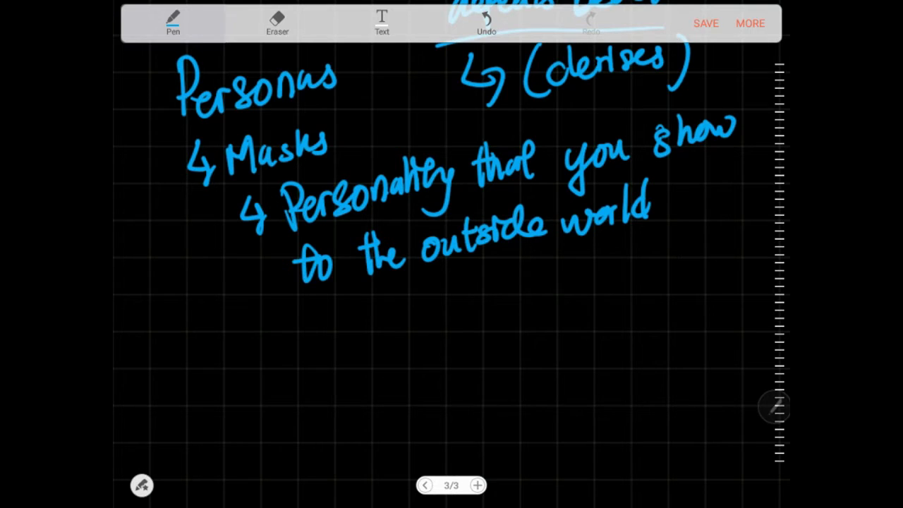
Write '(F' below the persona notes, erase it, and switch back to the Pen
scroll("down", 3)
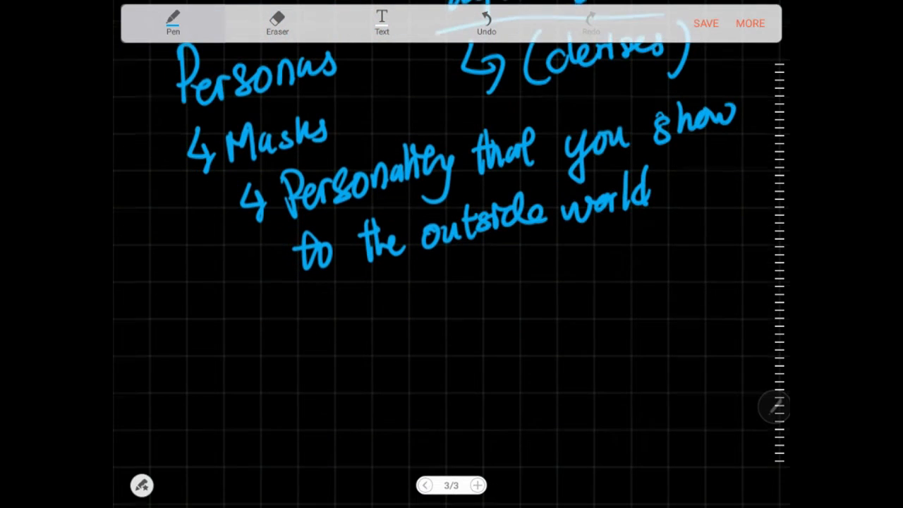
left_click_drag(211, 318, 236, 346)
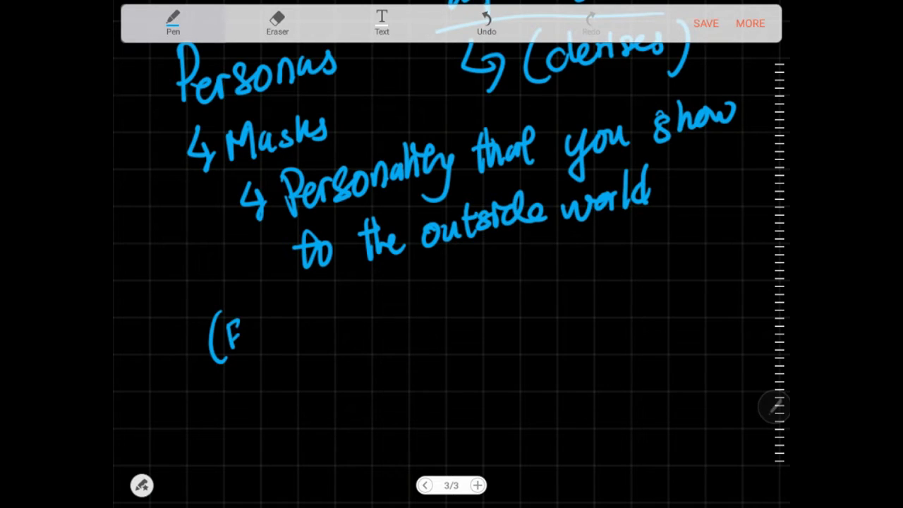
left_click_drag(233, 335, 303, 335)
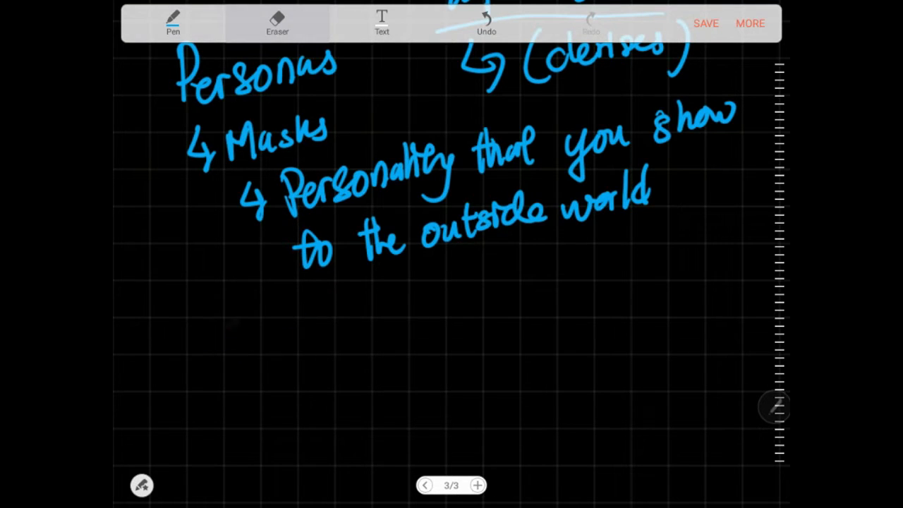
left_click(173, 22)
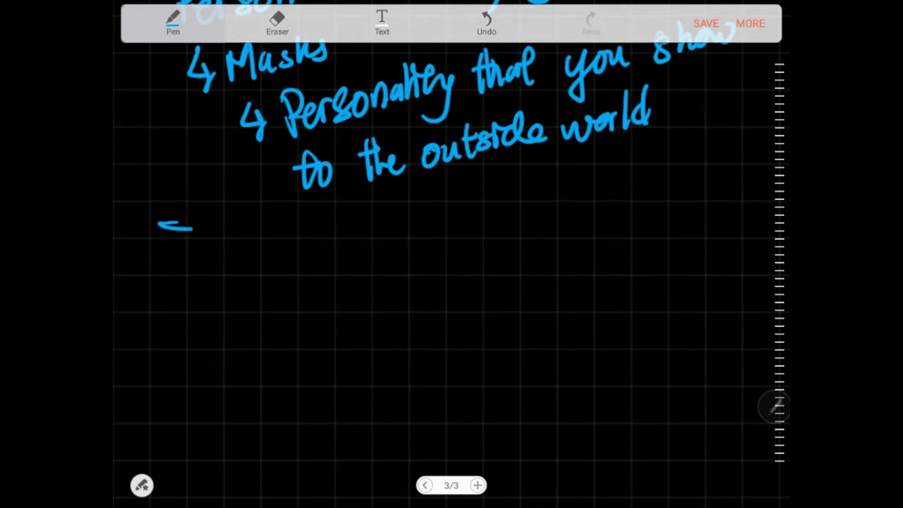
Draw a divider, write the 'Carl Jung Idea' heading and bullet 'People comes from a source'
left_click_drag(166, 222, 702, 205)
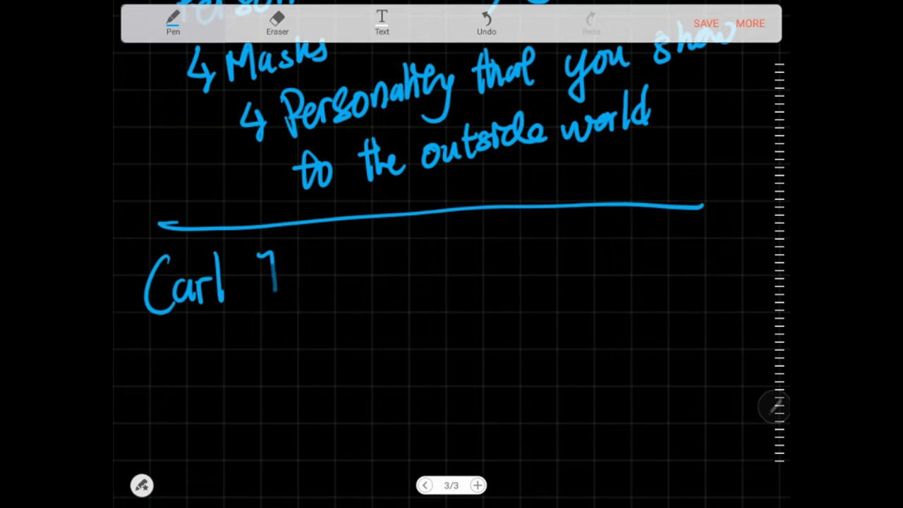
left_click_drag(254, 276, 332, 296)
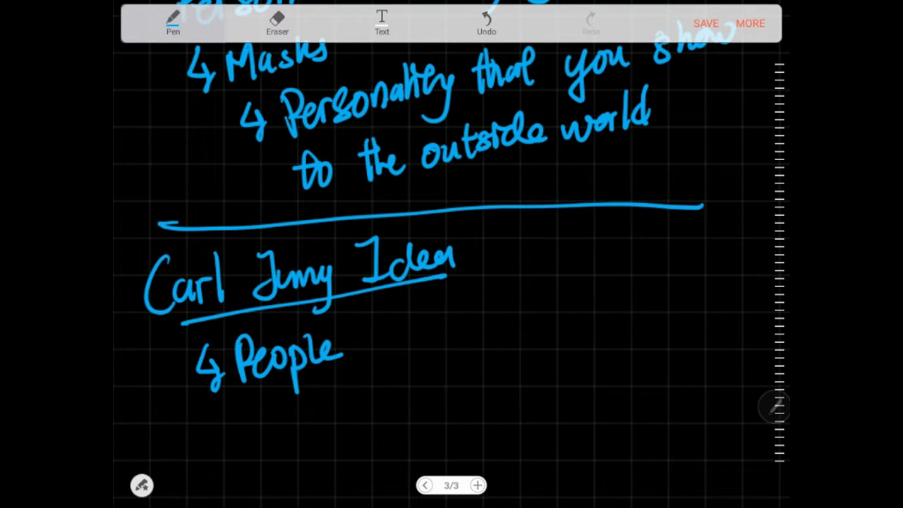
left_click_drag(353, 346, 459, 346)
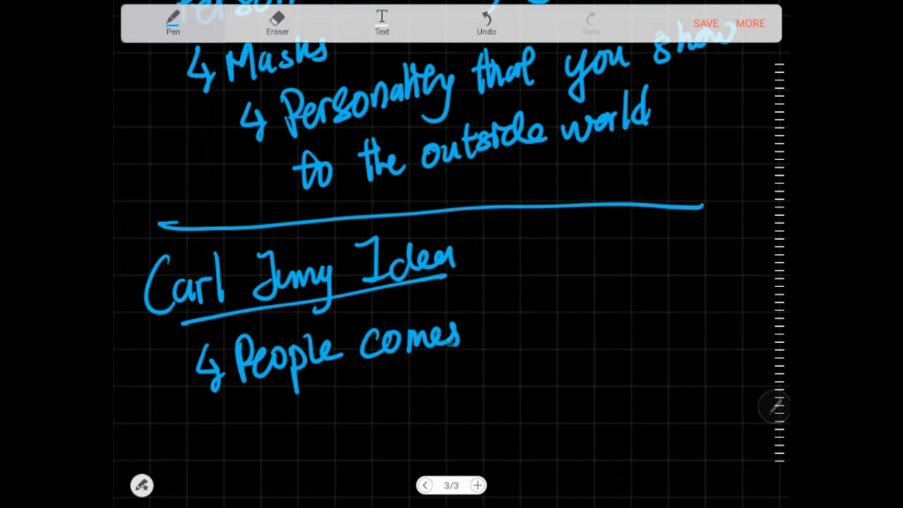
left_click_drag(472, 346, 519, 339)
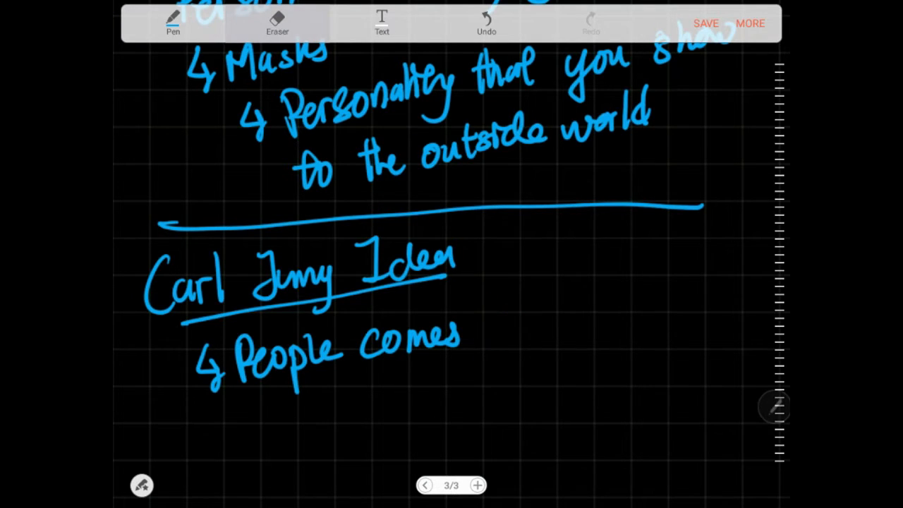
left_click_drag(494, 311, 501, 338)
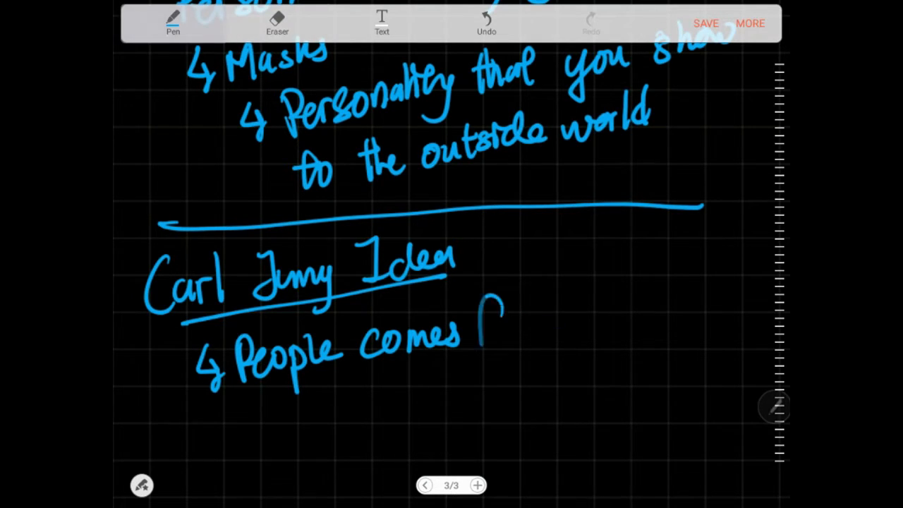
left_click_drag(494, 325, 585, 332)
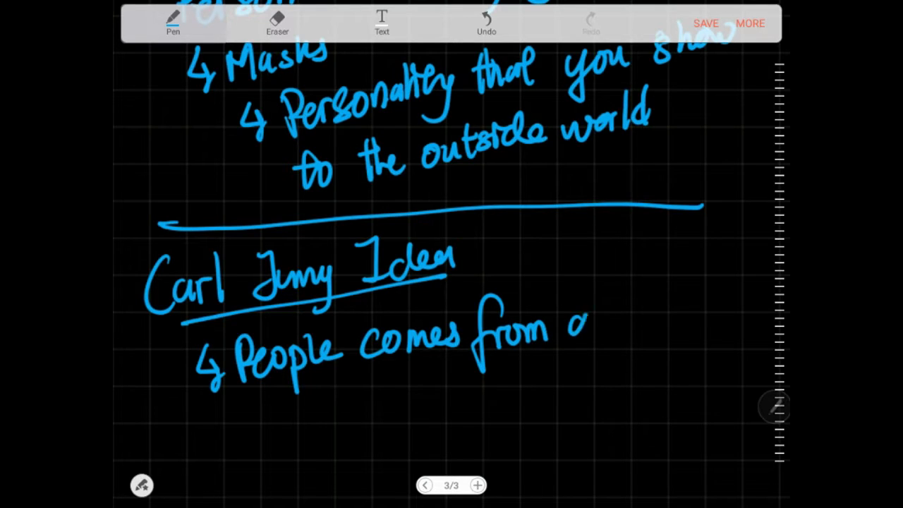
left_click_drag(586, 325, 698, 317)
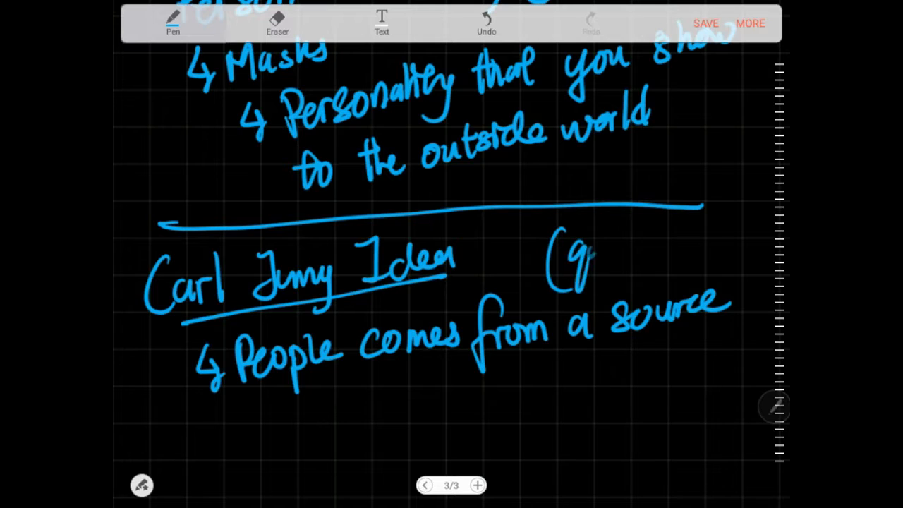
Add '(quantum field)' beside the heading and 'people are connected' below the arrow
left_click_drag(578, 247, 670, 254)
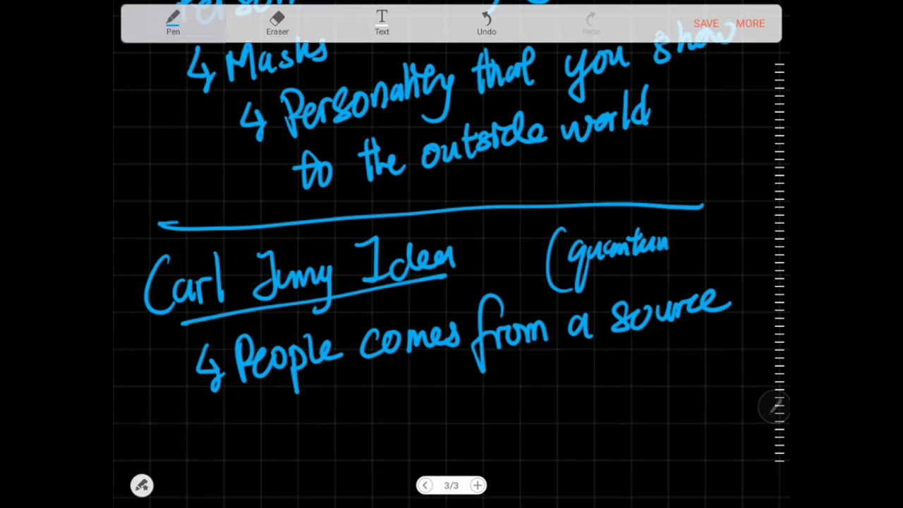
left_click_drag(677, 243, 751, 243)
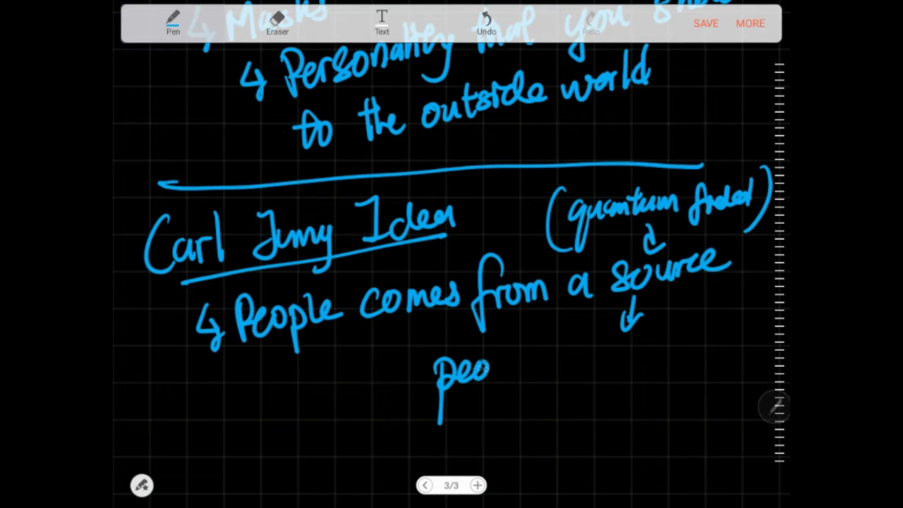
left_click_drag(487, 367, 579, 367)
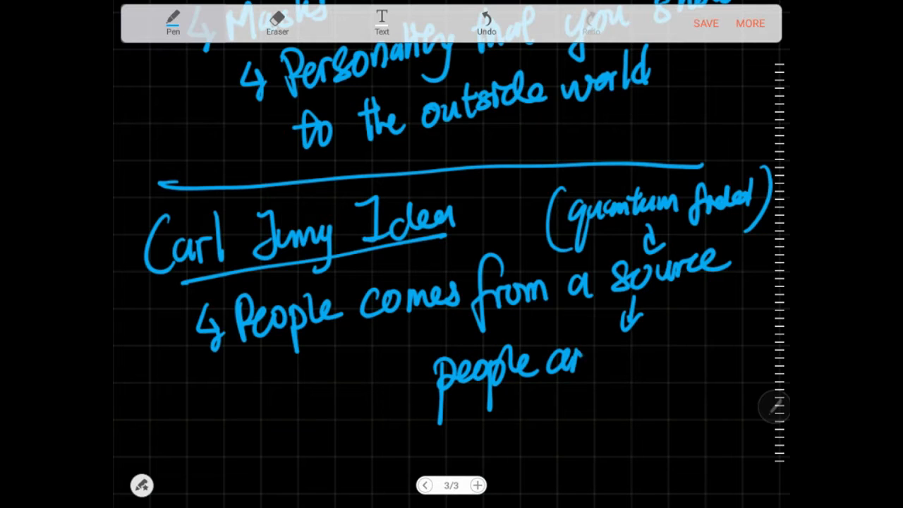
left_click_drag(585, 363, 681, 352)
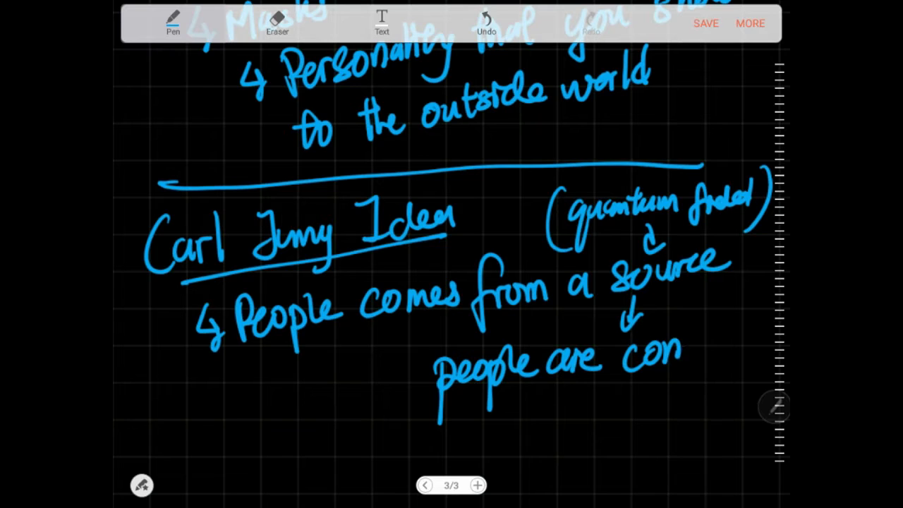
left_click_drag(677, 353, 748, 353)
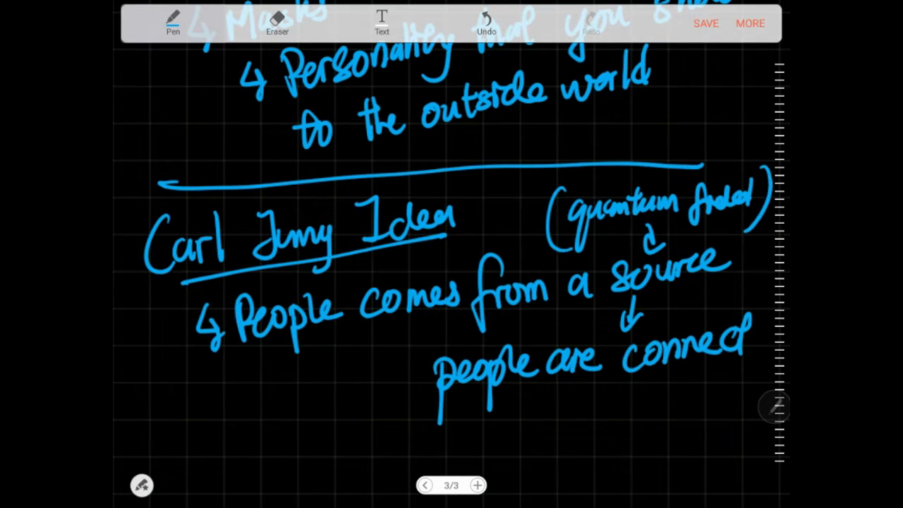
scroll("down", 3)
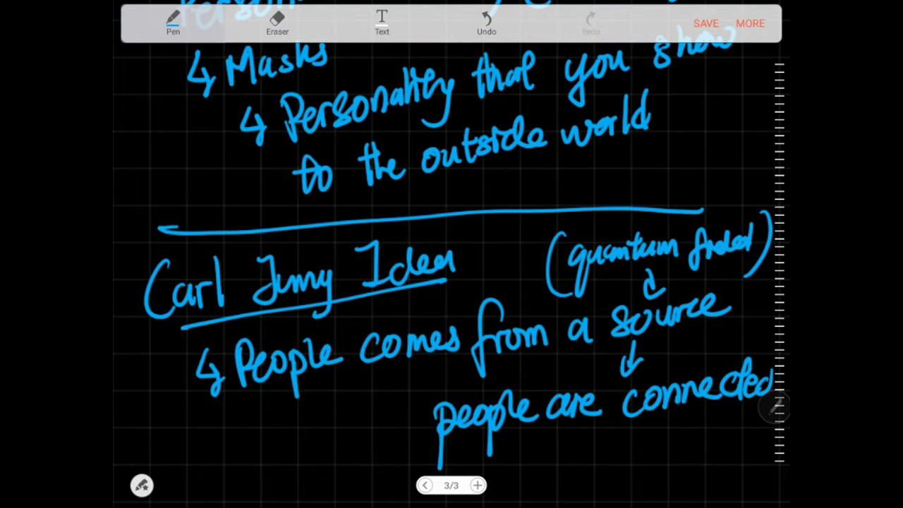
scroll("down", 3)
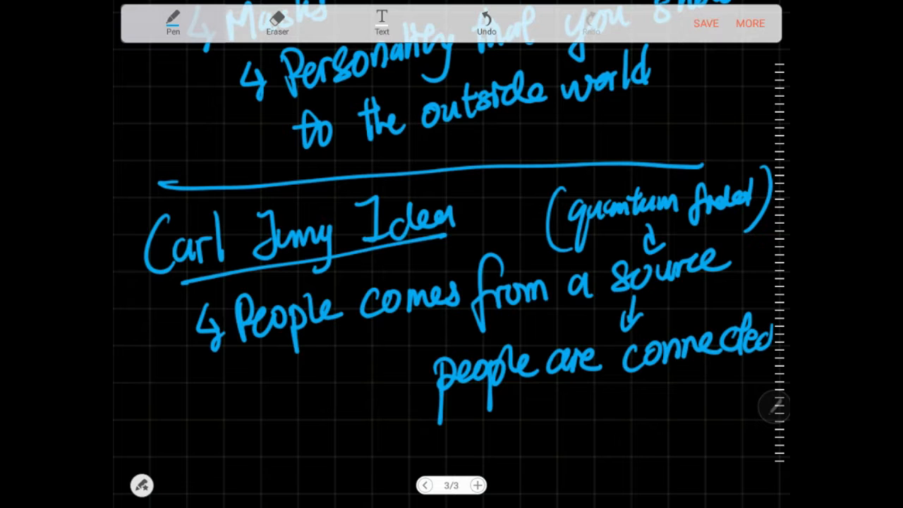
Add a new page and handwrite 'created the radio' after '2 people'
left_click(478, 486)
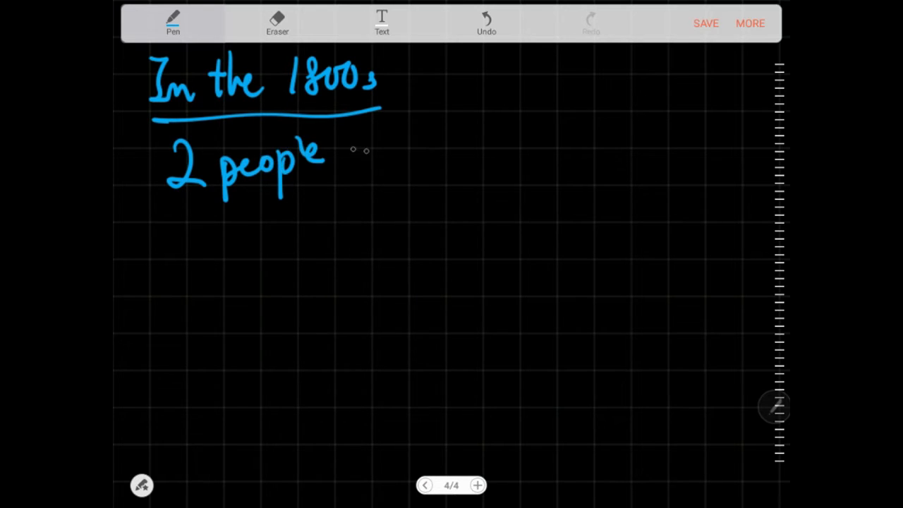
mouse_move(369, 151)
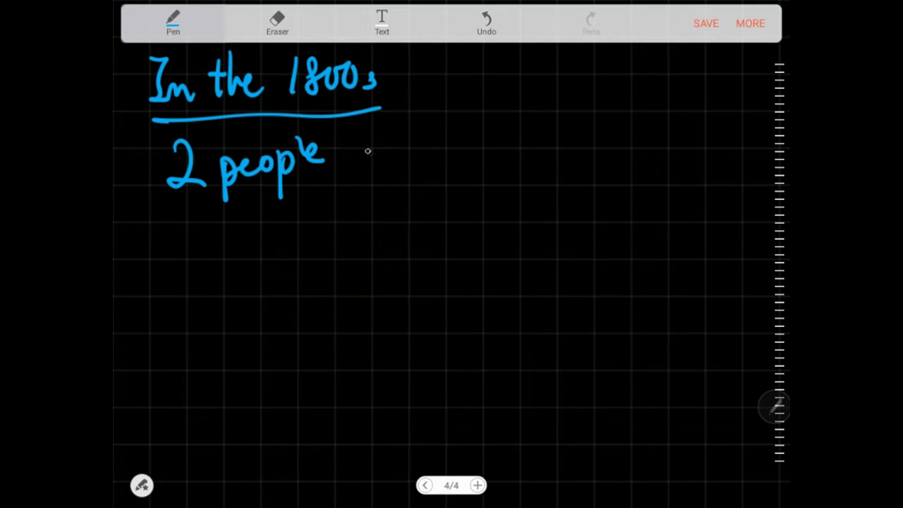
left_click_drag(360, 151, 431, 152)
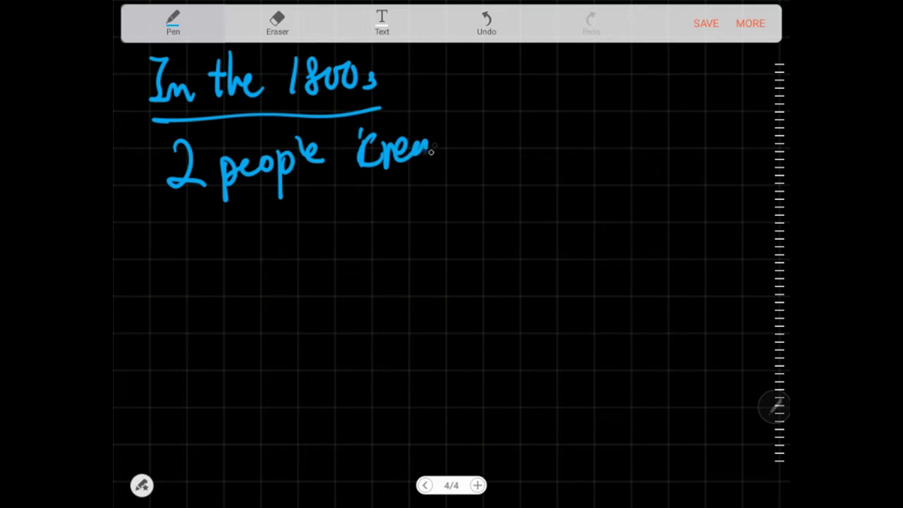
left_click_drag(423, 141, 526, 134)
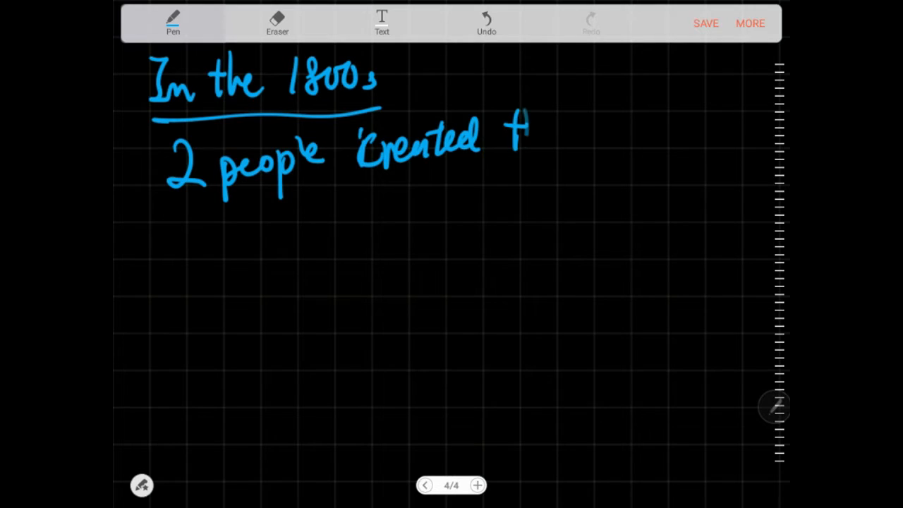
left_click_drag(522, 134, 638, 127)
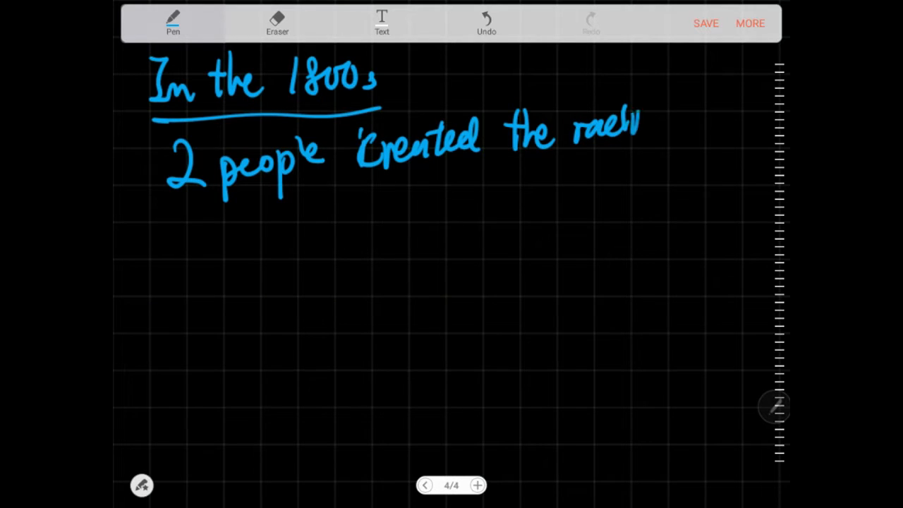
left_click_drag(635, 124, 659, 127)
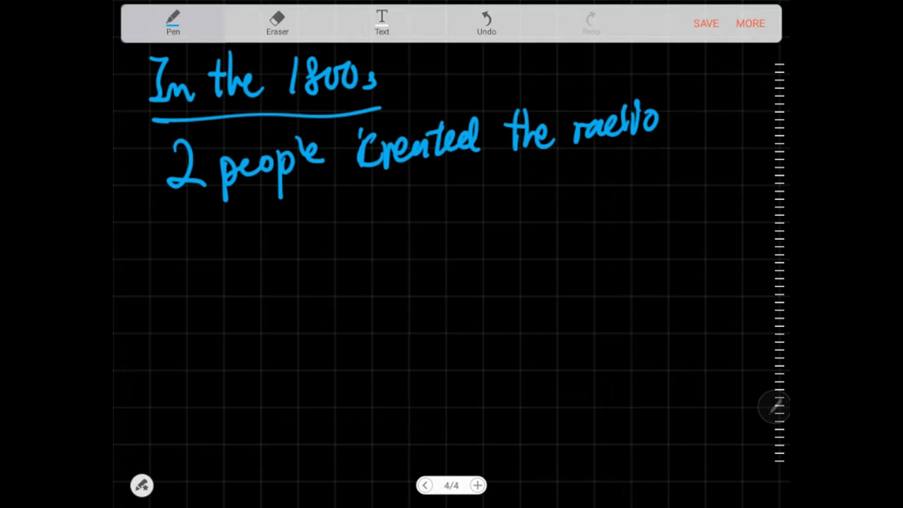
Handwrite the next line, 'independently,' and the rest of the radio-invention sentence
left_click_drag(182, 226, 204, 240)
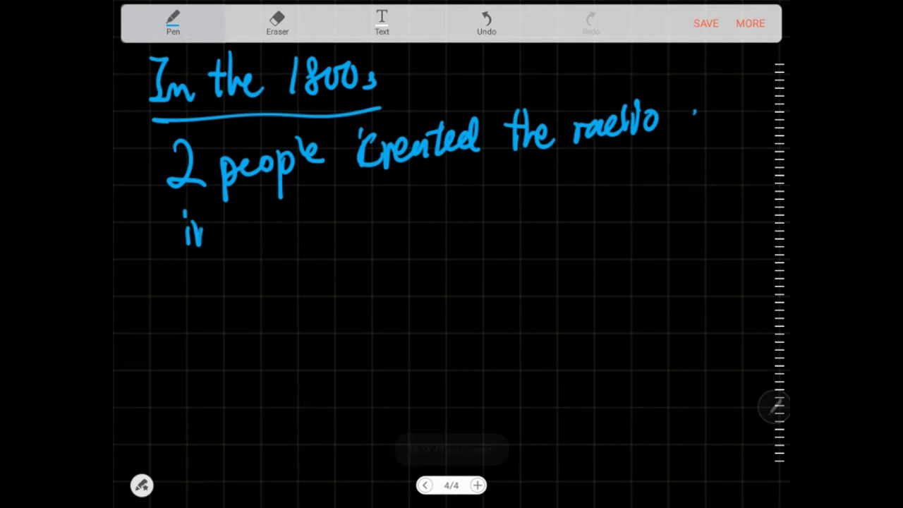
left_click_drag(205, 226, 296, 223)
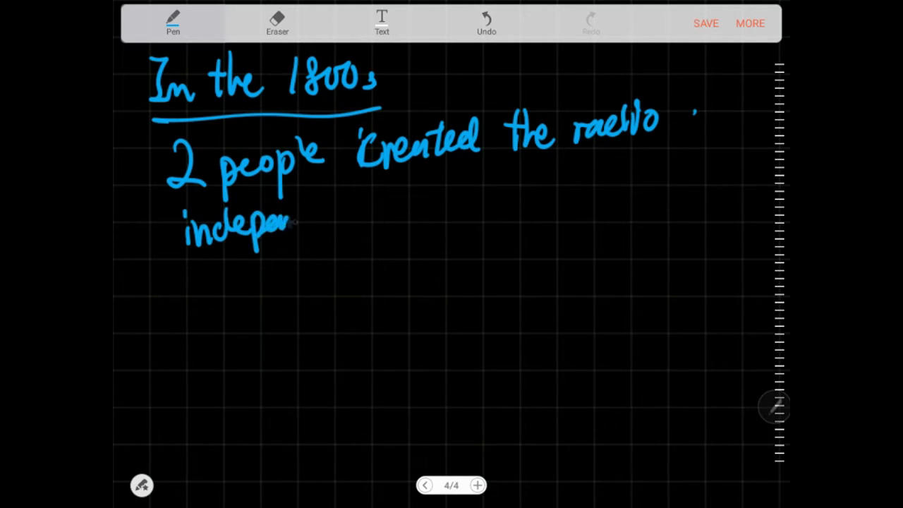
left_click_drag(296, 222, 346, 208)
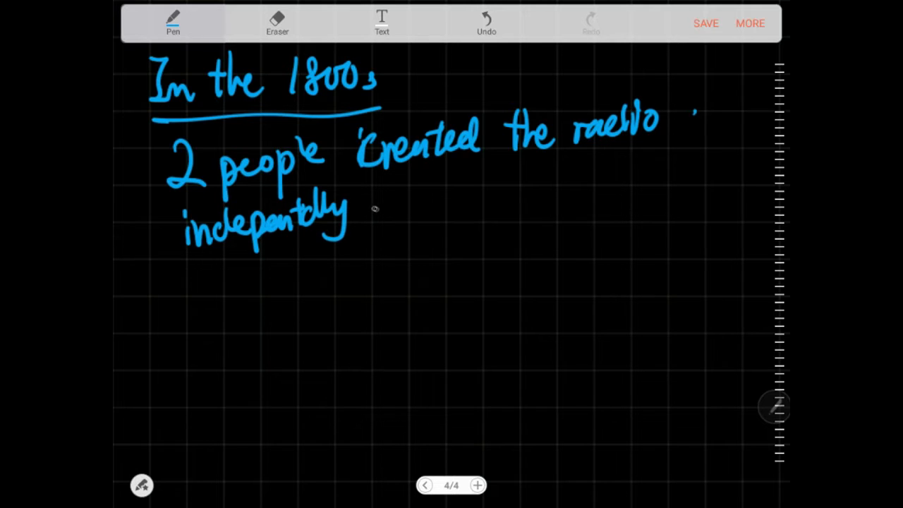
left_click_drag(367, 205, 437, 198)
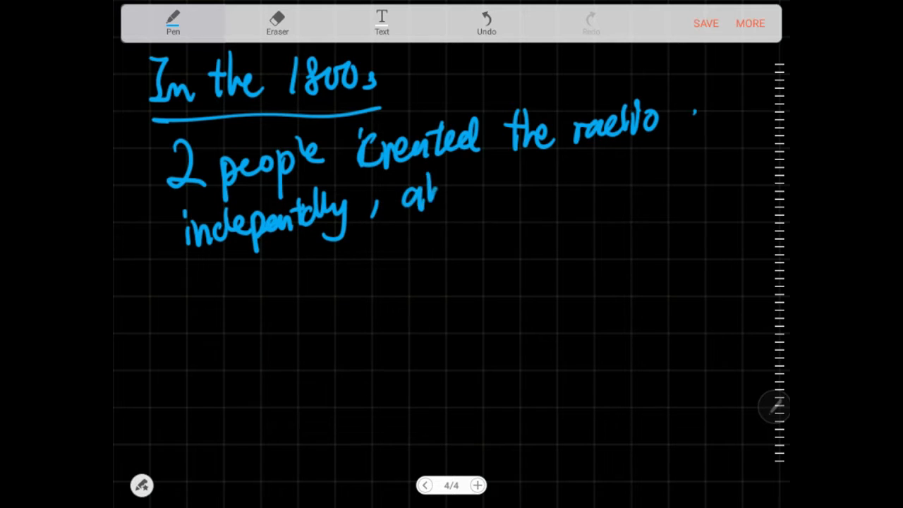
left_click_drag(423, 190, 529, 183)
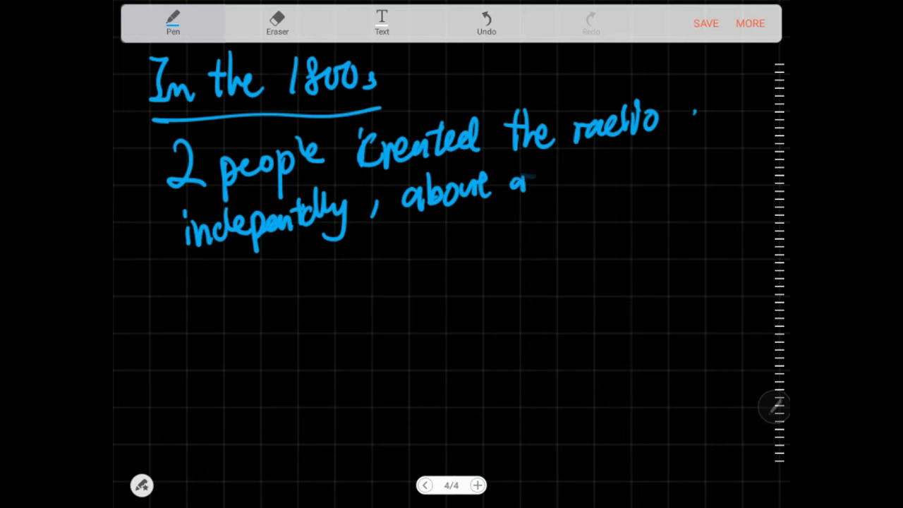
left_click_drag(526, 180, 596, 180)
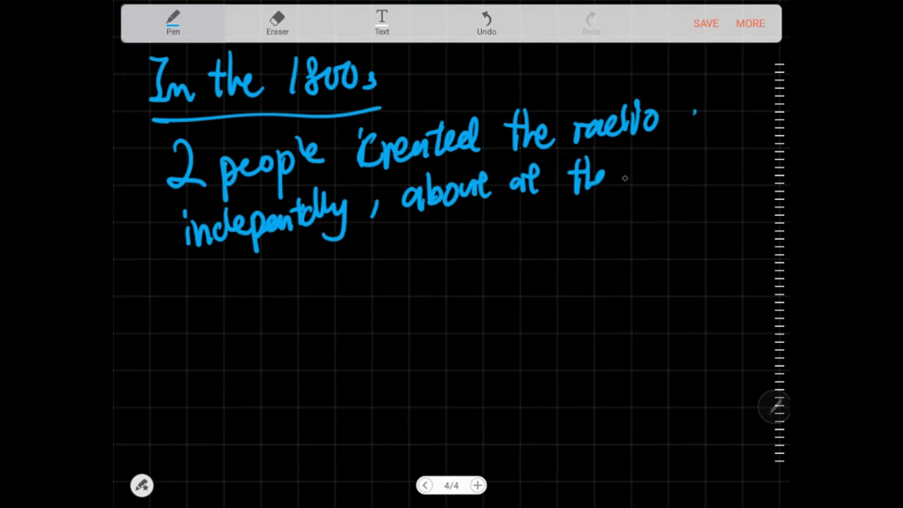
left_click_drag(614, 170, 713, 173)
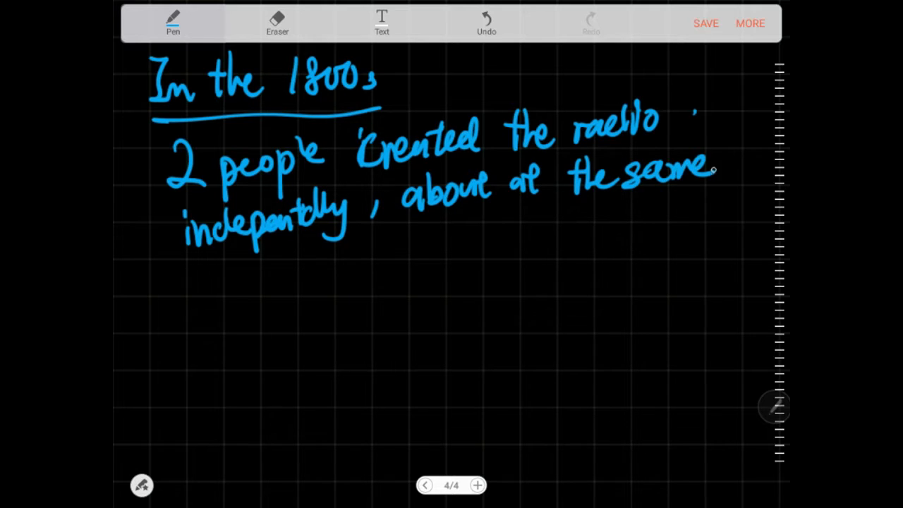
Handwrite 'time. same invention, same time.' on the following lines
left_click_drag(183, 282, 240, 289)
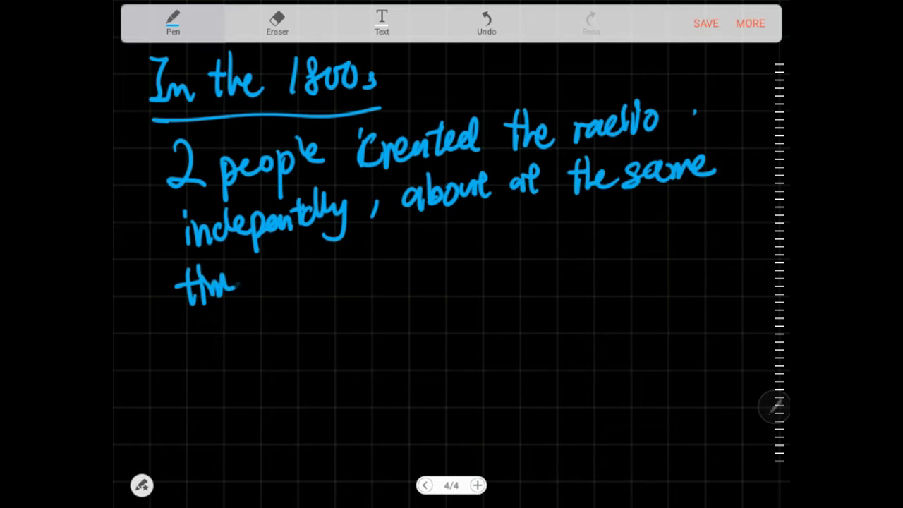
left_click_drag(240, 282, 271, 282)
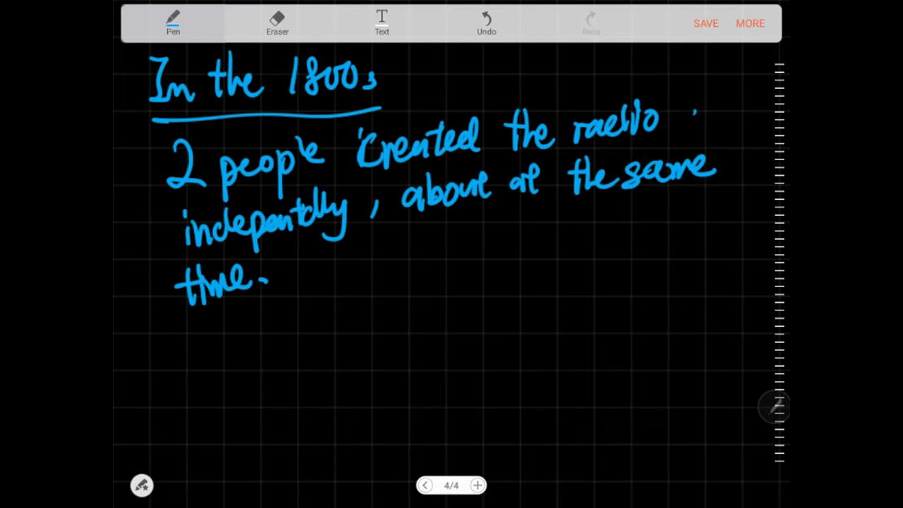
left_click_drag(317, 272, 339, 282)
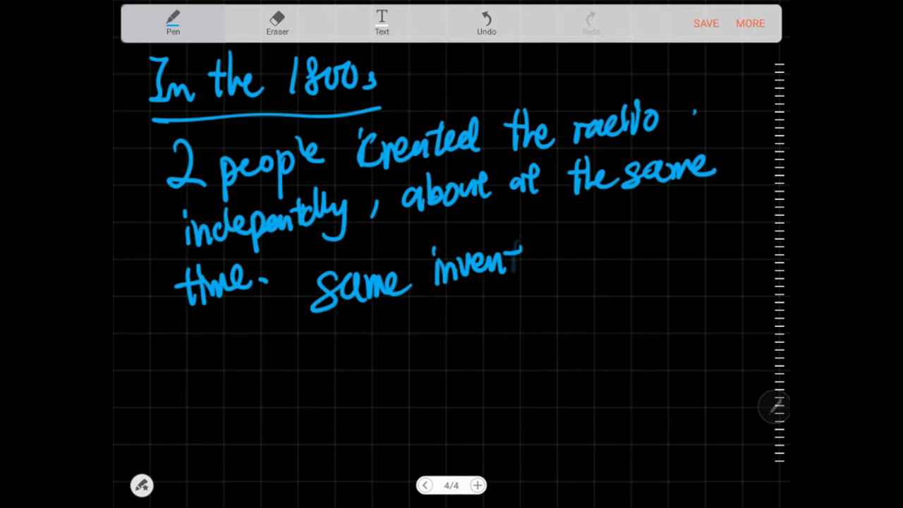
left_click_drag(515, 254, 346, 346)
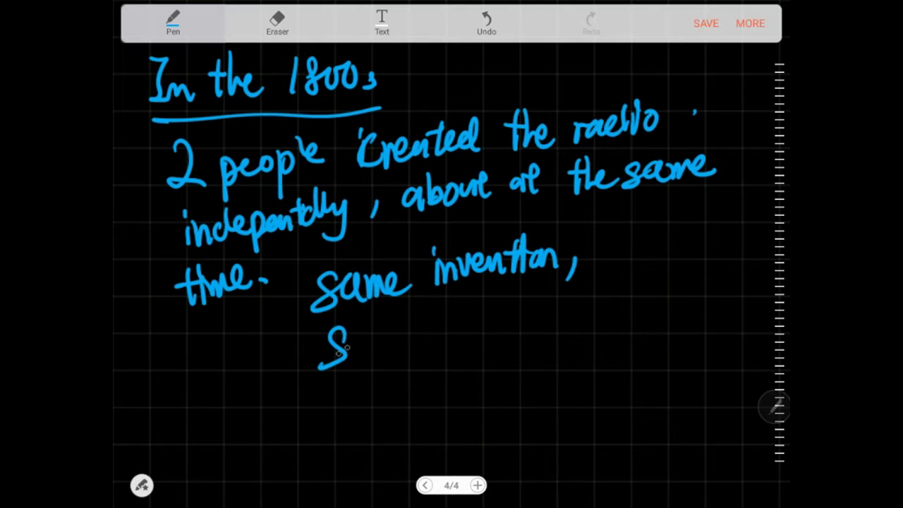
left_click_drag(321, 345, 466, 328)
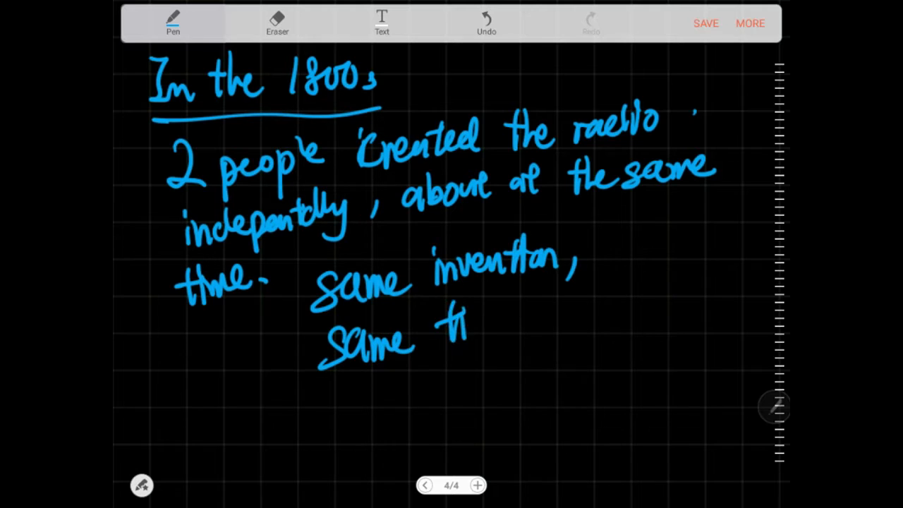
left_click_drag(466, 317, 543, 332)
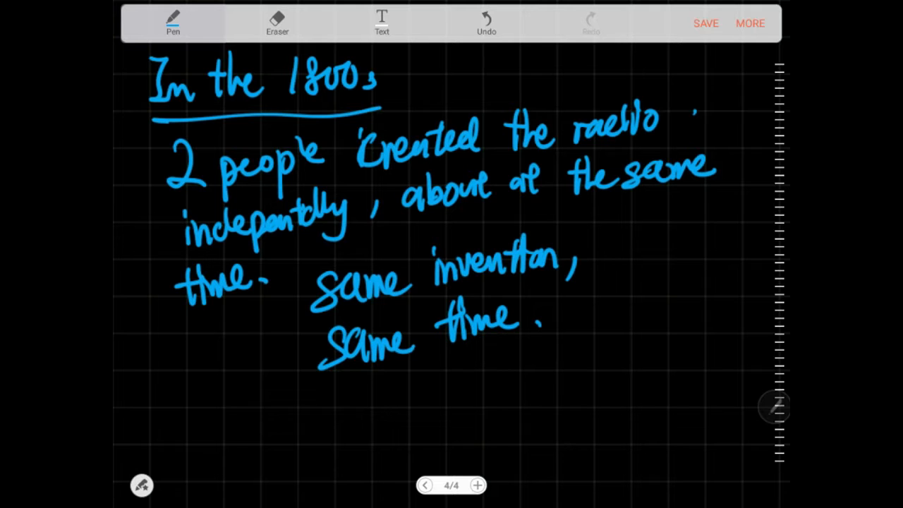
scroll("down", 3)
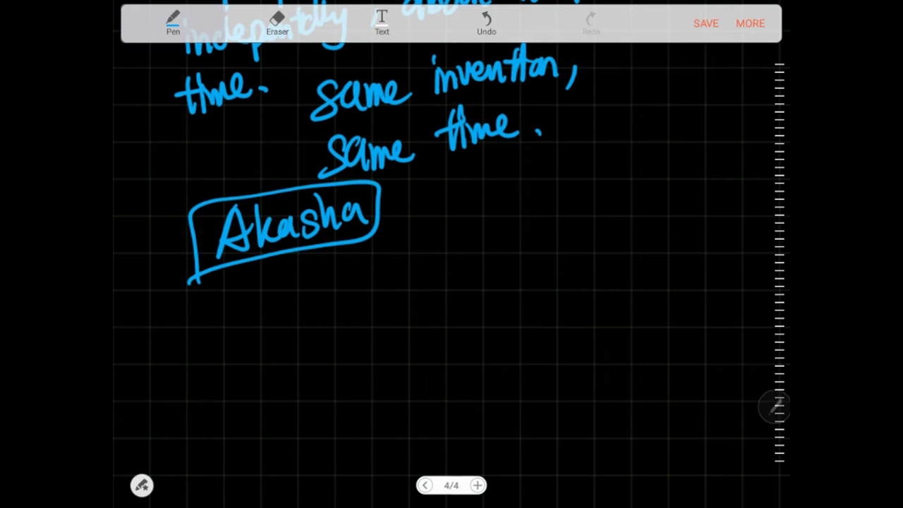
Handwrite '- Aether - field that permeates all of reality.' beside the boxed 'Akasha'
left_click_drag(409, 211, 508, 204)
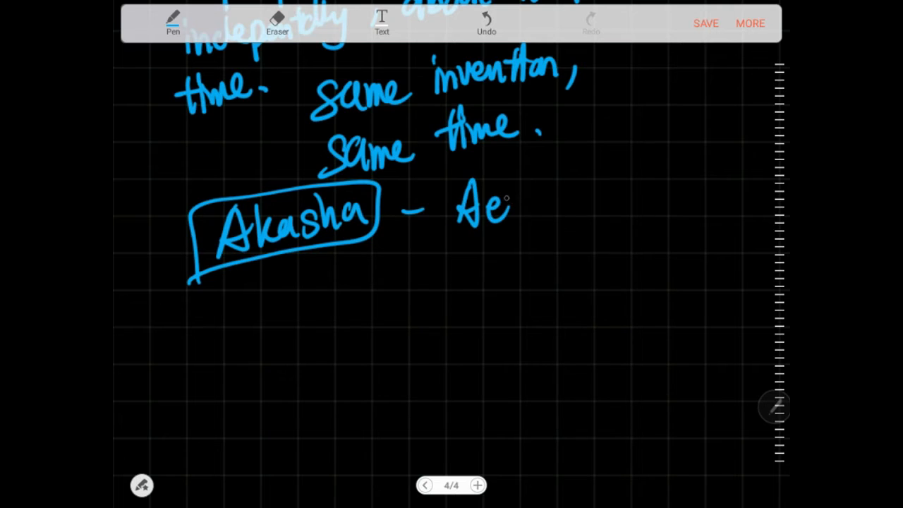
left_click_drag(515, 204, 572, 205)
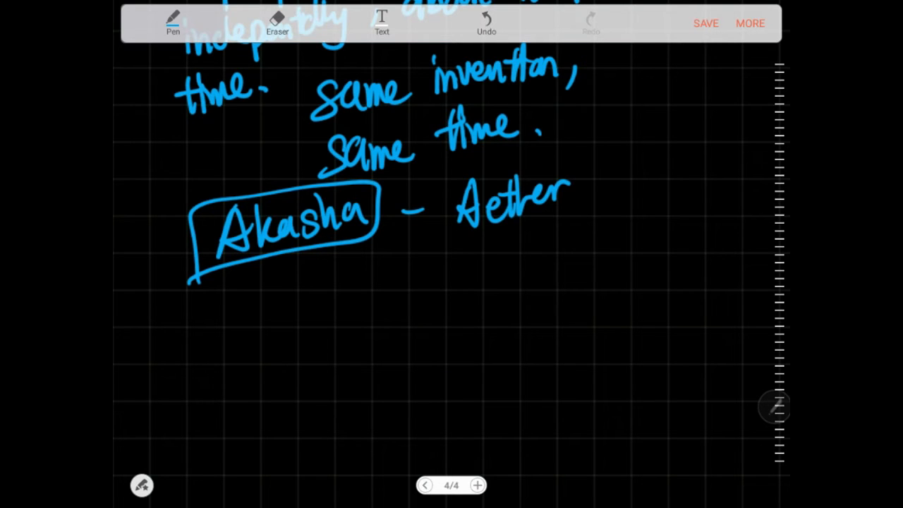
left_click_drag(579, 204, 624, 162)
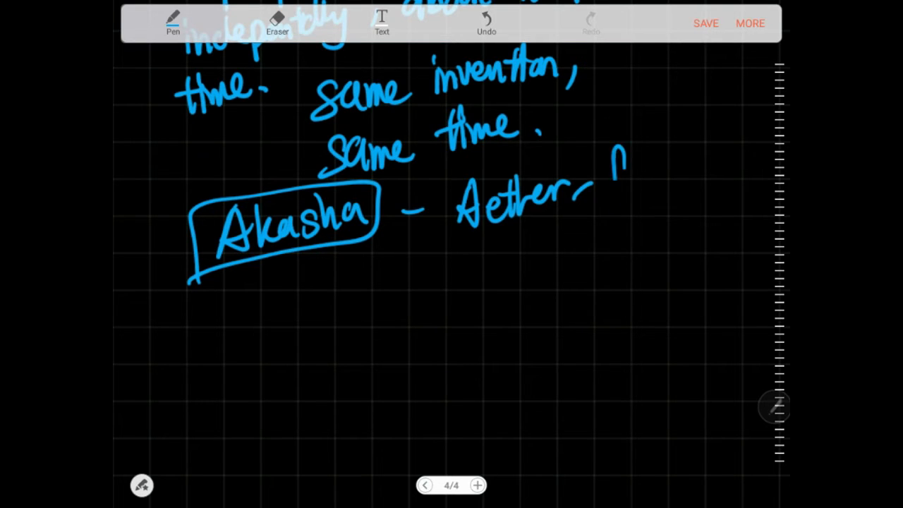
left_click_drag(607, 163, 720, 169)
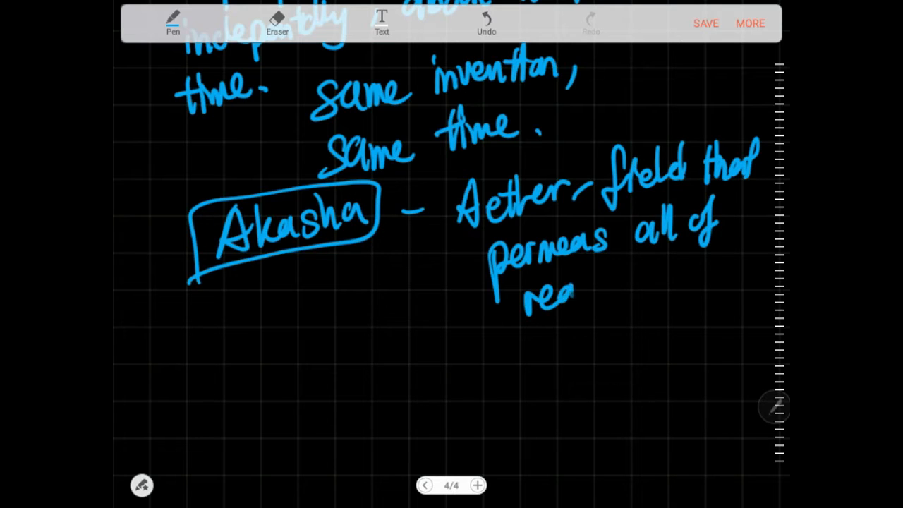
left_click_drag(579, 289, 649, 289)
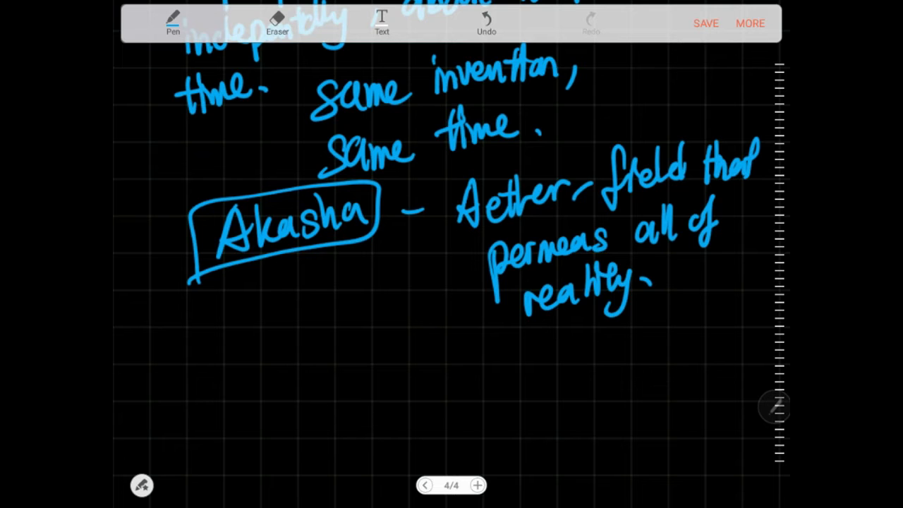
scroll("down", 3)
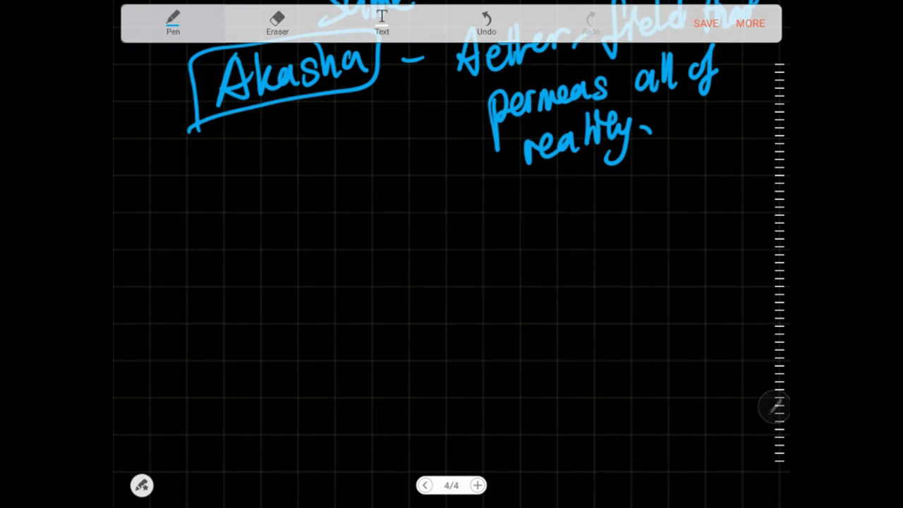
Handwrite 'Masculine divine father figure', 'Gentle motherly figure' and 'Muse' on separate lines
left_click_drag(162, 226, 183, 268)
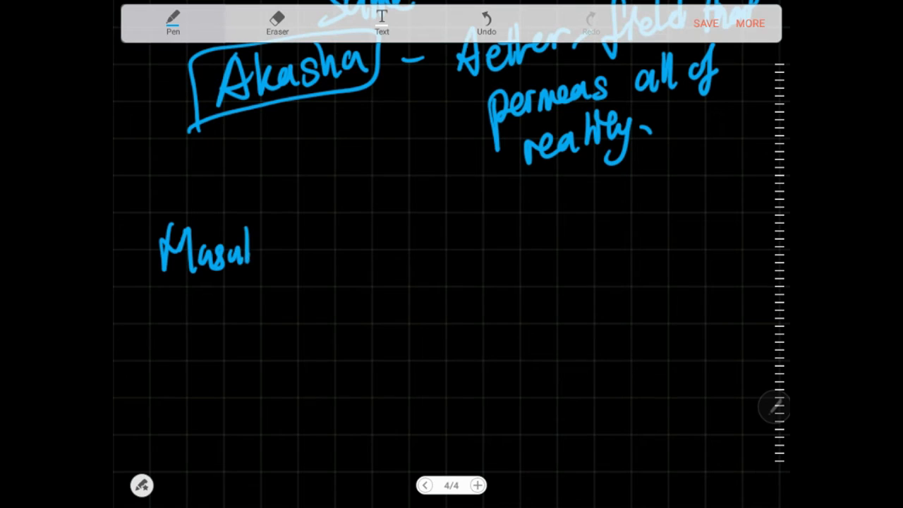
left_click_drag(254, 251, 353, 247)
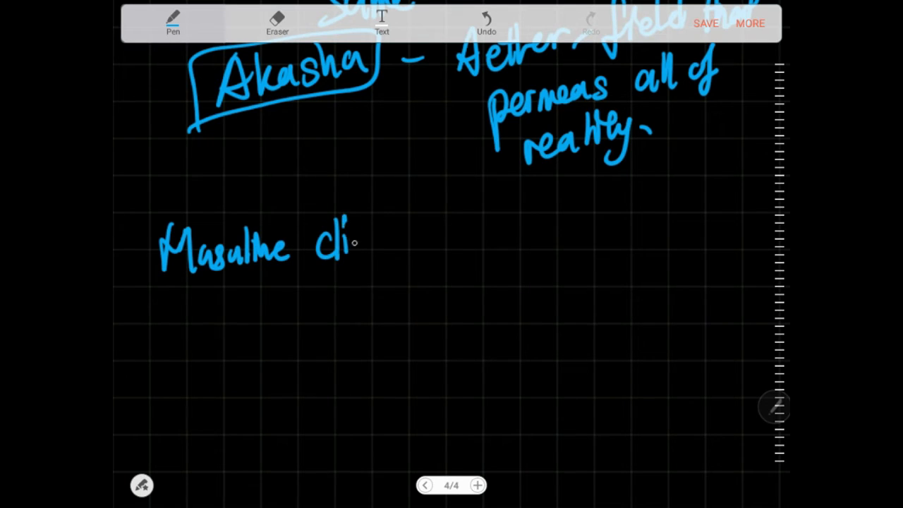
left_click_drag(353, 243, 399, 243)
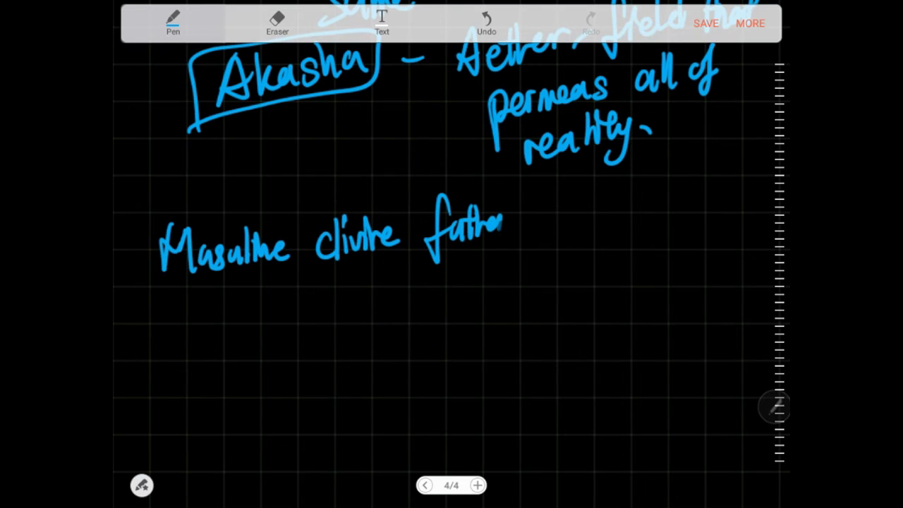
left_click_drag(522, 219, 596, 240)
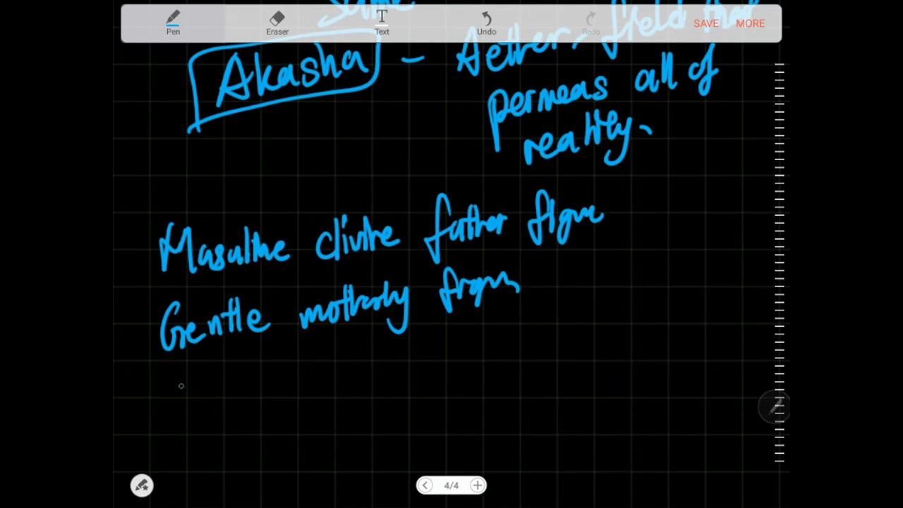
left_click_drag(169, 388, 278, 374)
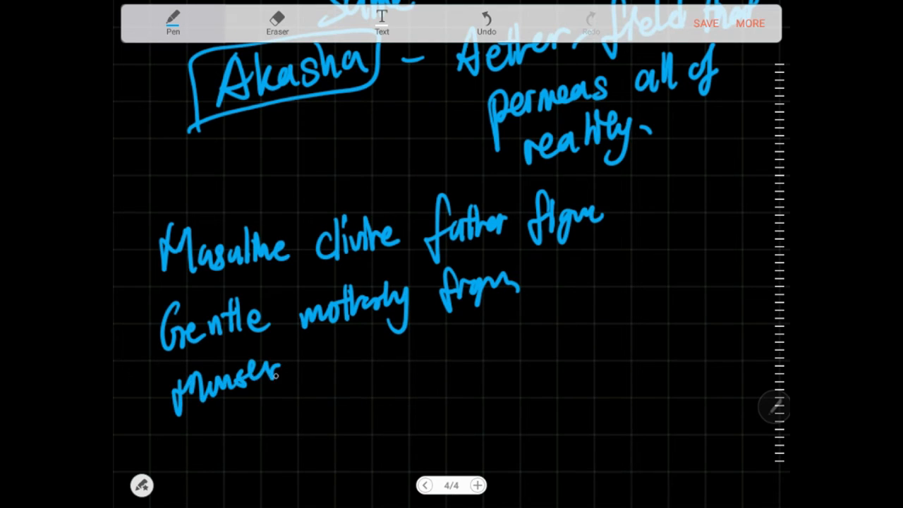
Write 'Shadow' under the figures and 'Carl Jung suspected that we are all connected thru a'
left_click_drag(191, 423, 271, 445)
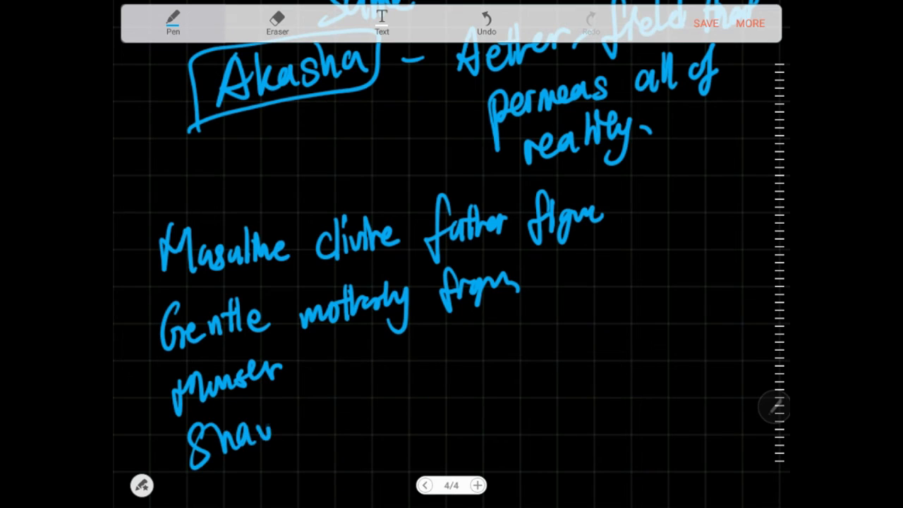
left_click_drag(268, 434, 339, 409)
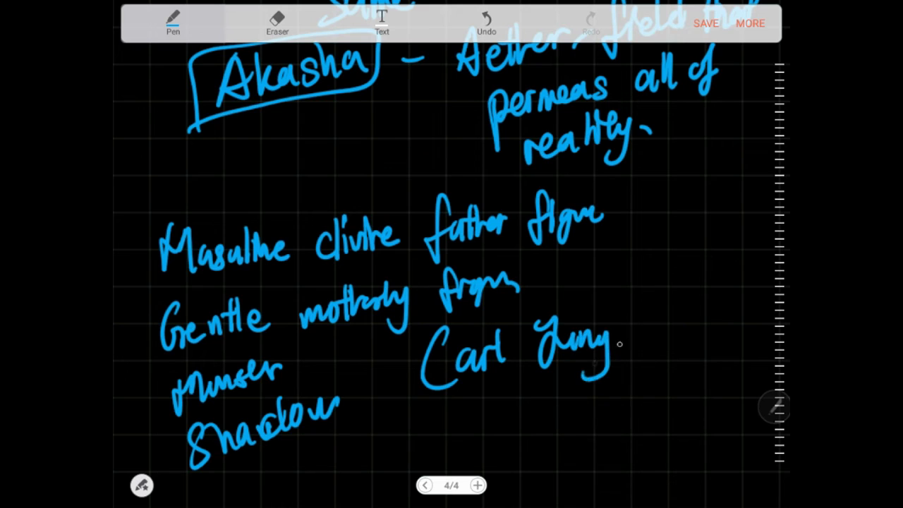
left_click_drag(628, 332, 727, 332)
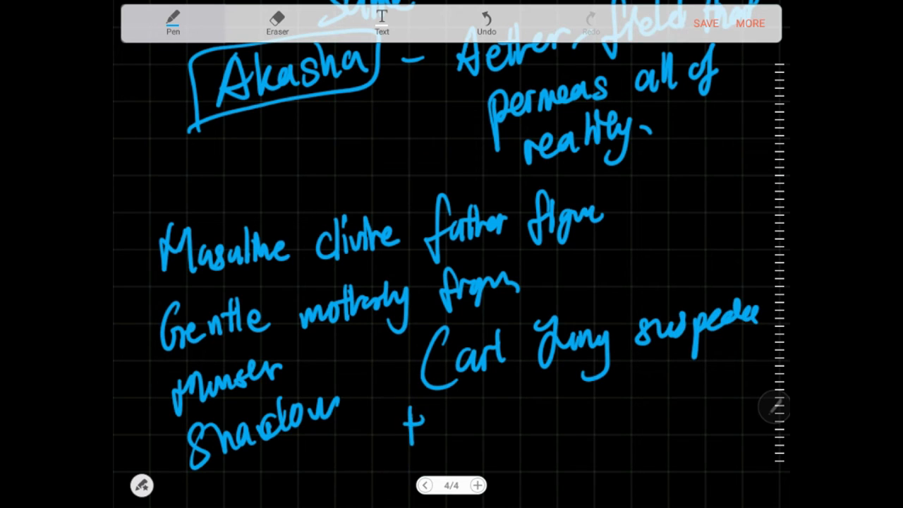
left_click_drag(402, 416, 522, 424)
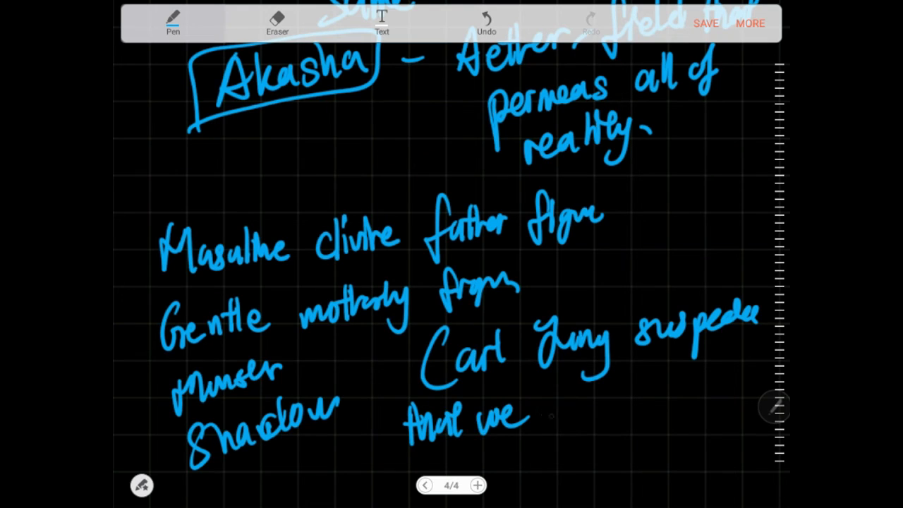
left_click_drag(537, 417, 635, 403)
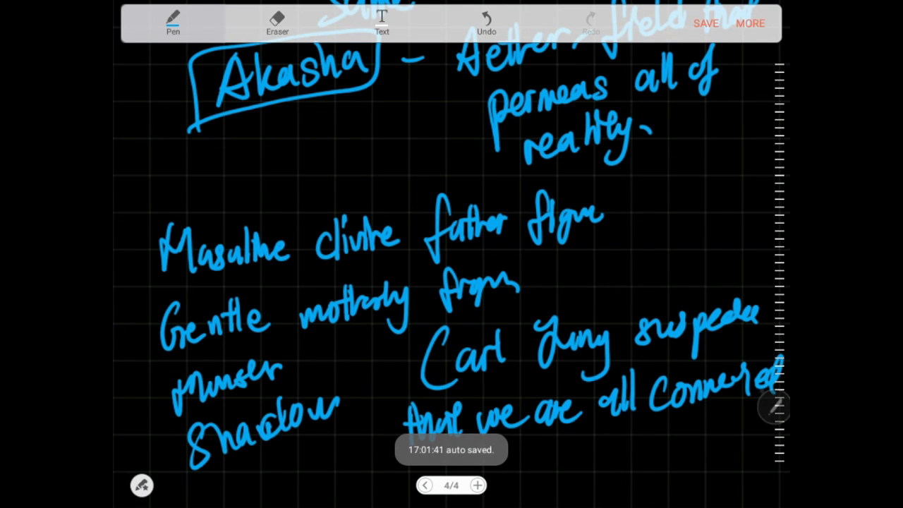
left_click_drag(494, 465, 537, 469)
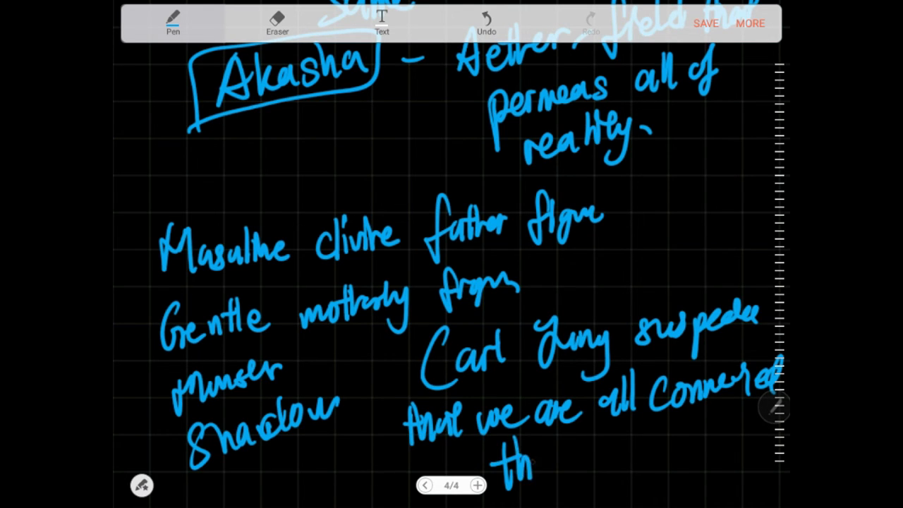
left_click_drag(525, 462, 635, 462)
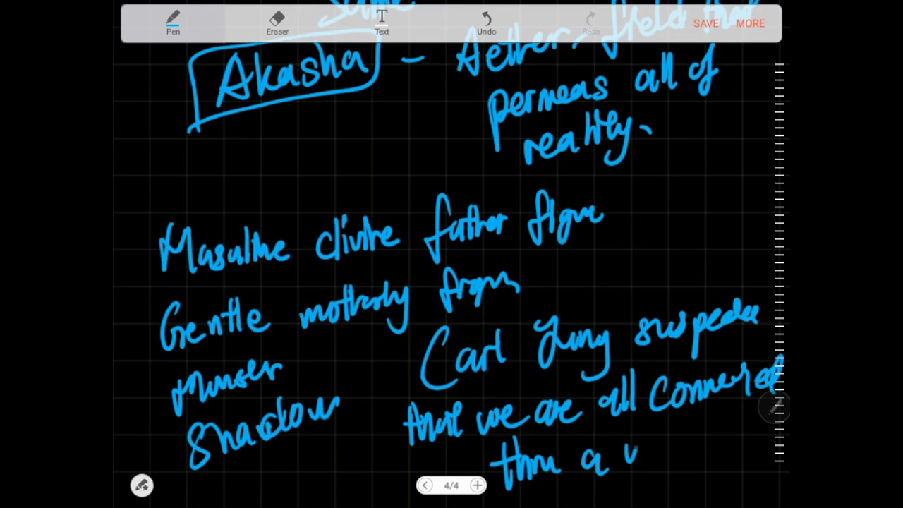